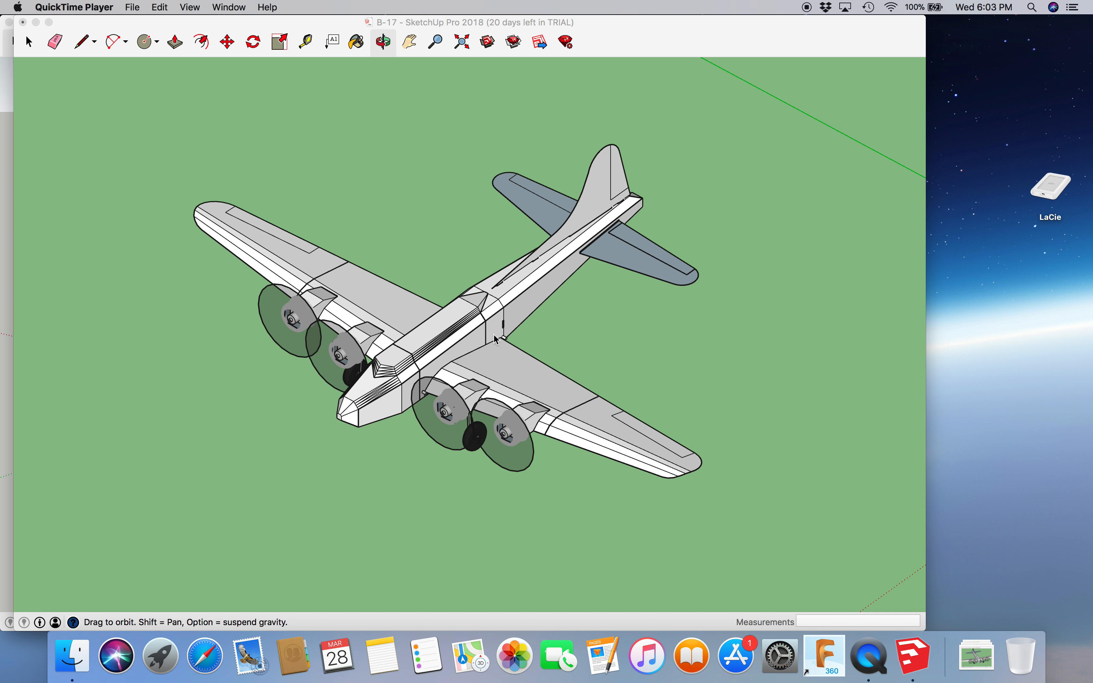
mouse_move(379, 59)
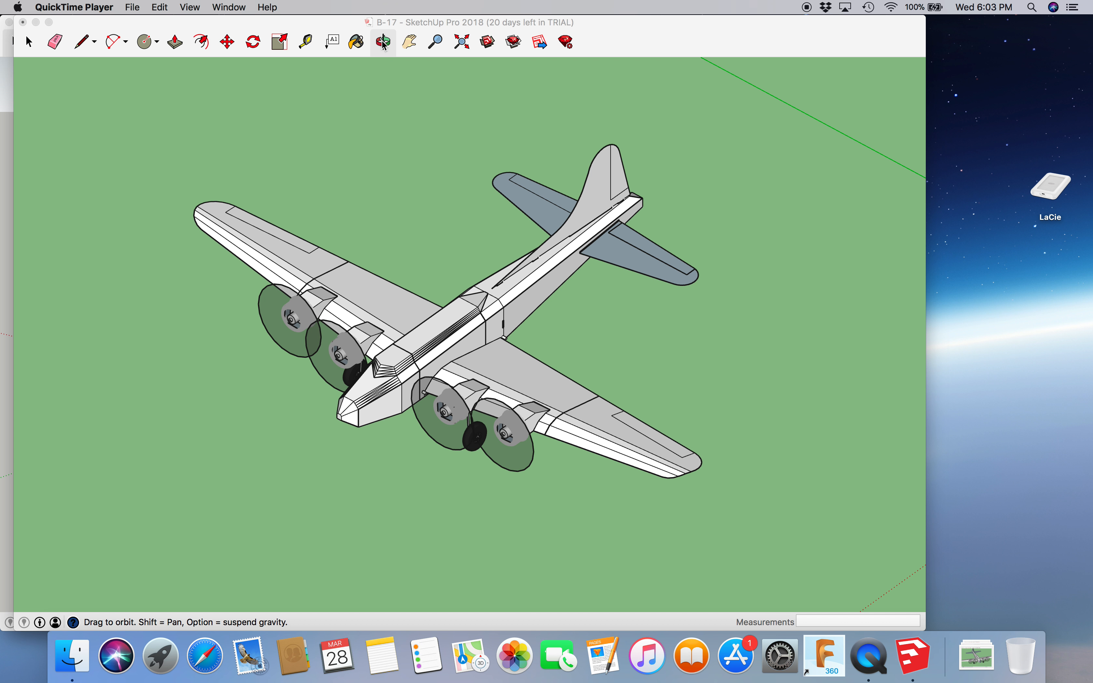
mouse_move(387, 47)
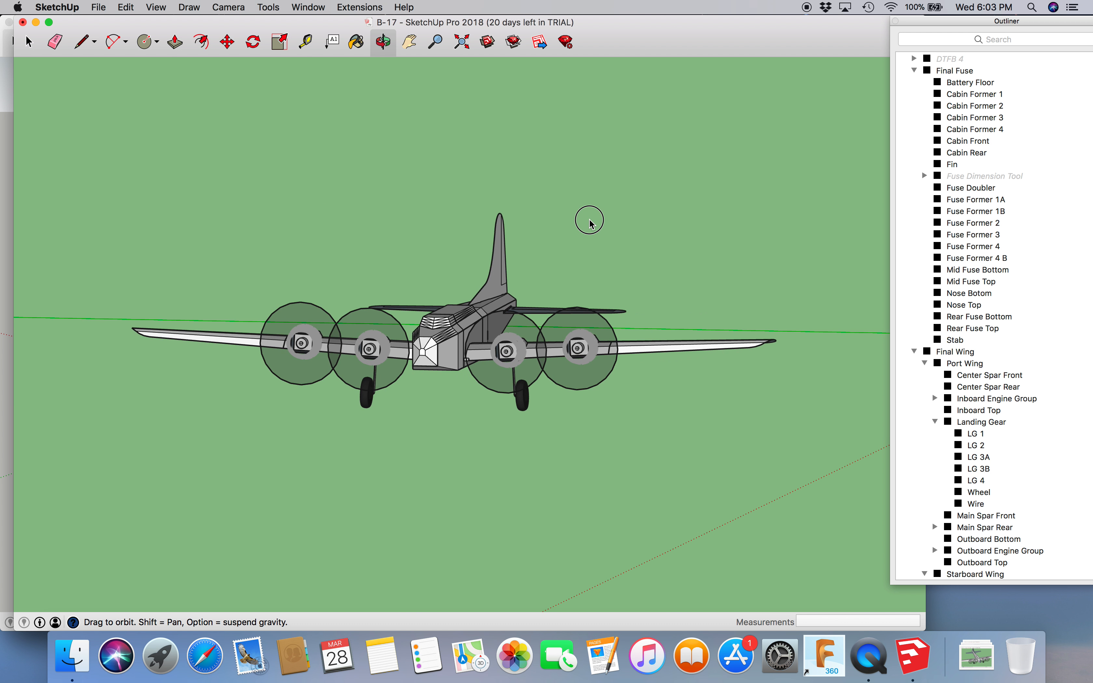
Step: Orbit the B-17 from the side round to a top-down view of wings and tailplane
left_click_drag(589, 220, 333, 174)
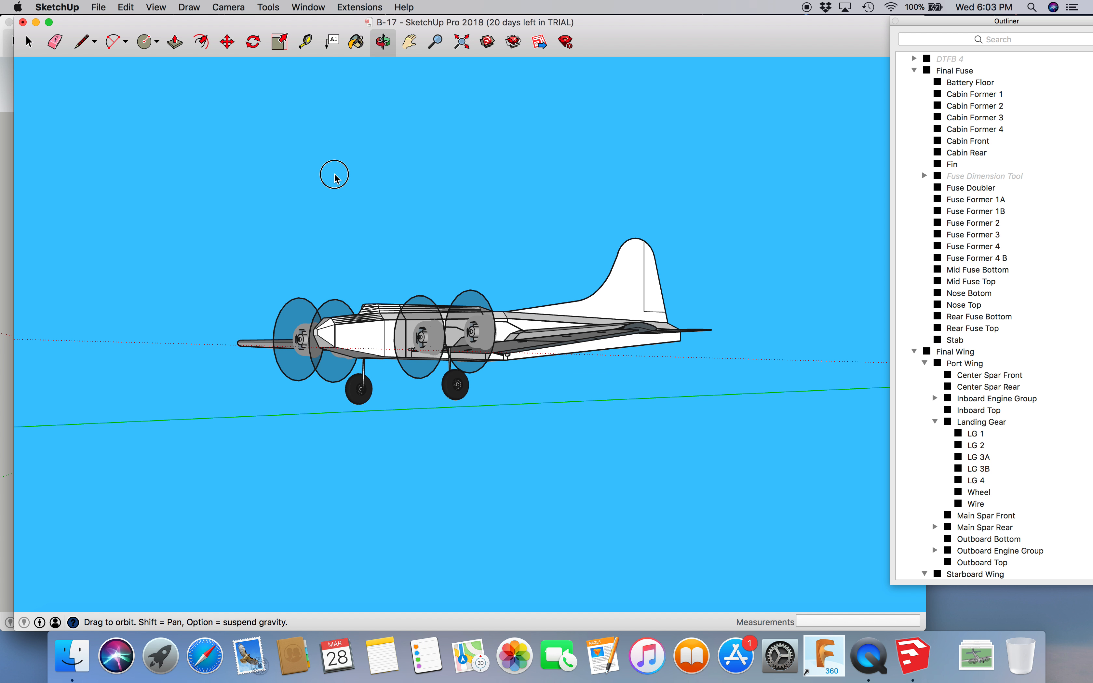
left_click_drag(334, 175, 254, 287)
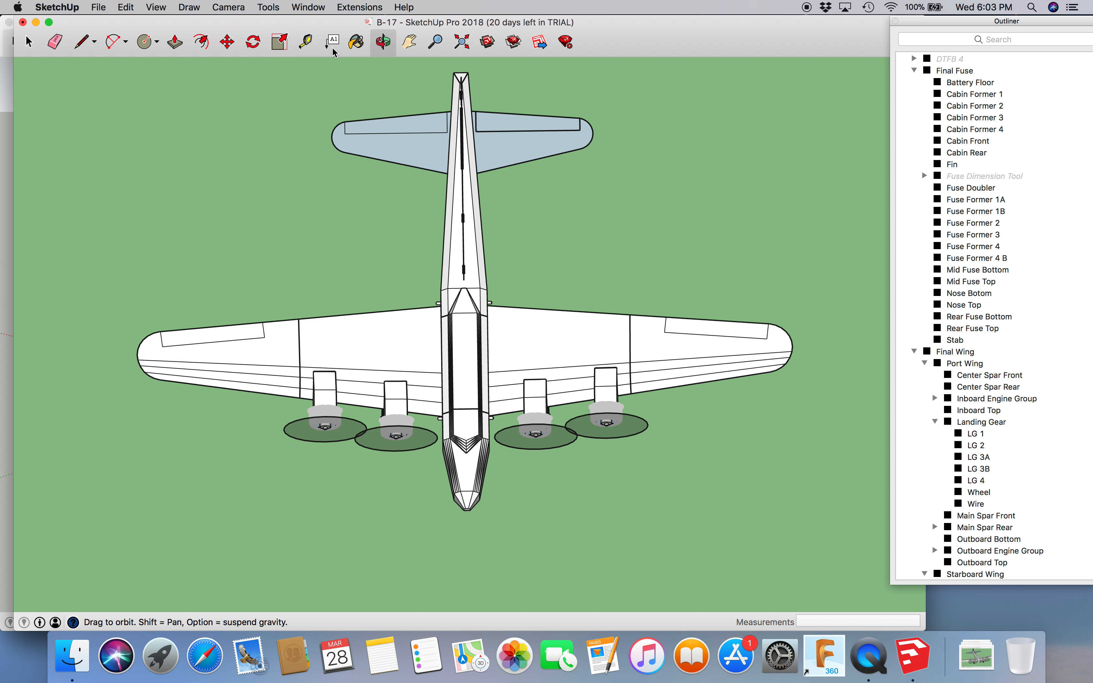
left_click(29, 41)
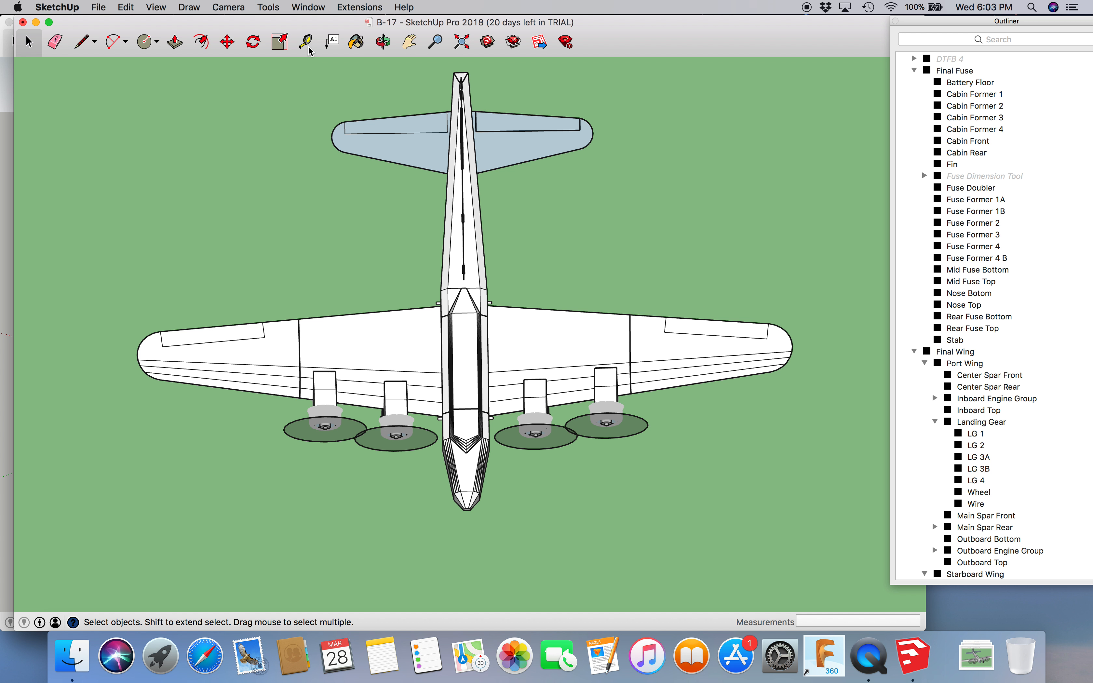
left_click(304, 41)
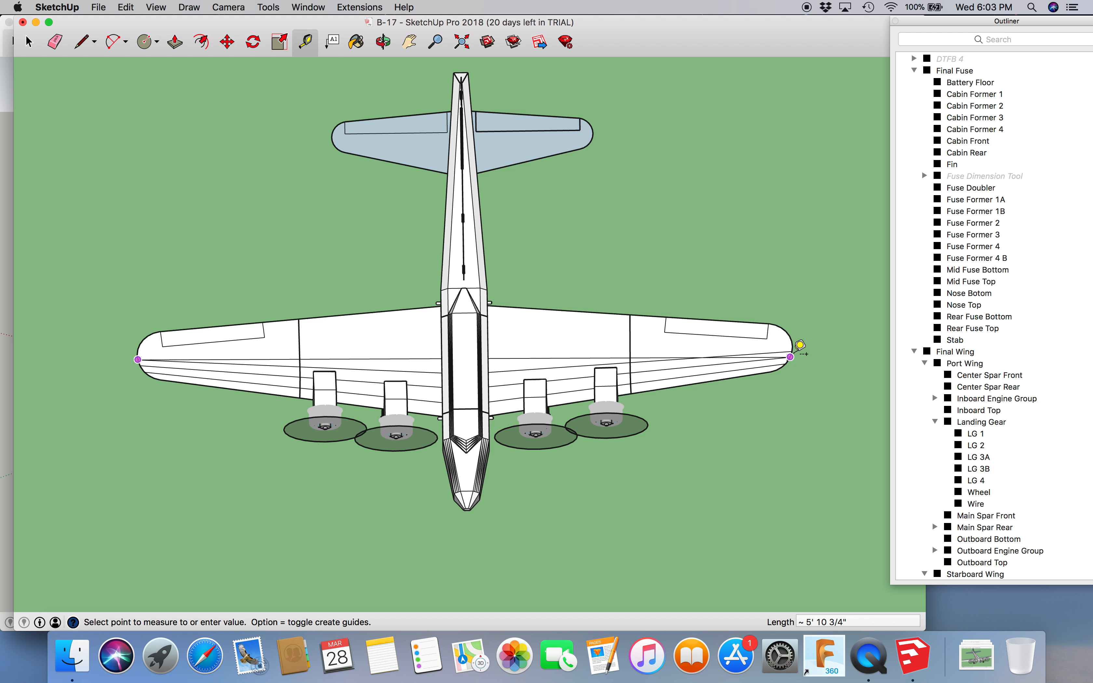
mouse_move(791, 357)
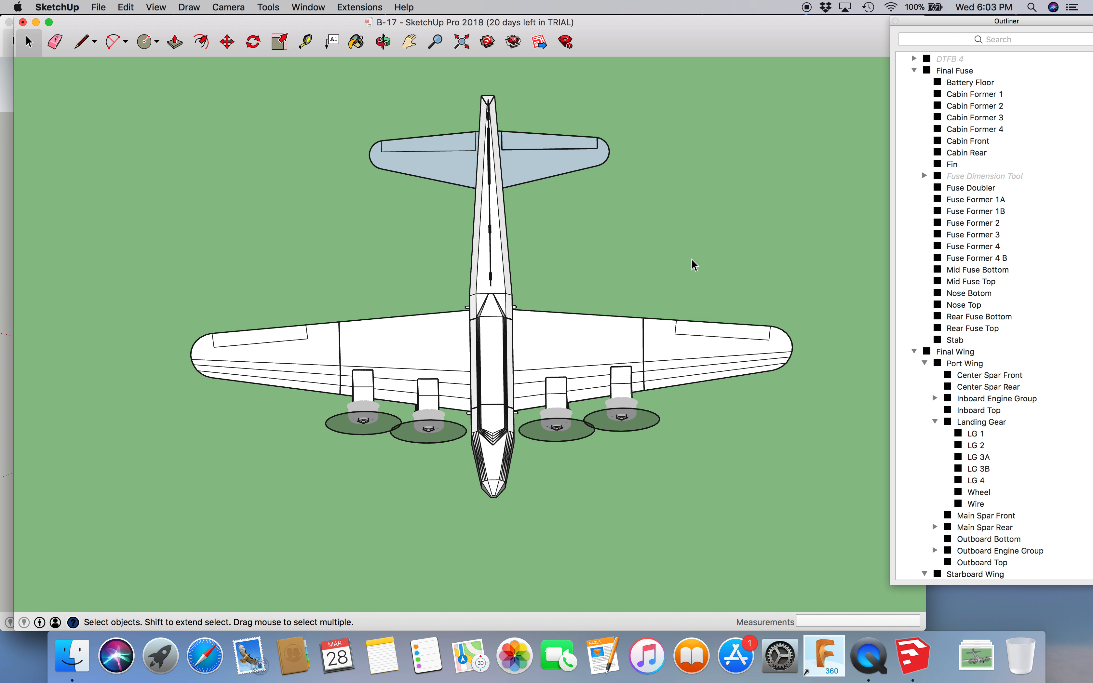
mouse_move(647, 286)
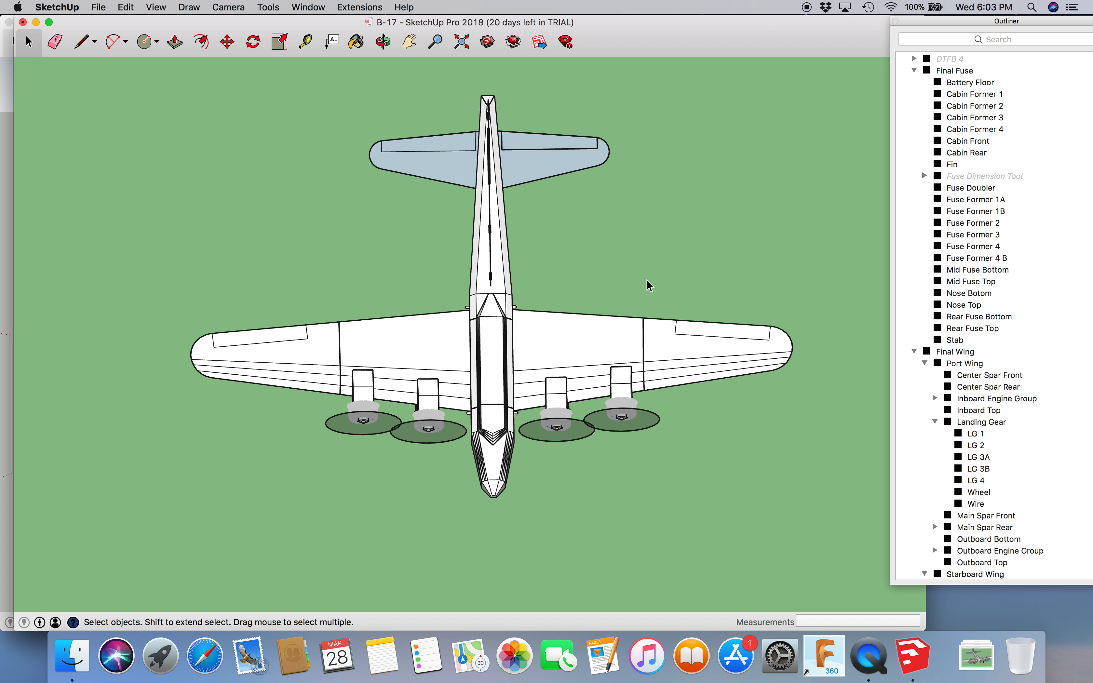
Step: Select the Final Fuse group, the whole fuselage assembly, near the nose
left_click(382, 41)
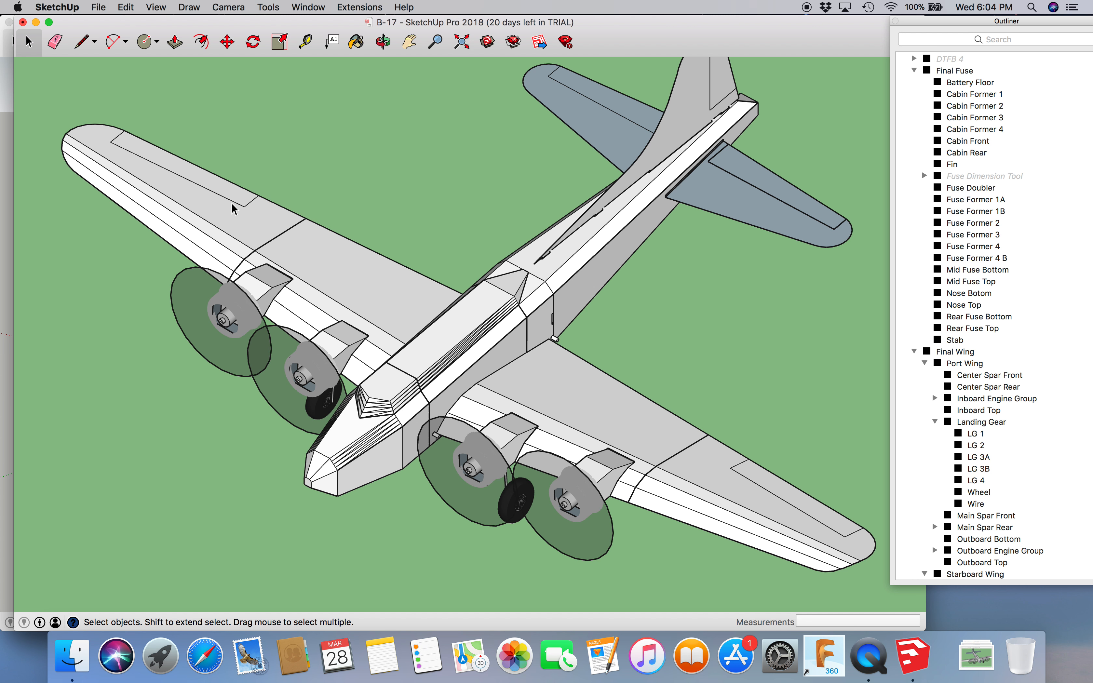
mouse_move(157, 188)
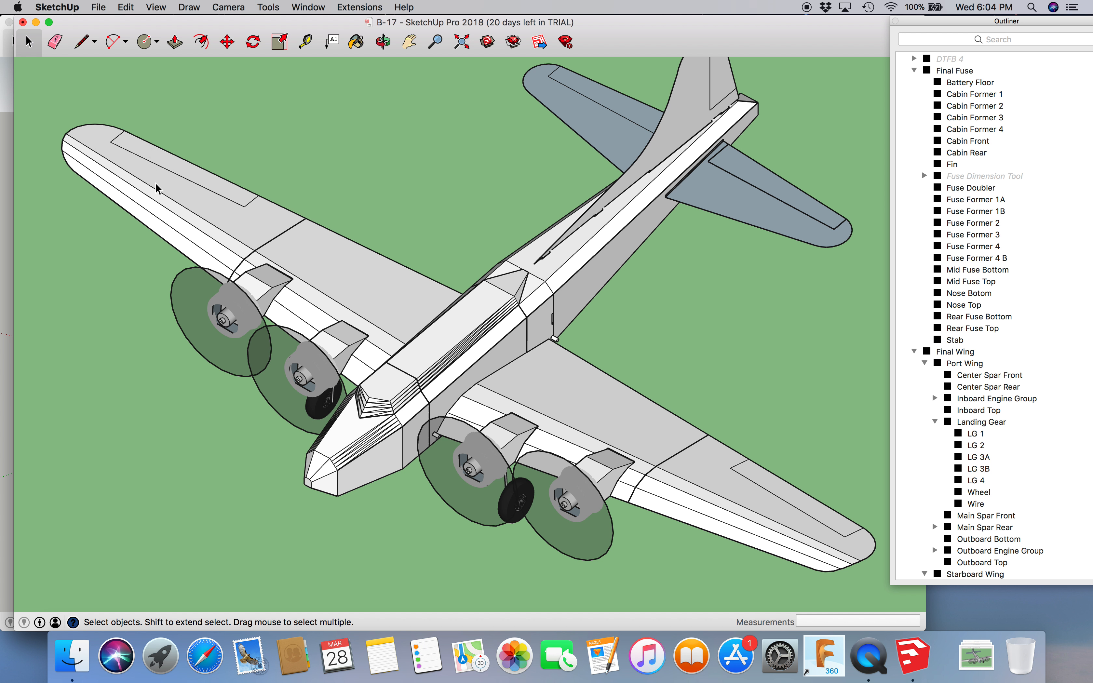
mouse_move(636, 317)
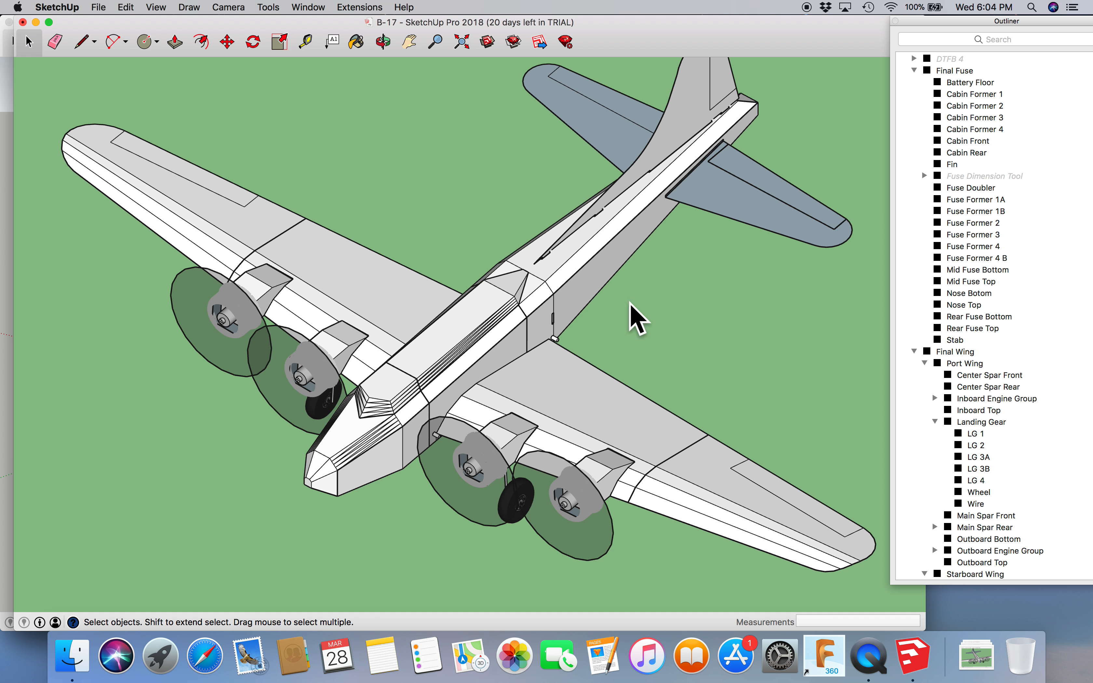
mouse_move(576, 270)
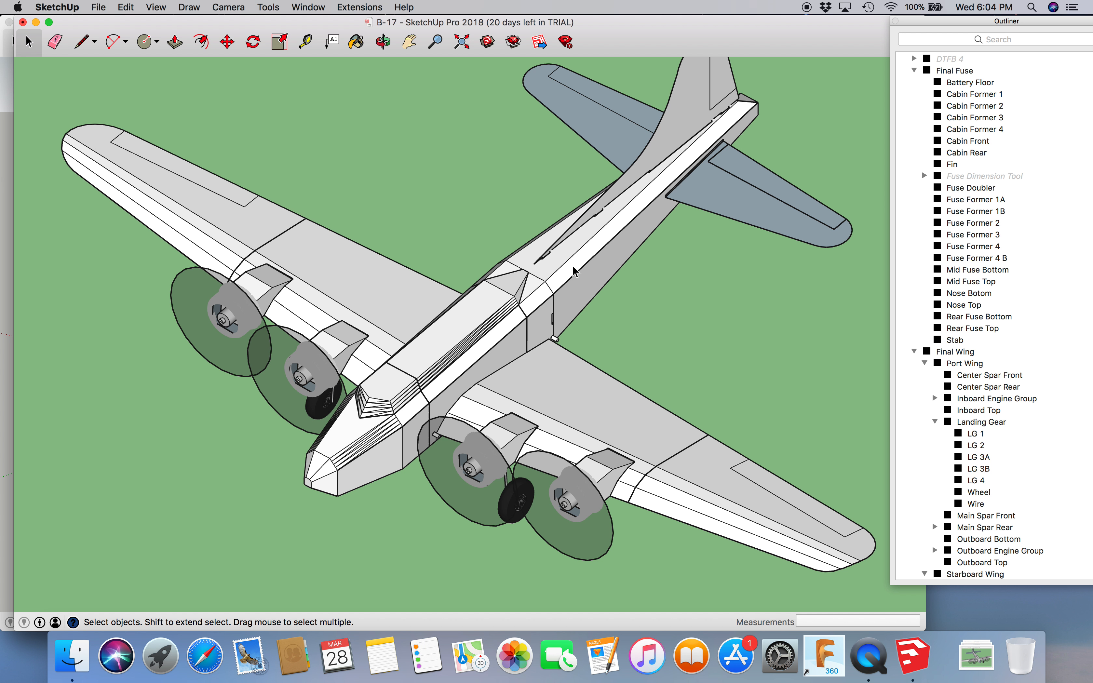
mouse_move(575, 287)
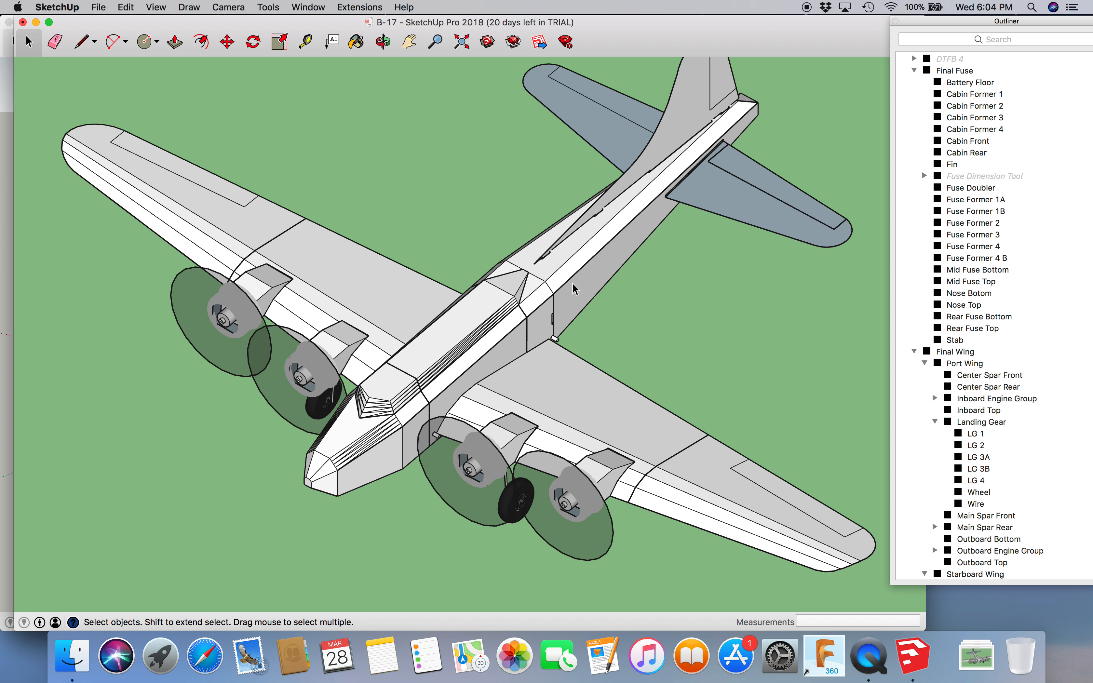
mouse_move(509, 322)
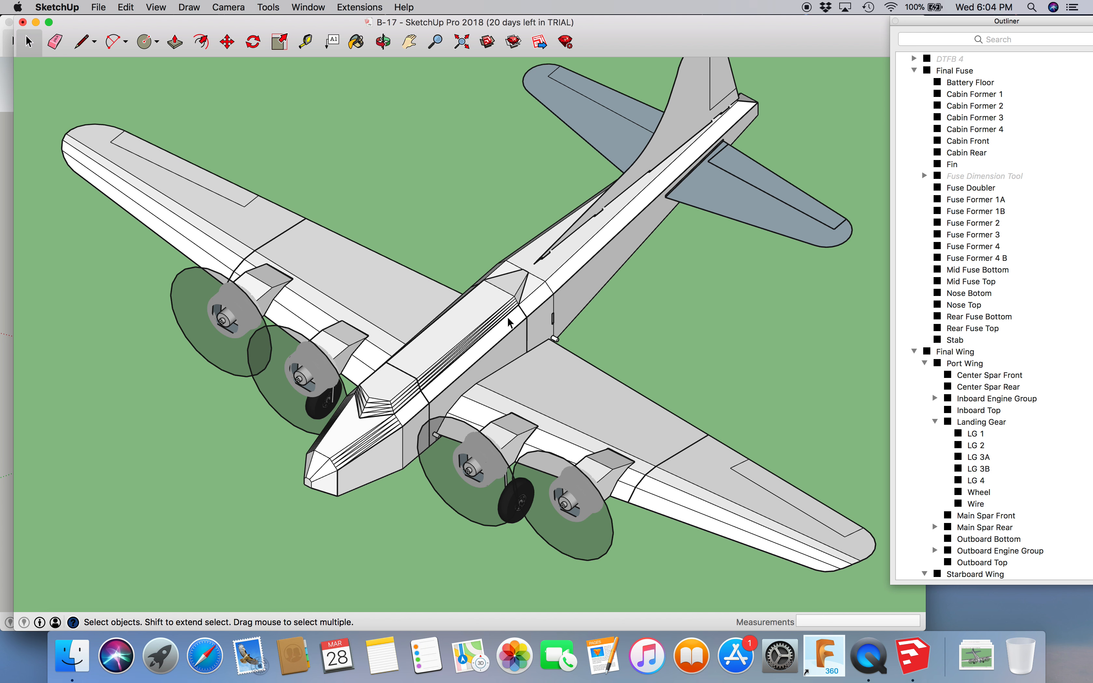
left_click(382, 42)
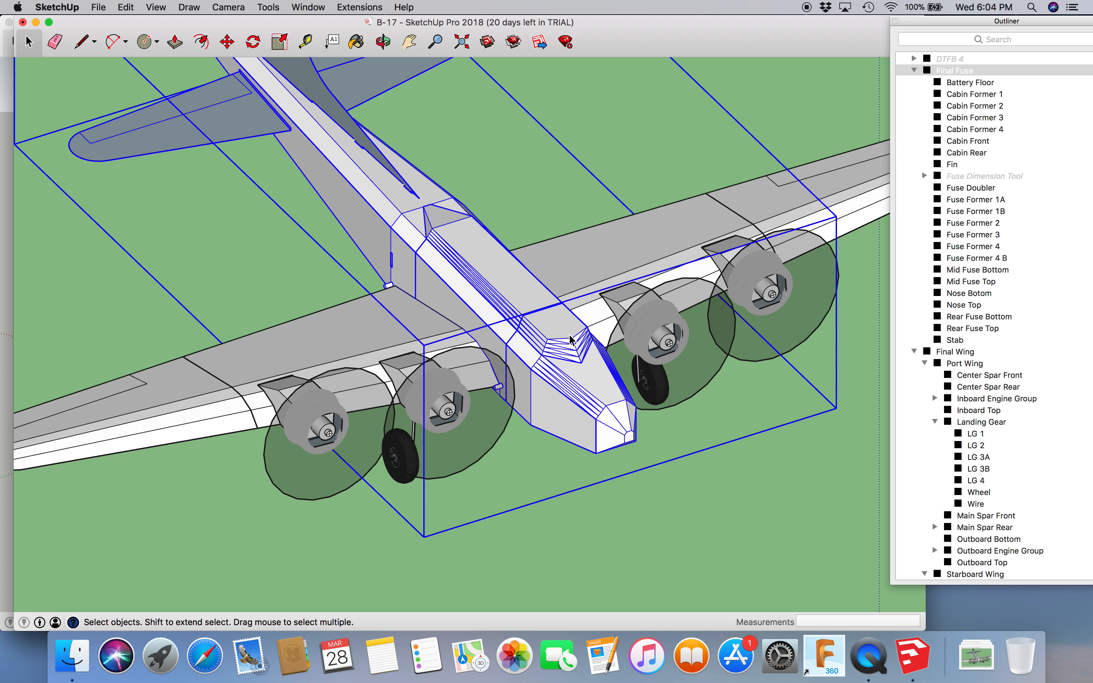
Step: Hide the Cabin Front skin inside the Final Fuse group
right_click(572, 328)
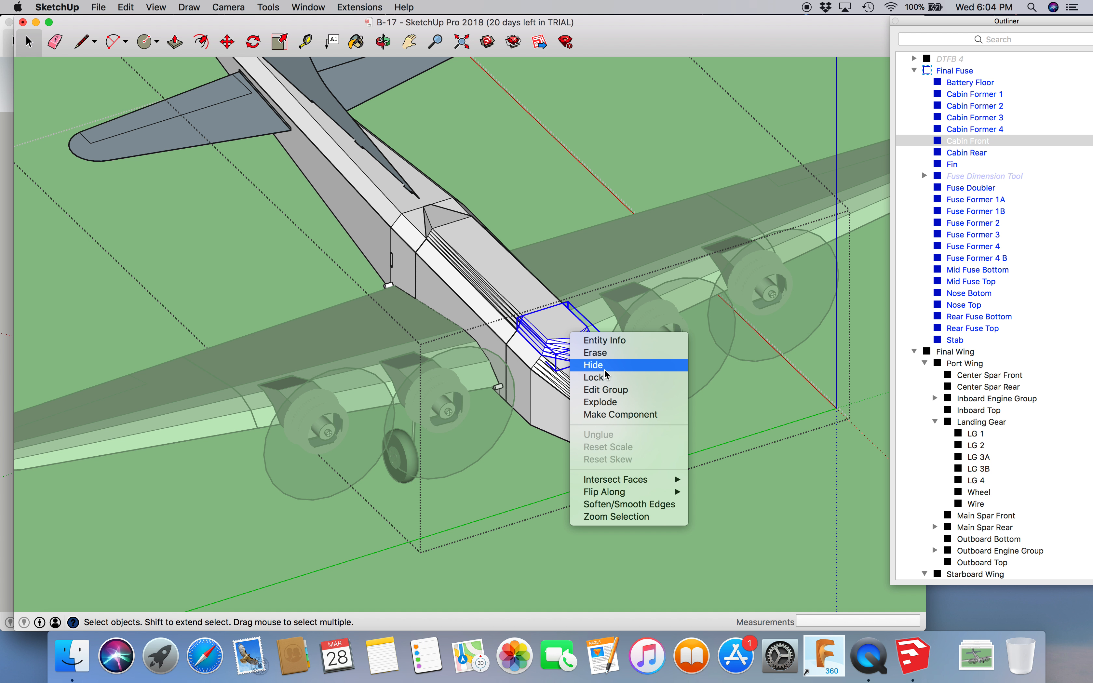
mouse_move(560, 345)
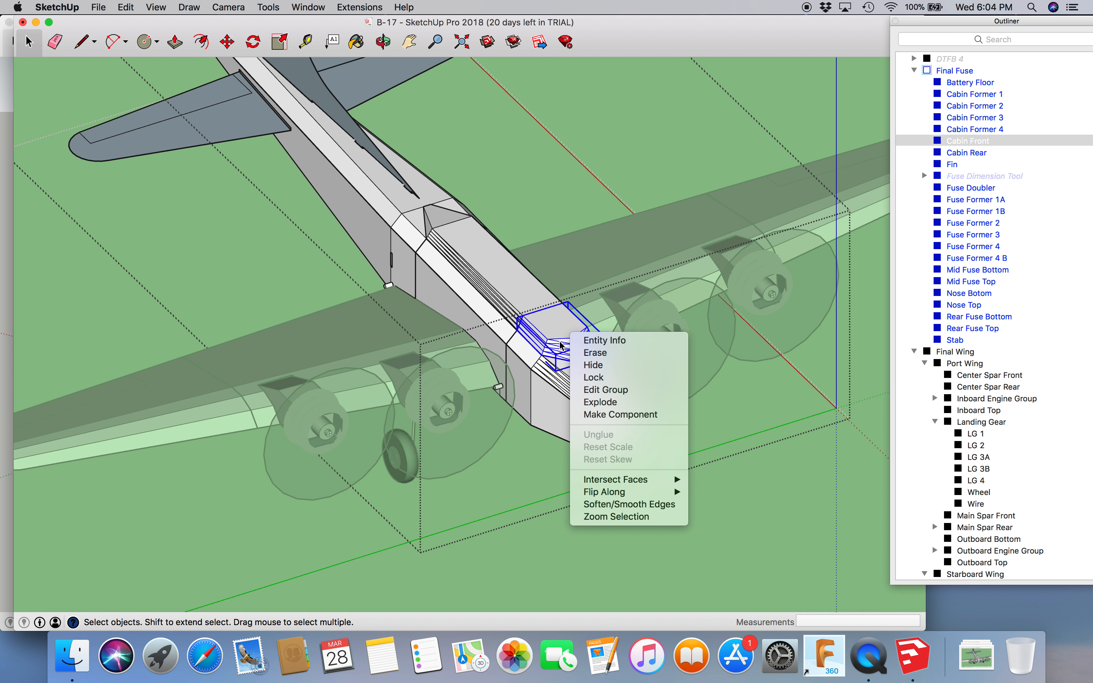
mouse_move(603, 365)
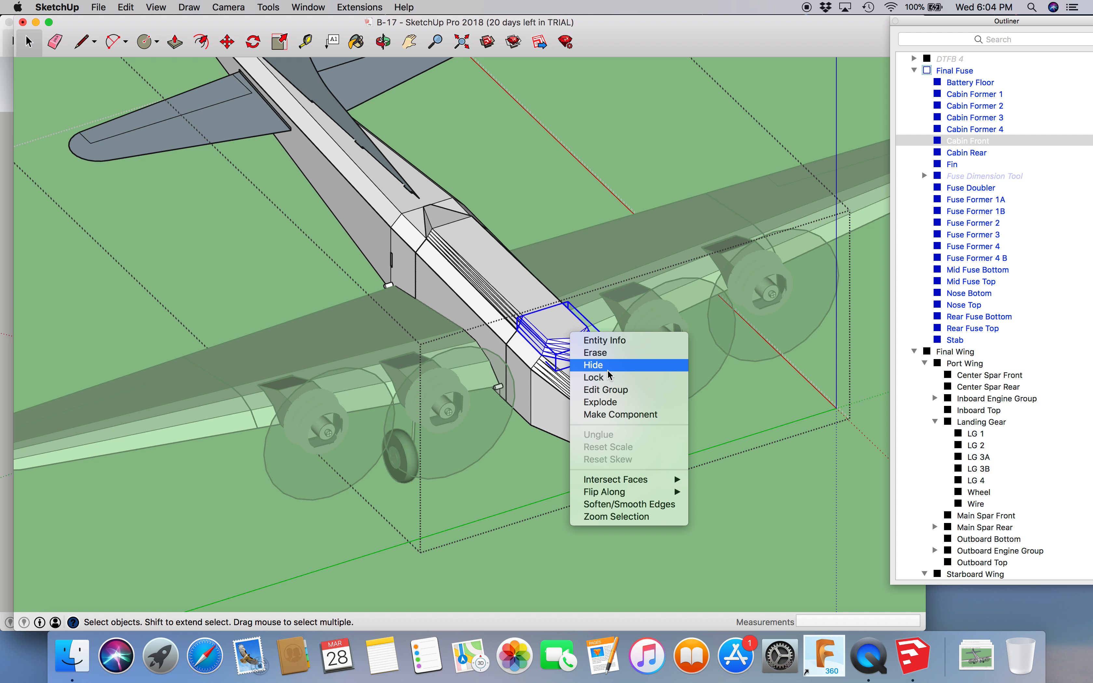
left_click(592, 364)
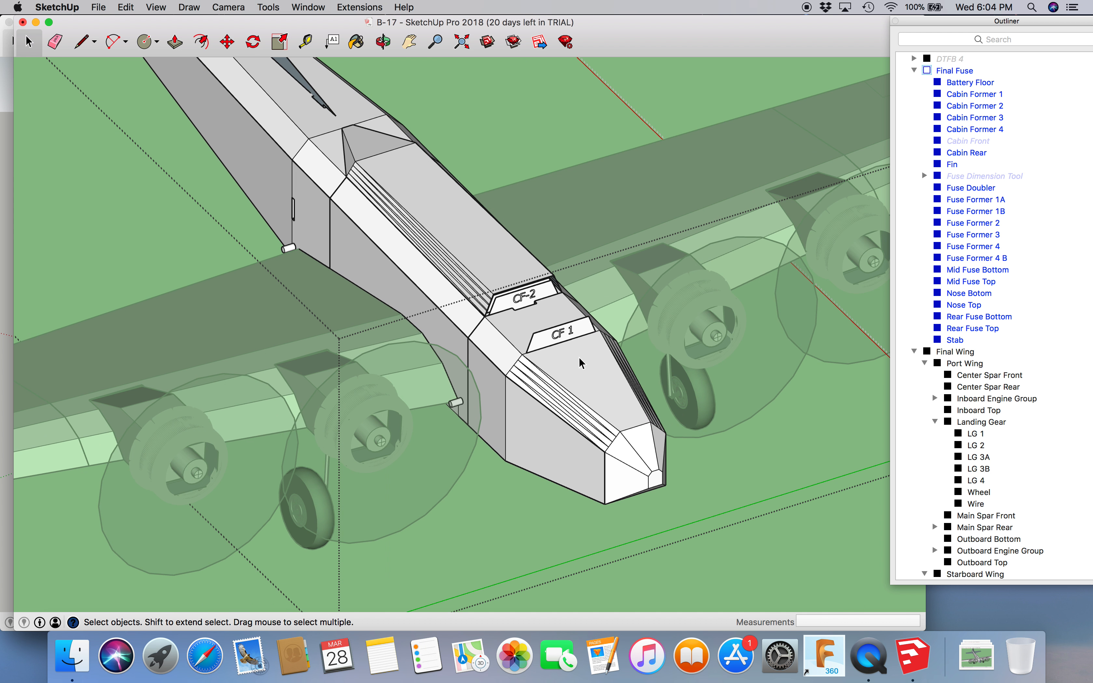
scroll("up", 3)
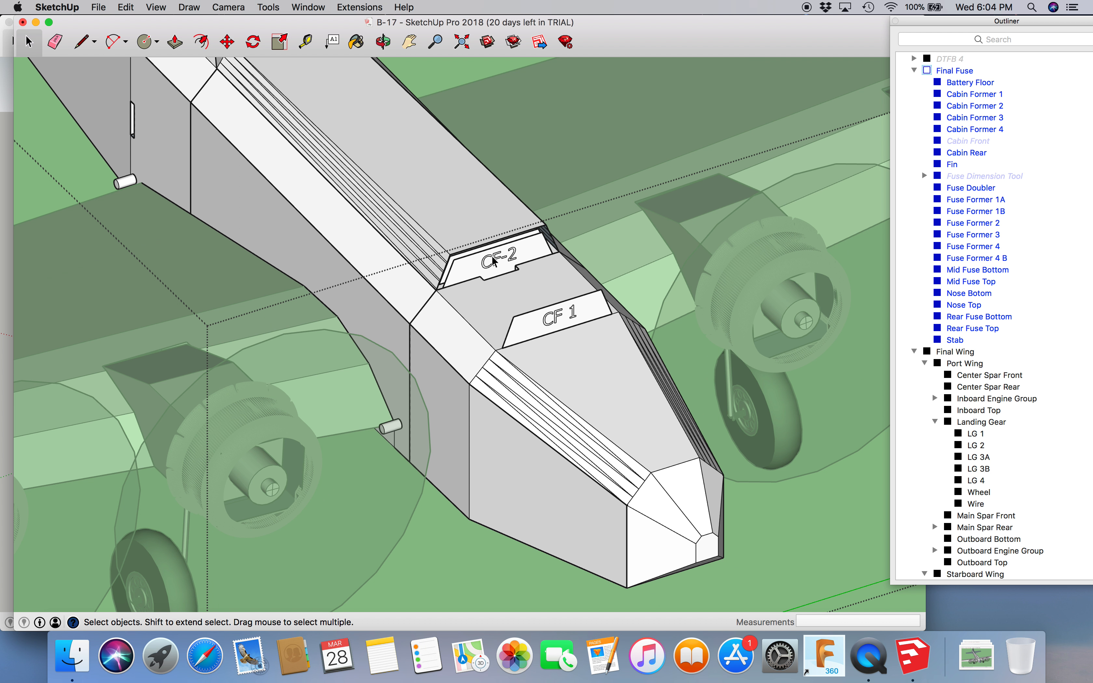
Step: Hide cabin former CF-2 and select the nose top skin
right_click(497, 263)
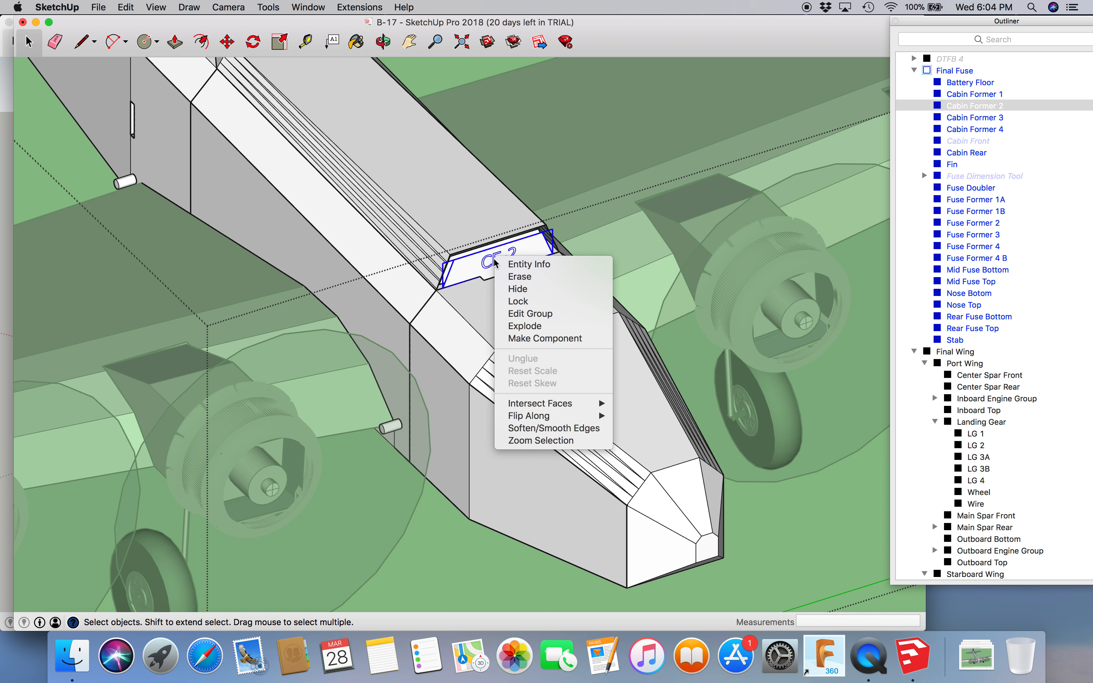
mouse_move(530, 277)
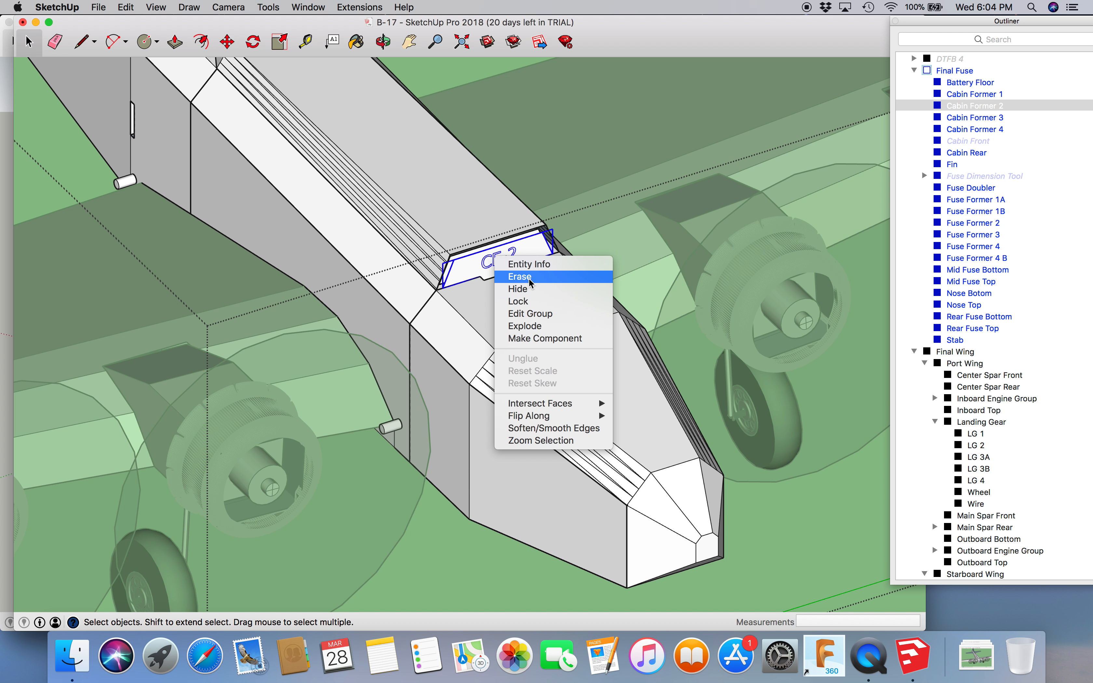
left_click(517, 289)
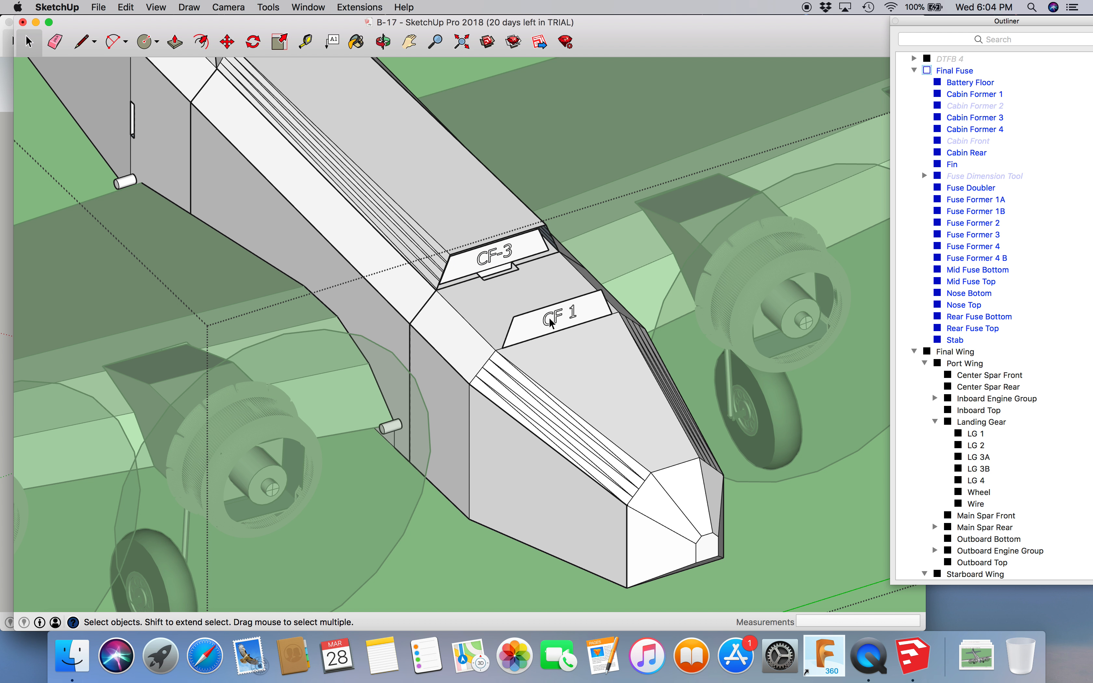
left_click(554, 313)
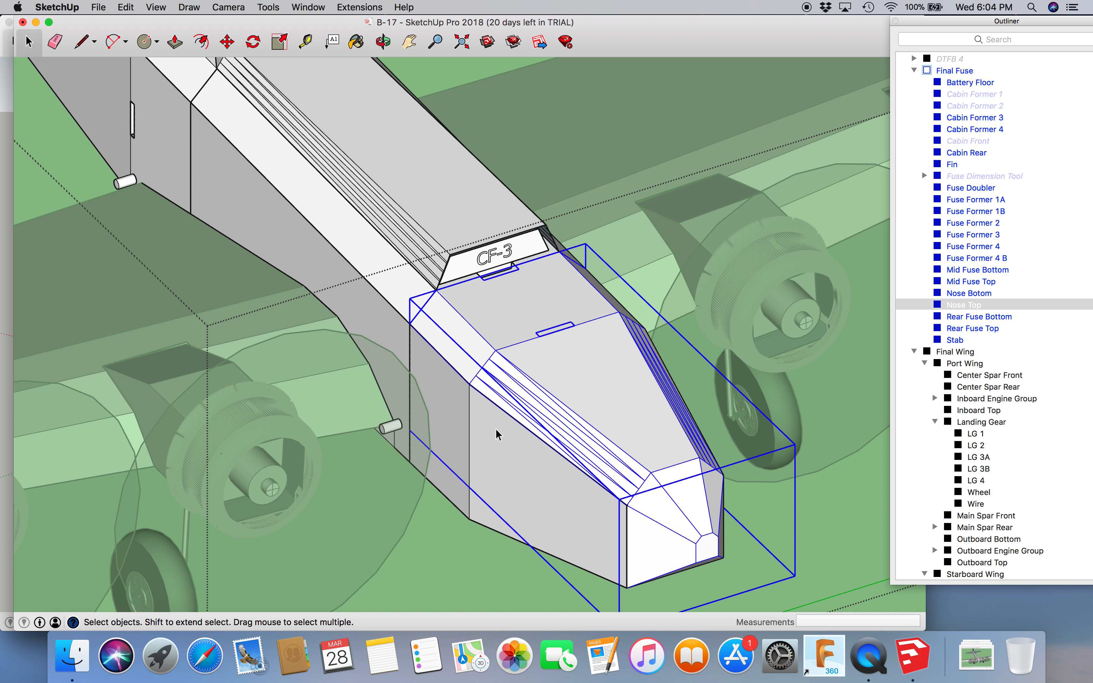
mouse_move(502, 463)
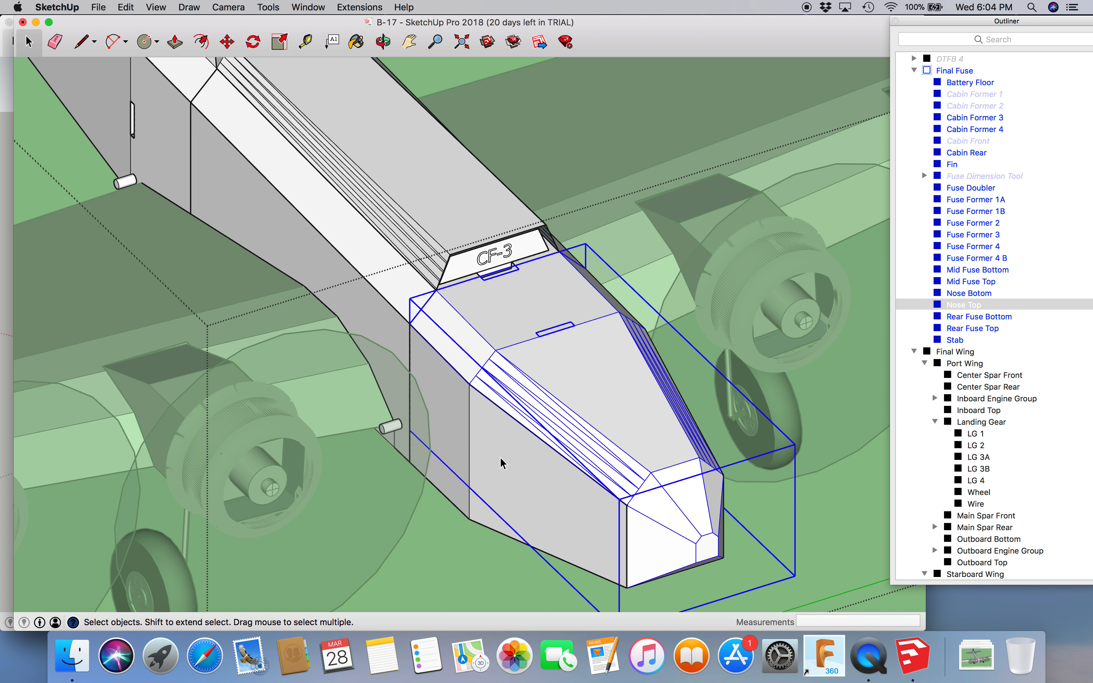
mouse_move(958, 306)
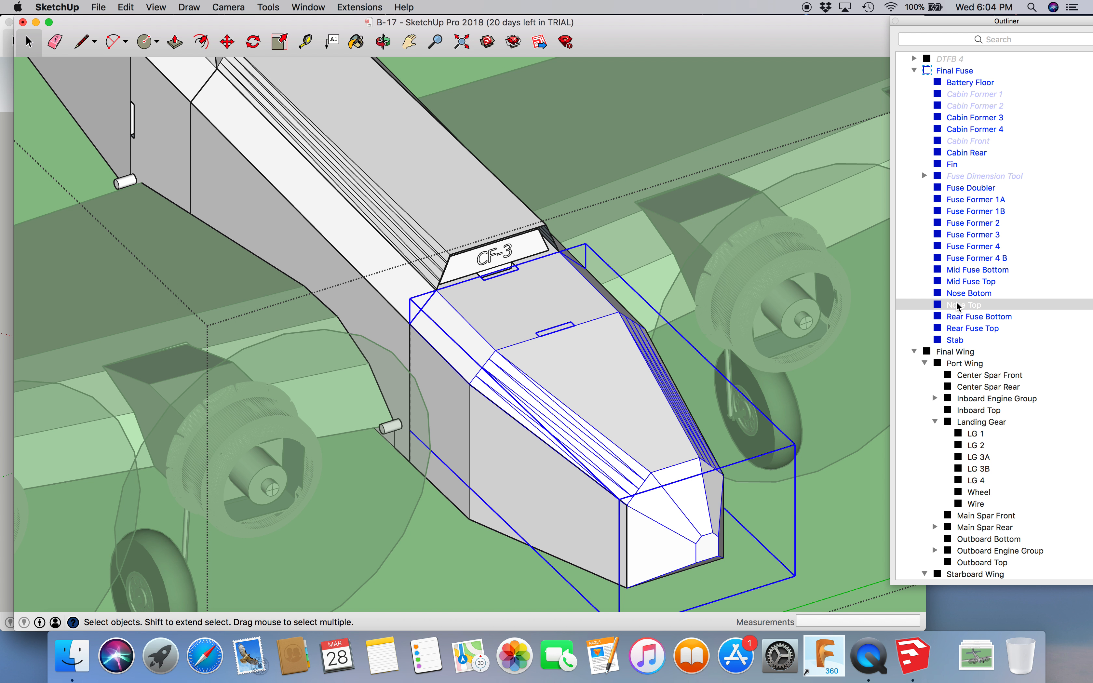
mouse_move(969, 321)
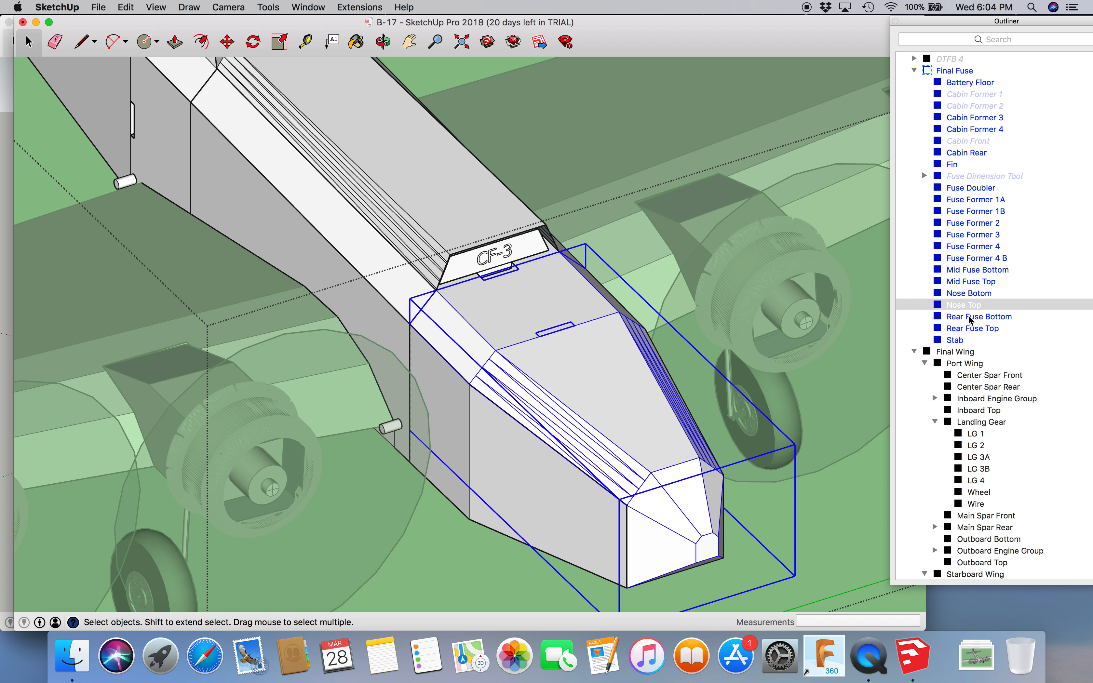
Step: Hide the nose bottom skin beneath the nose
right_click(613, 394)
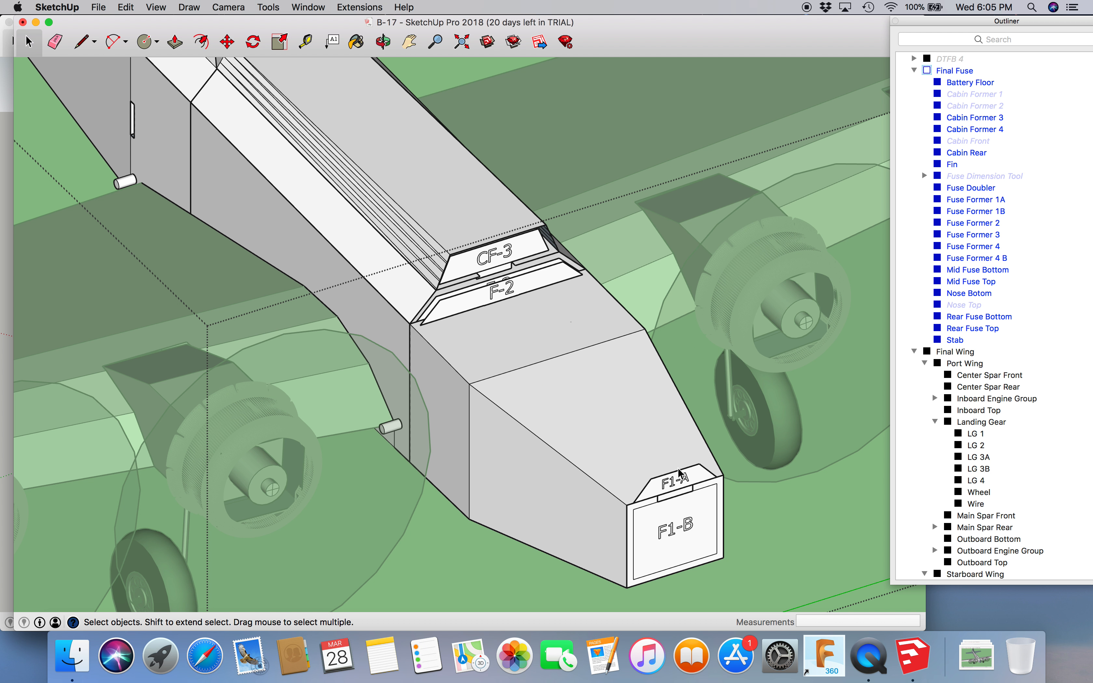
mouse_move(558, 398)
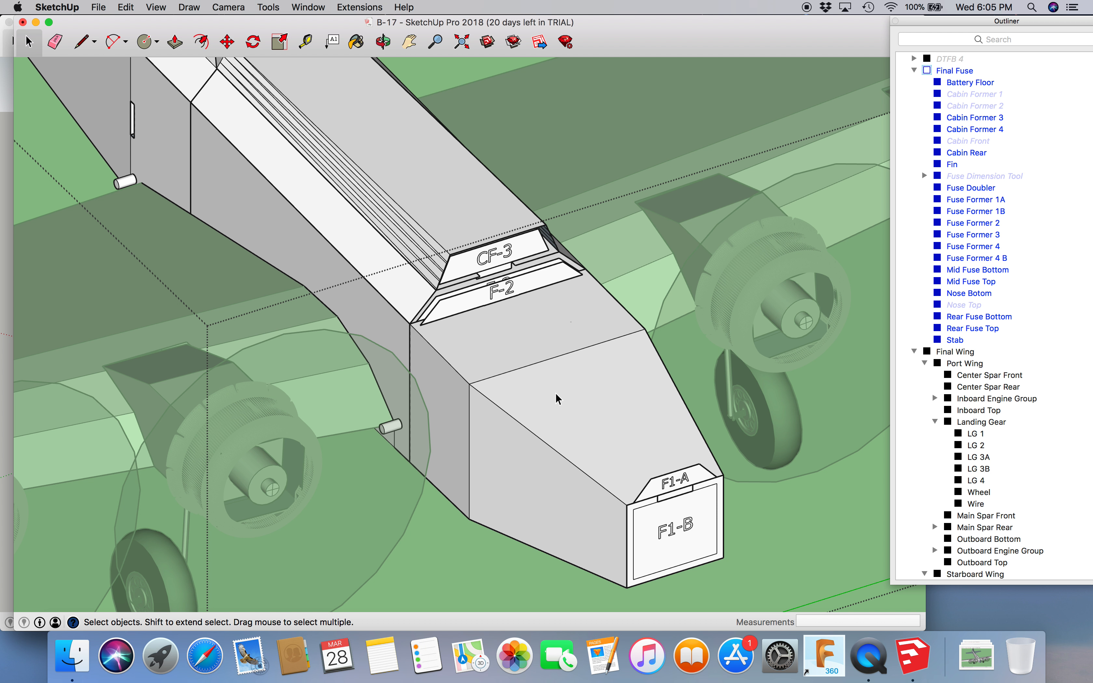
right_click(556, 398)
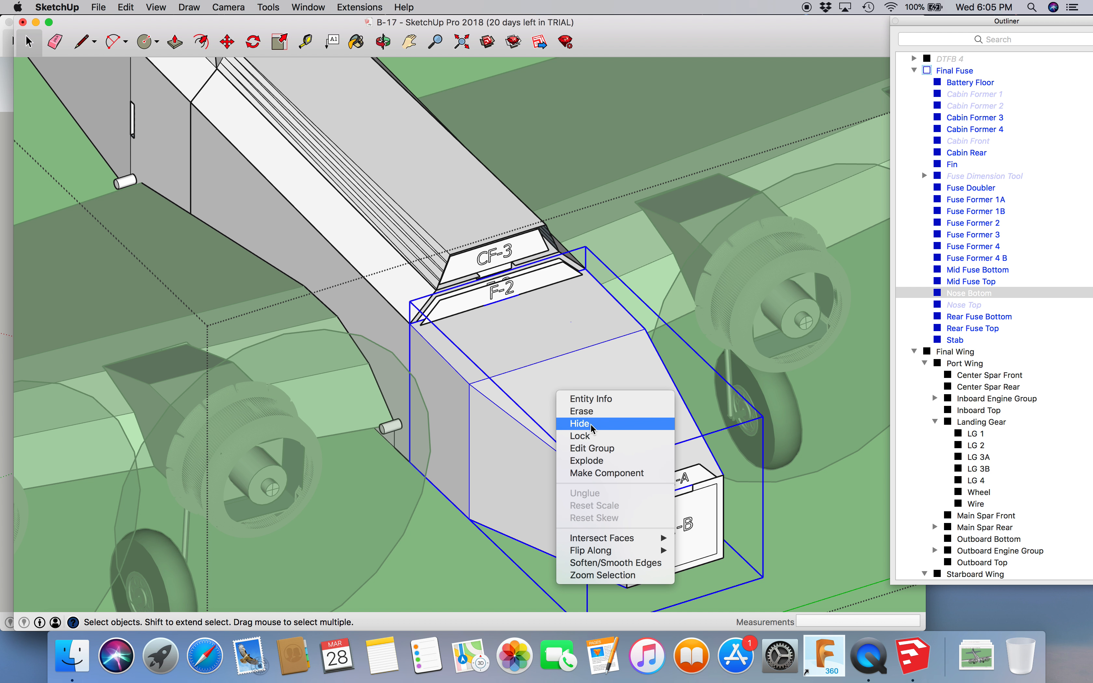
left_click(579, 422)
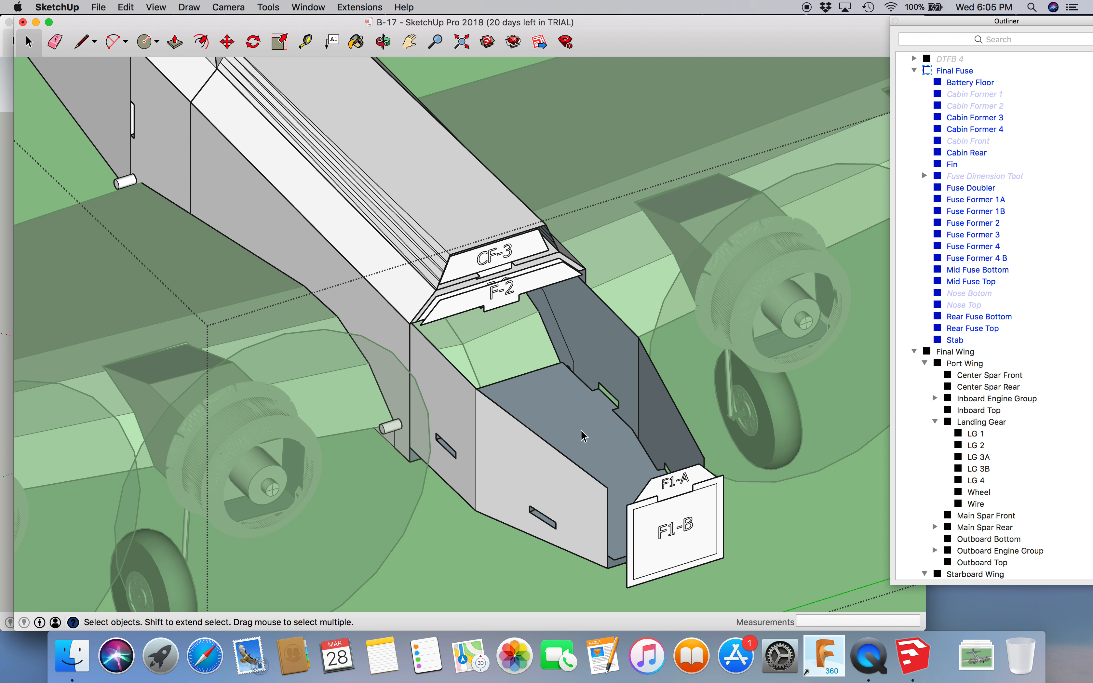
Step: Hide nose formers F1-A and F1-B, leaving the nose interior open
right_click(670, 488)
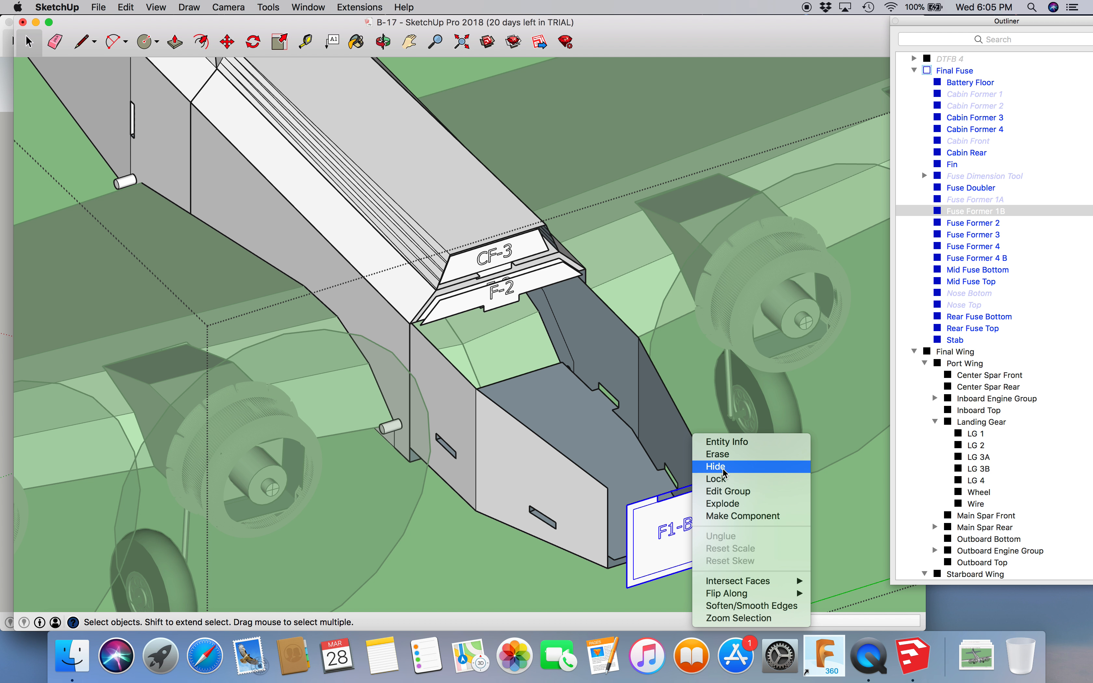
left_click(715, 467)
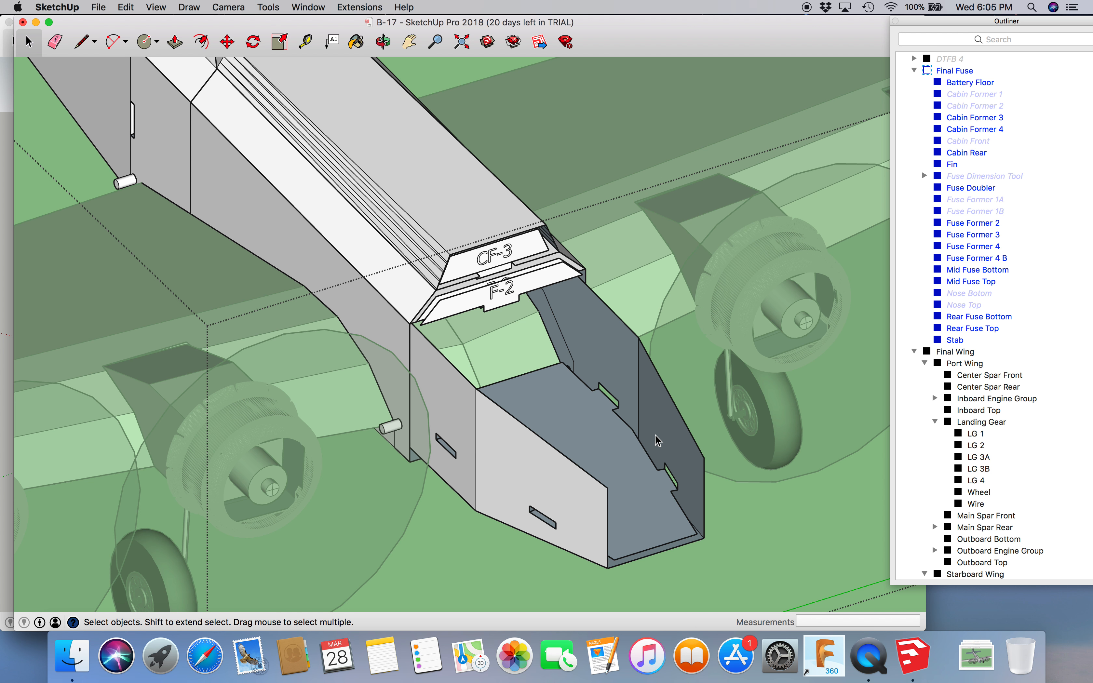
mouse_move(545, 400)
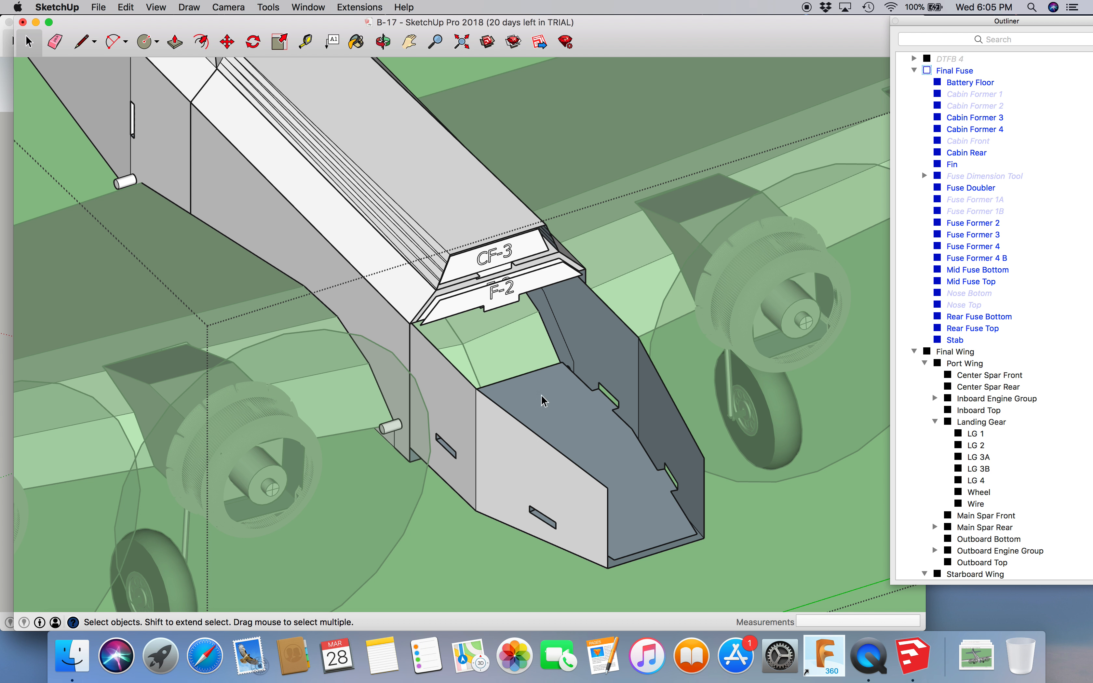
mouse_move(517, 461)
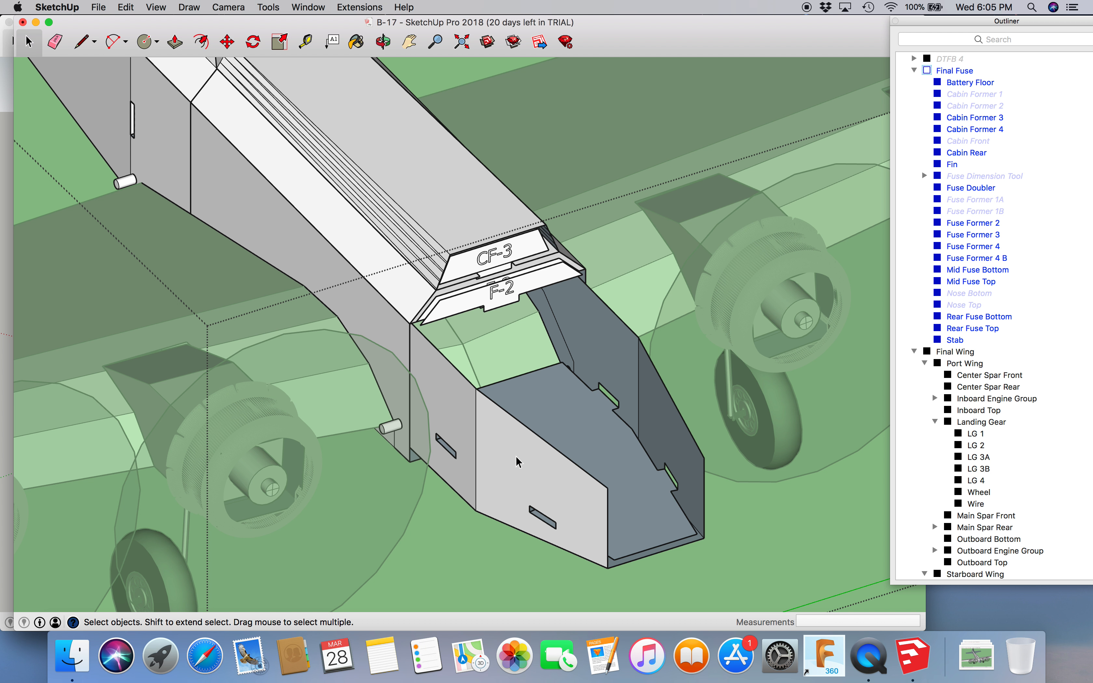
mouse_move(133, 127)
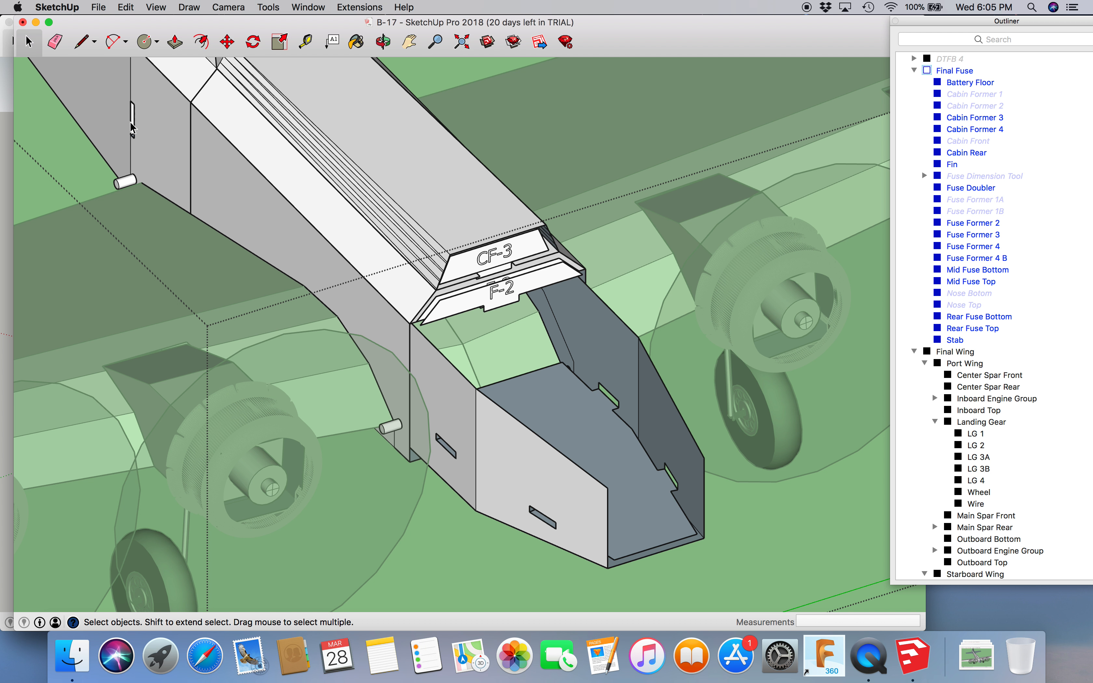
mouse_move(174, 176)
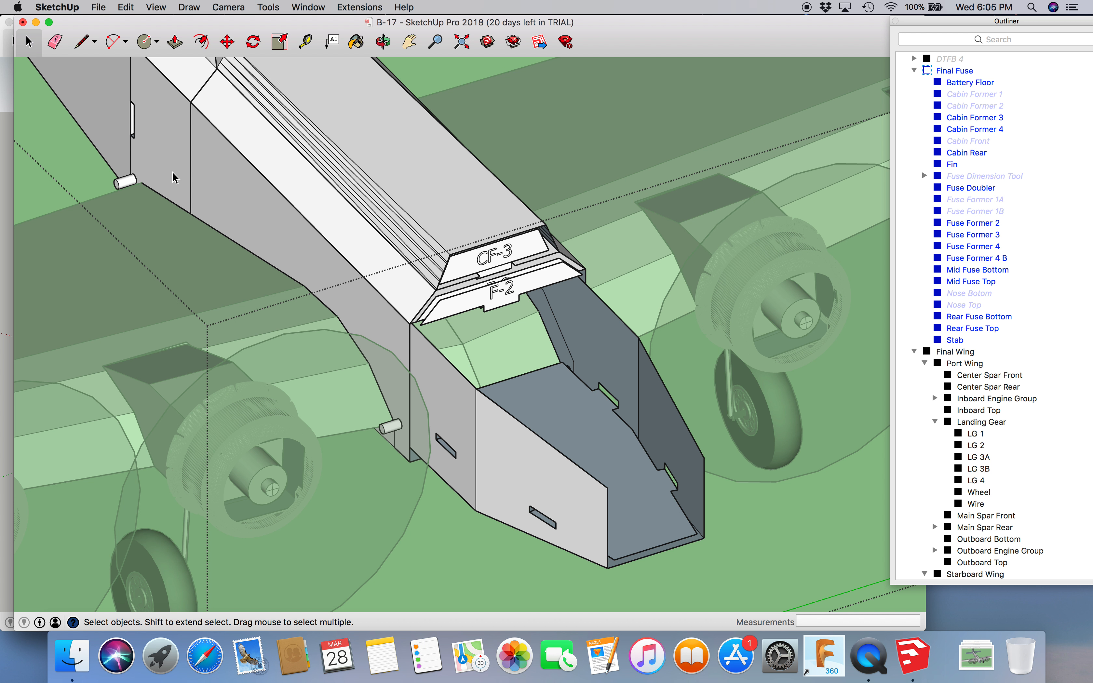
mouse_move(203, 162)
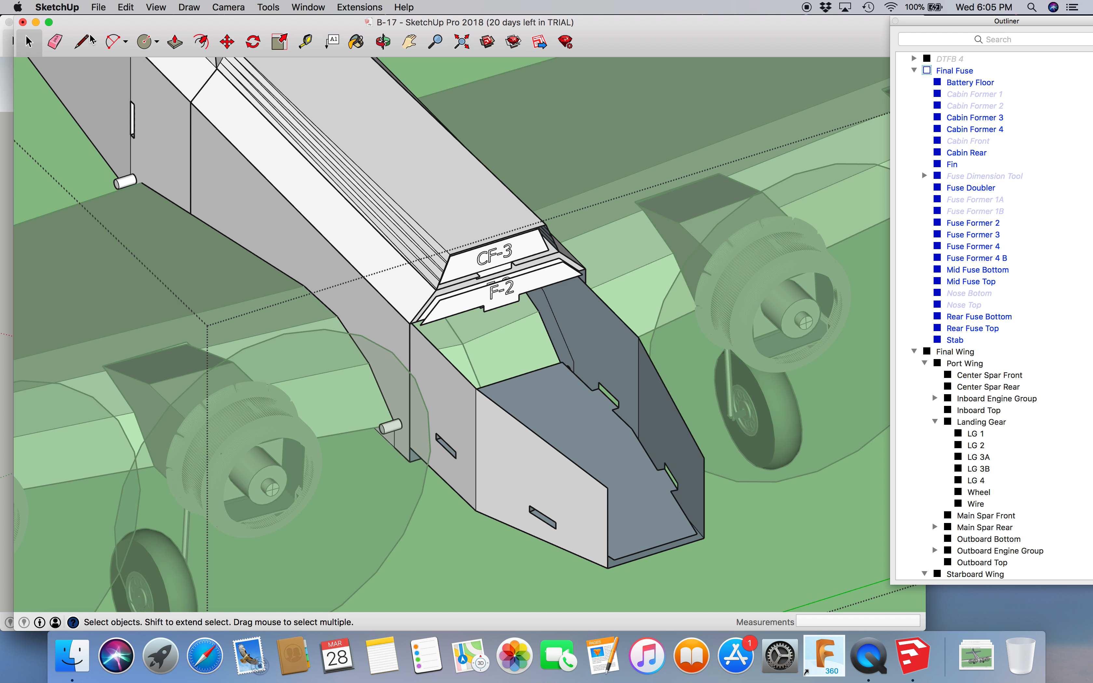
mouse_move(224, 183)
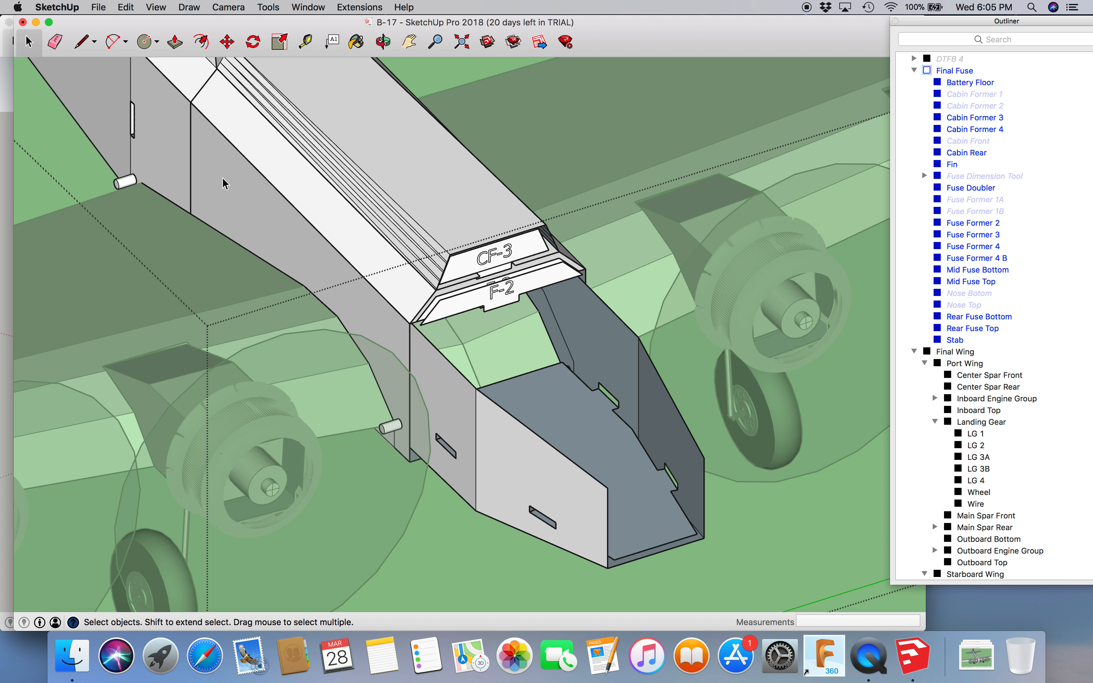
mouse_move(129, 139)
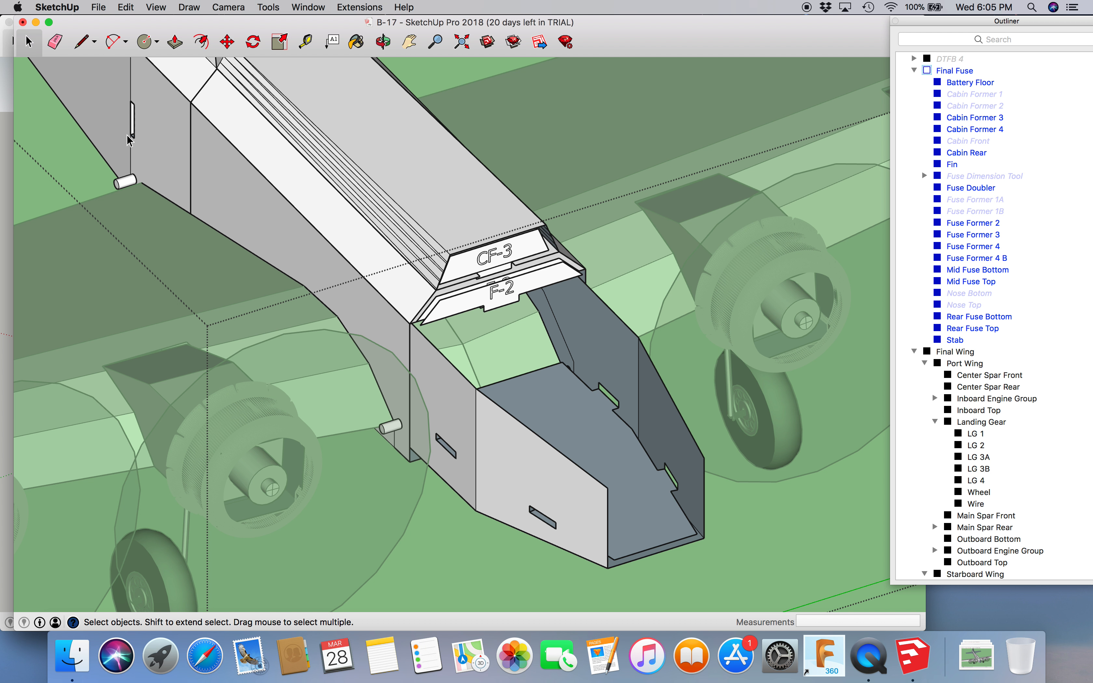
mouse_move(130, 119)
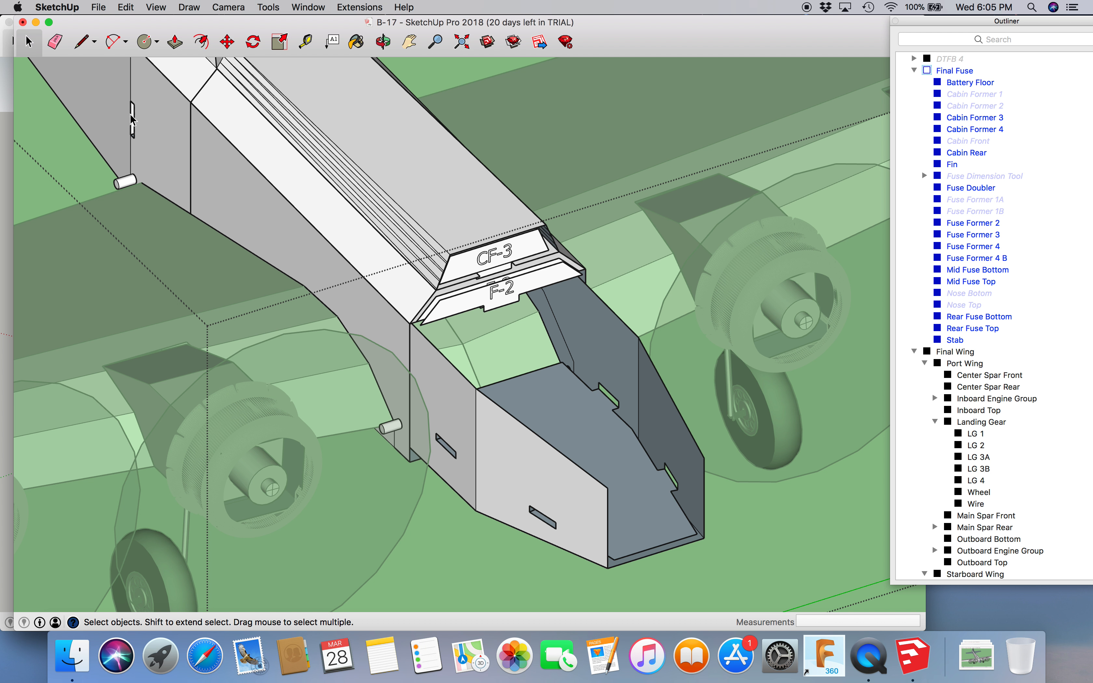
mouse_move(536, 325)
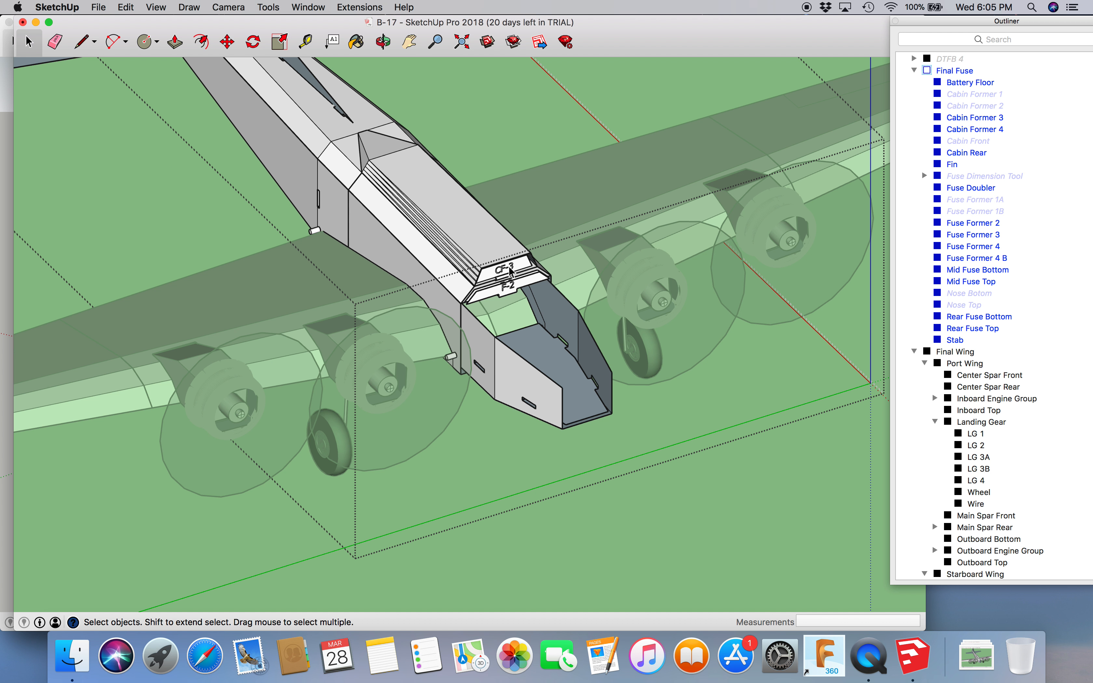
Step: Hide the cabin rear skin and bring up options for the cabin former above the nose
right_click(502, 286)
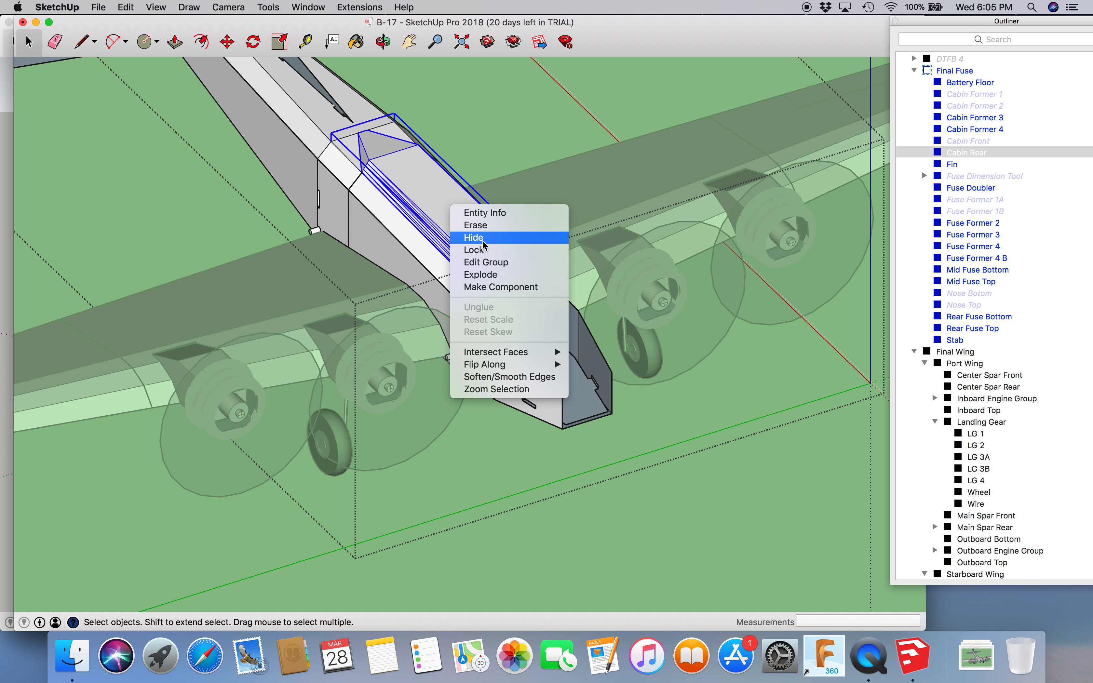
left_click(474, 237)
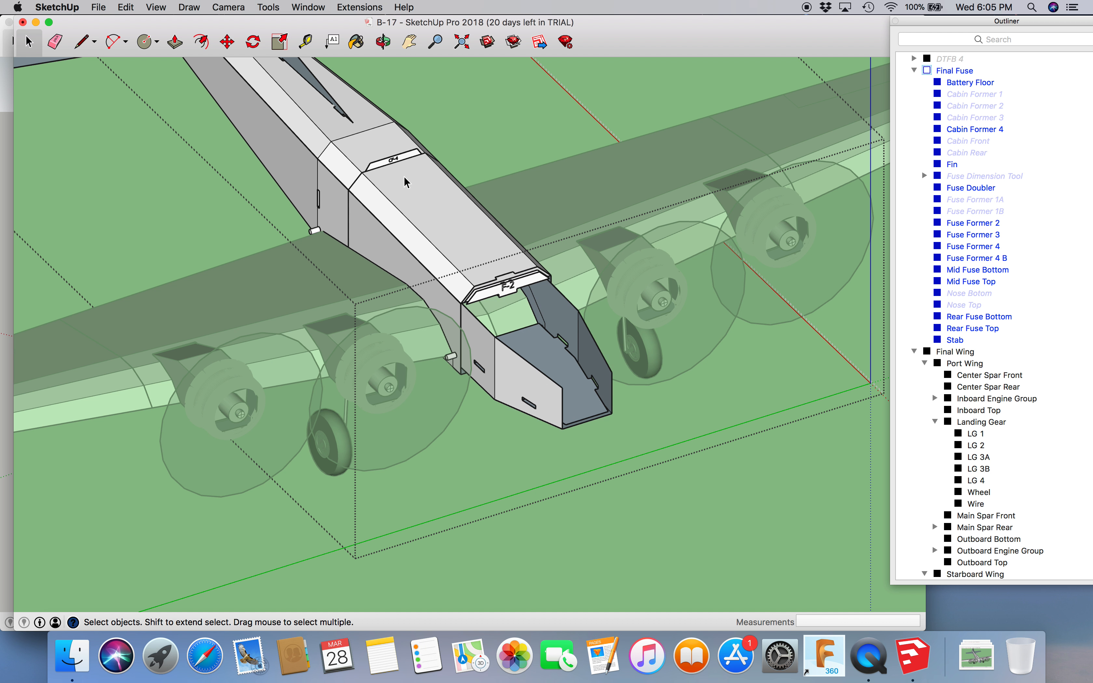
right_click(408, 164)
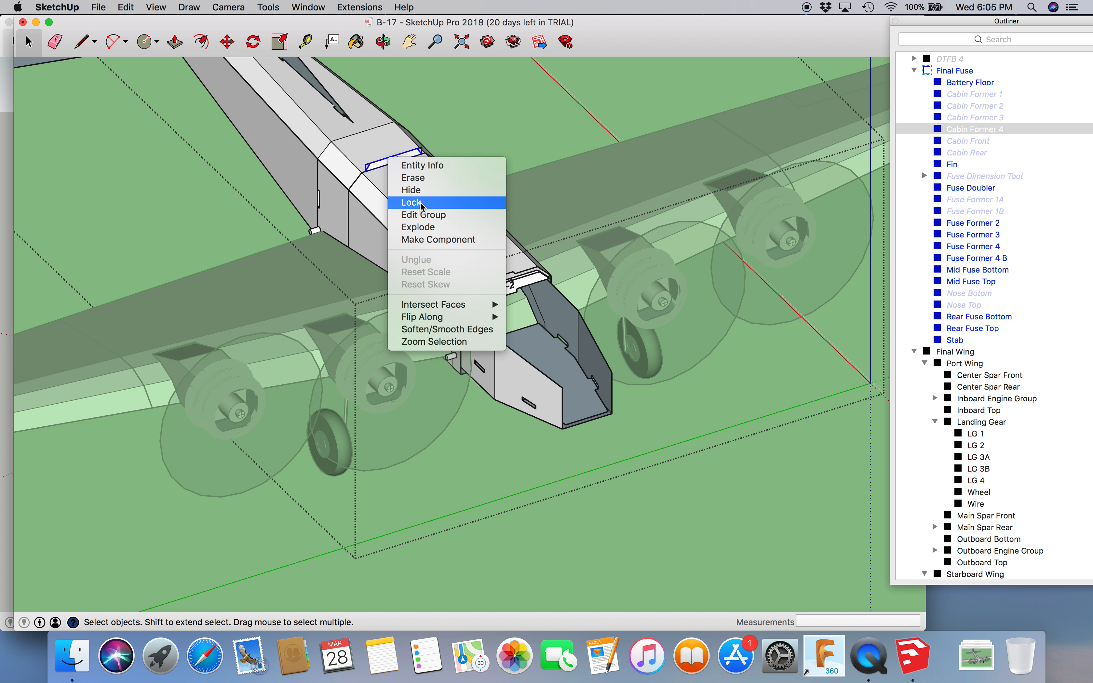
mouse_move(314, 137)
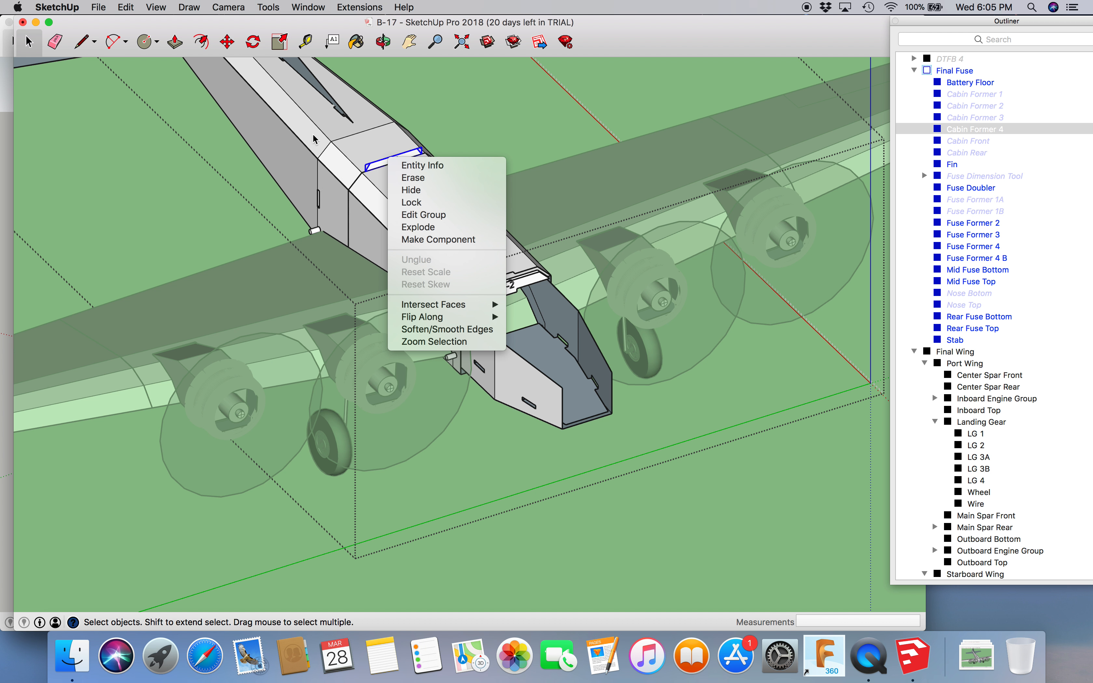
mouse_move(410, 144)
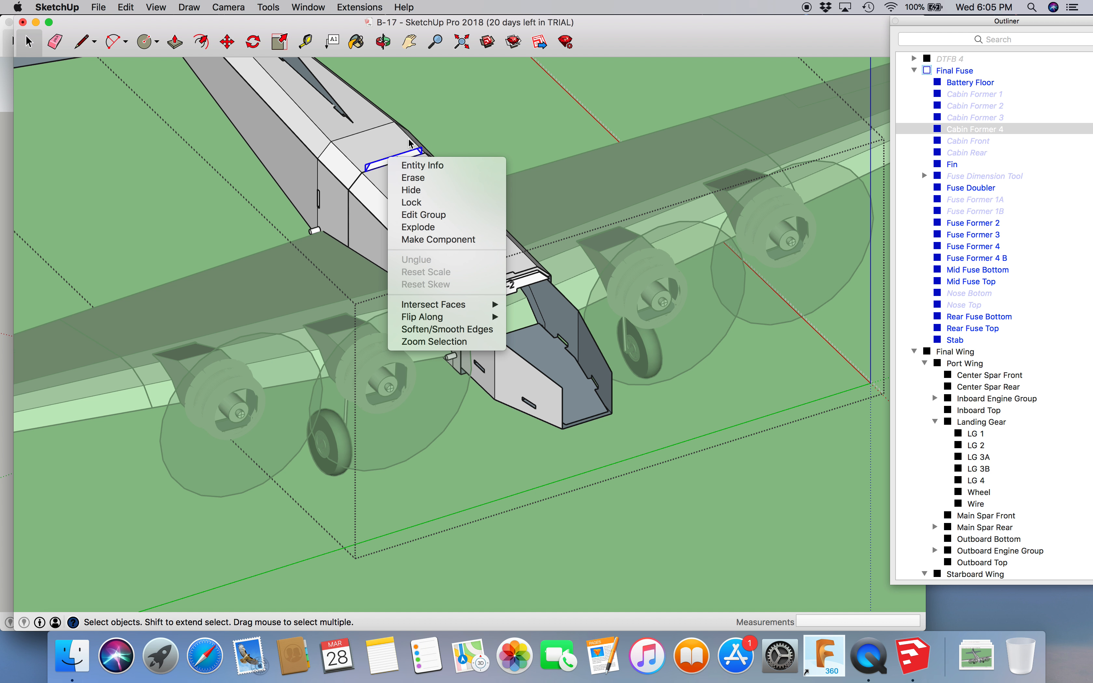
mouse_move(427, 189)
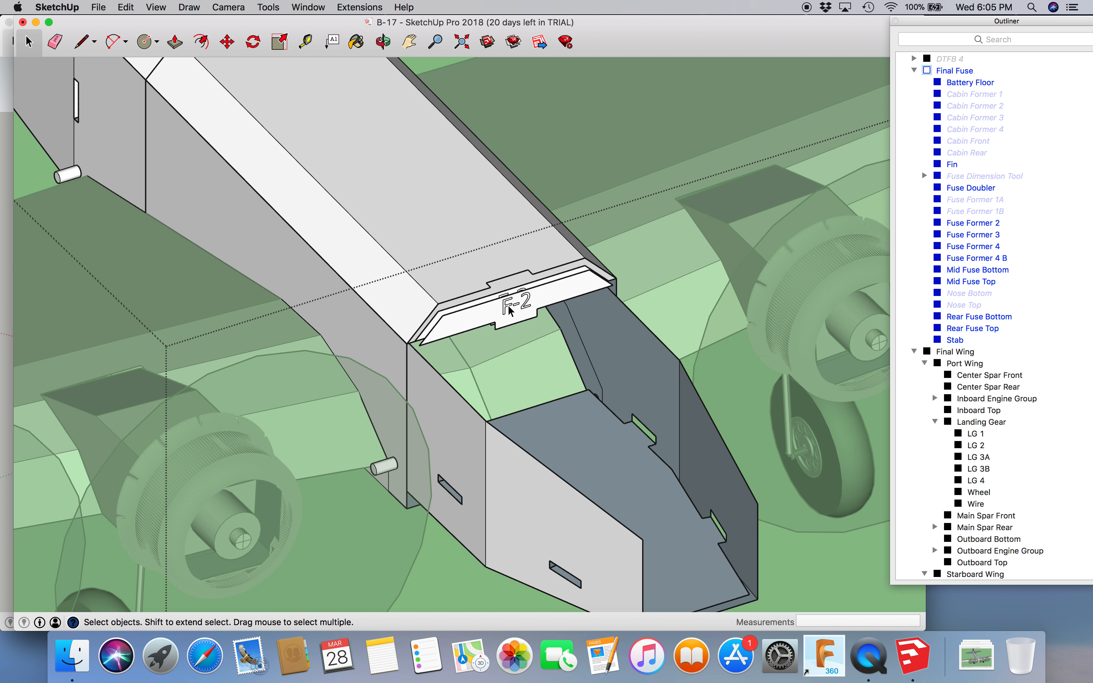
Step: Hide fuselage former F-3
right_click(511, 313)
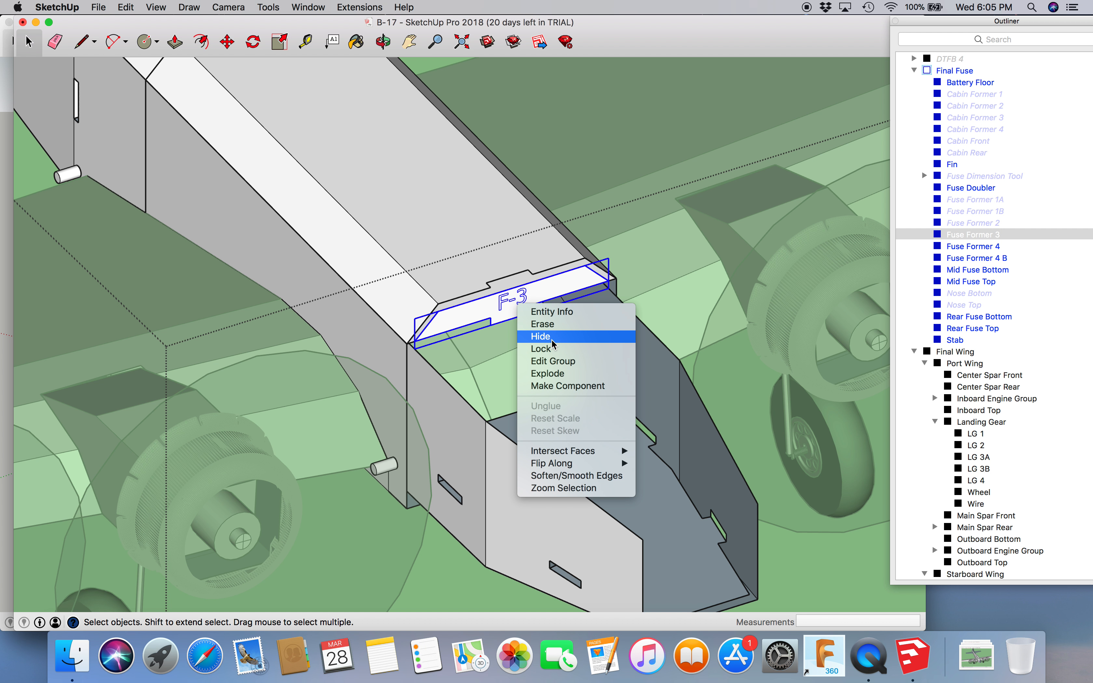
left_click(541, 337)
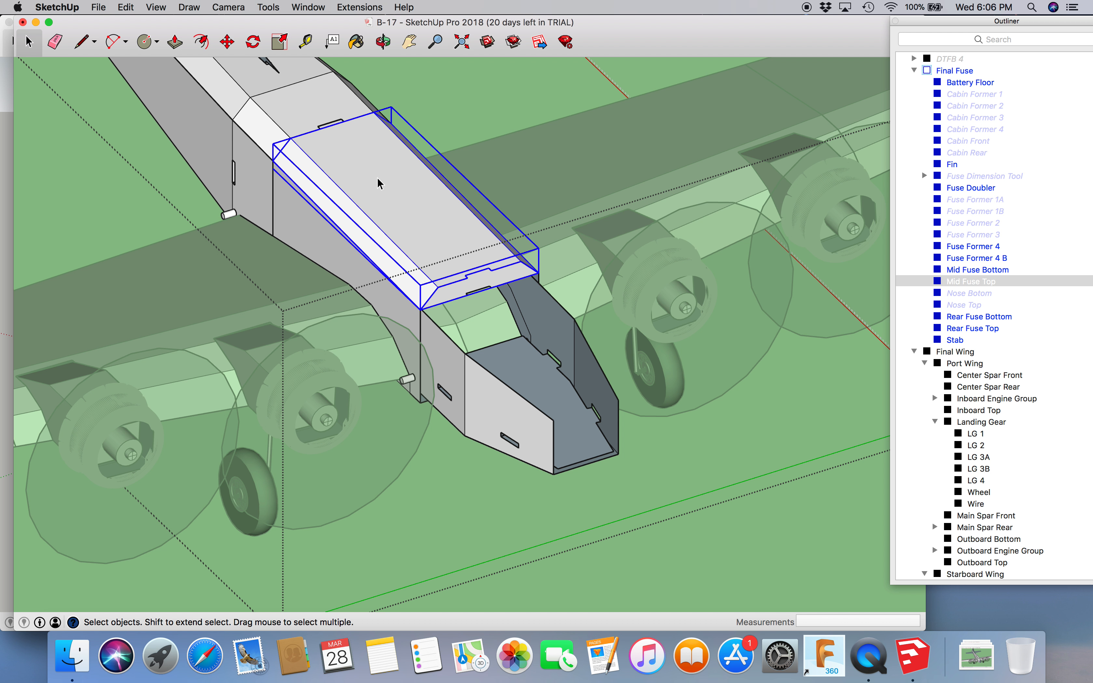
mouse_move(390, 196)
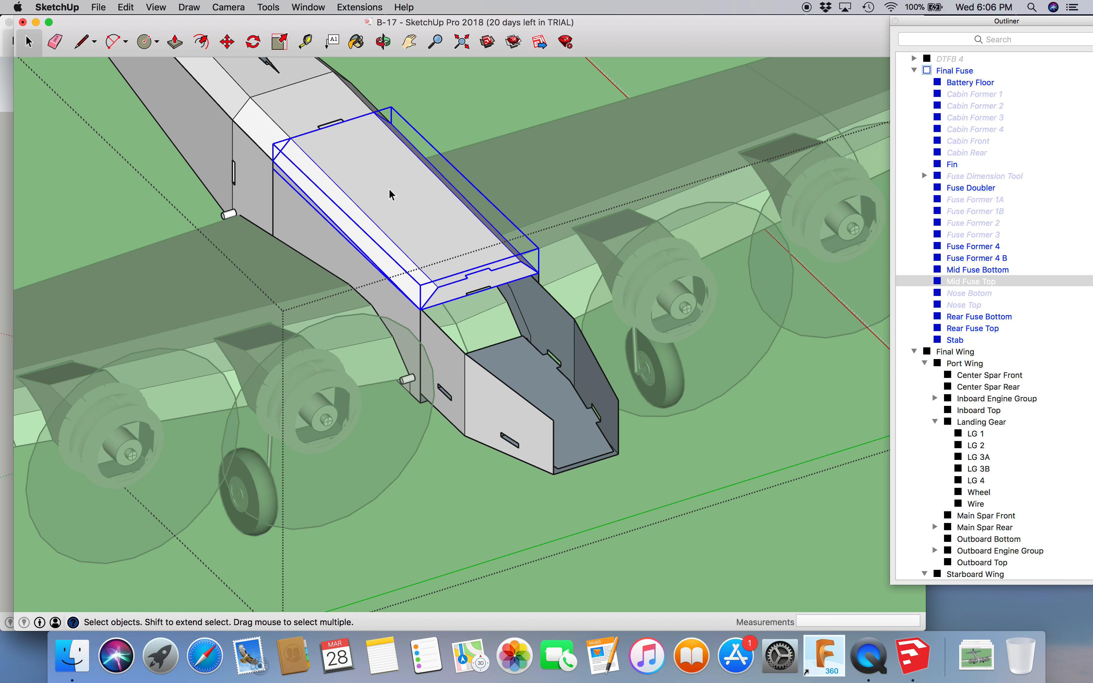
mouse_move(426, 314)
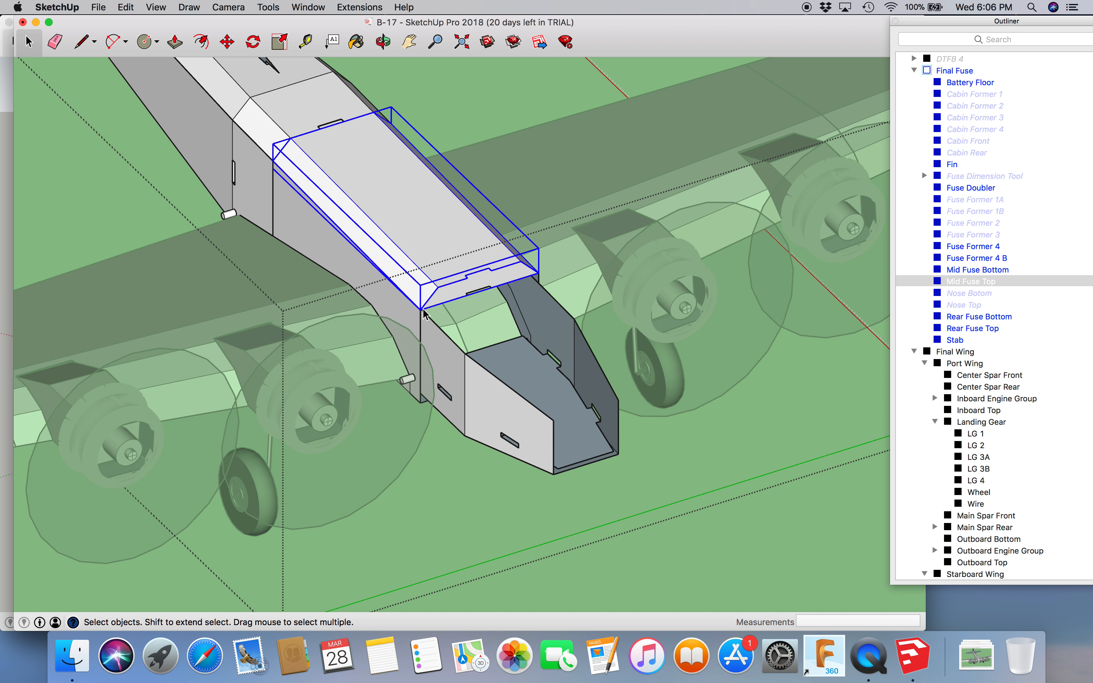
mouse_move(189, 106)
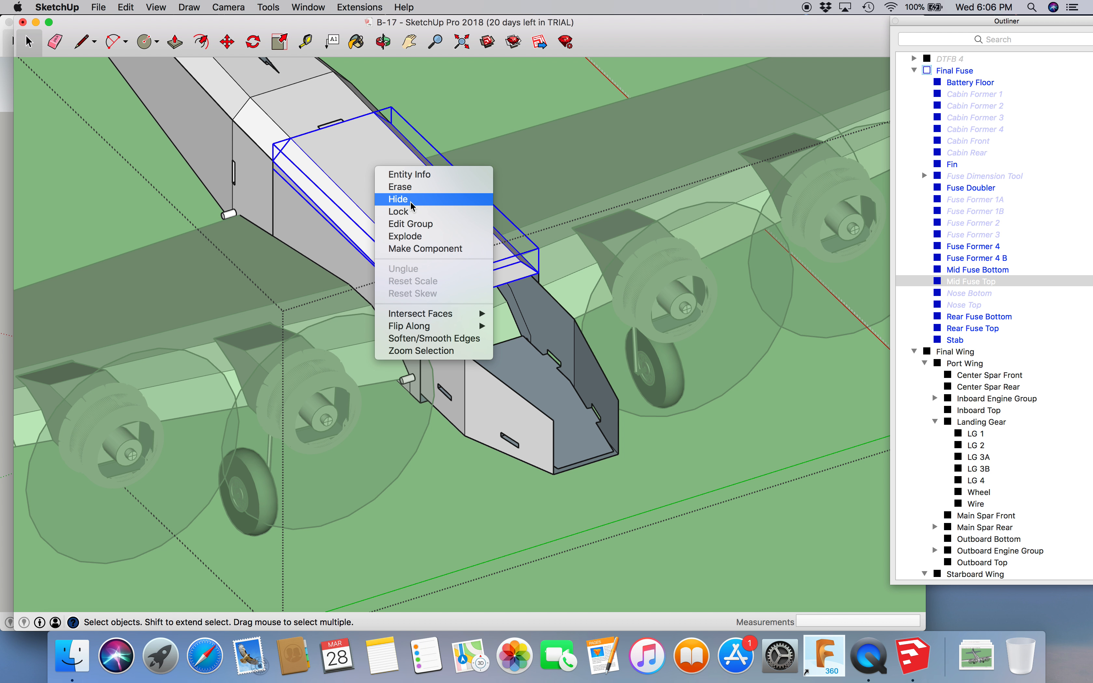
Step: Hide the mid fuselage top skin and bring up options for the bottom skin
left_click(398, 199)
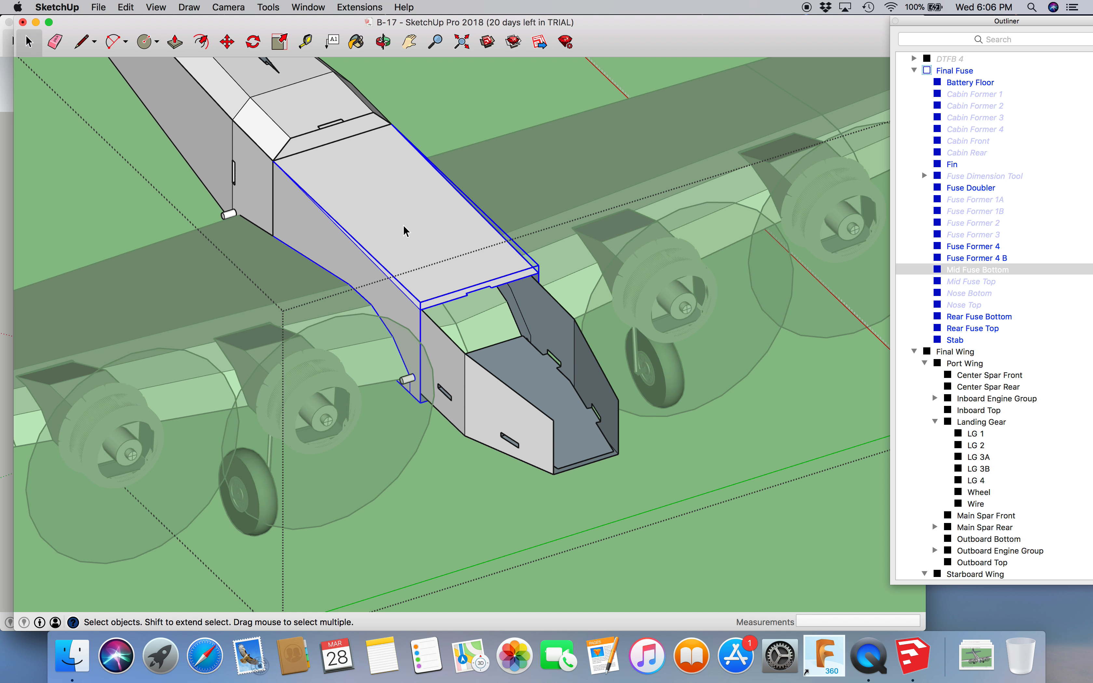
right_click(404, 231)
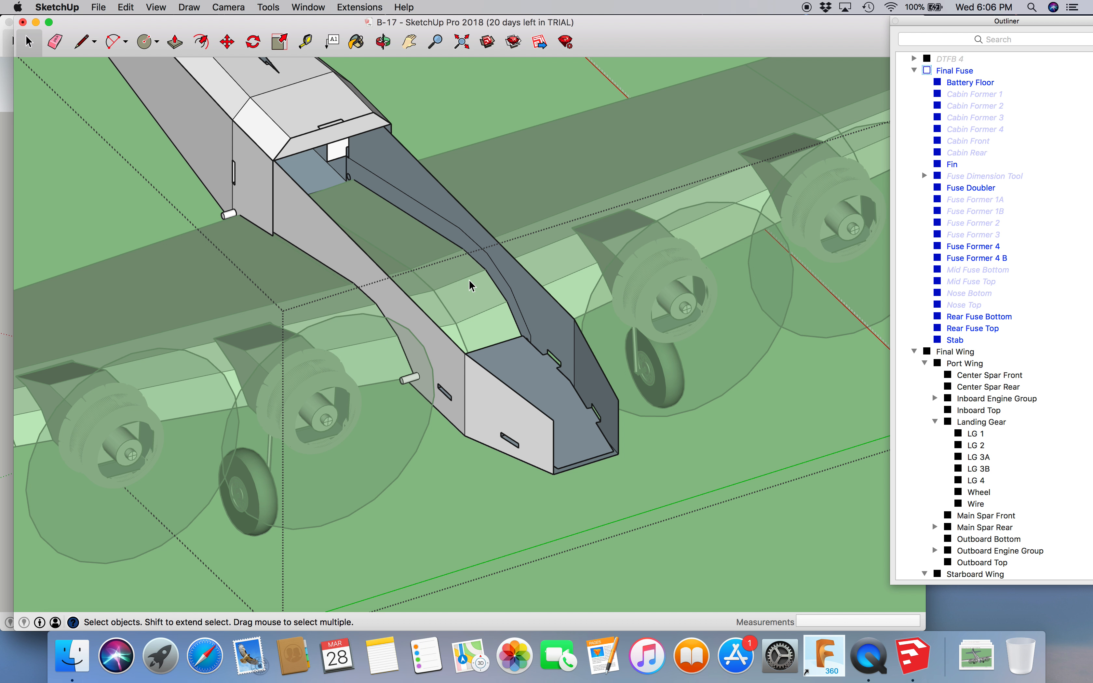
mouse_move(531, 301)
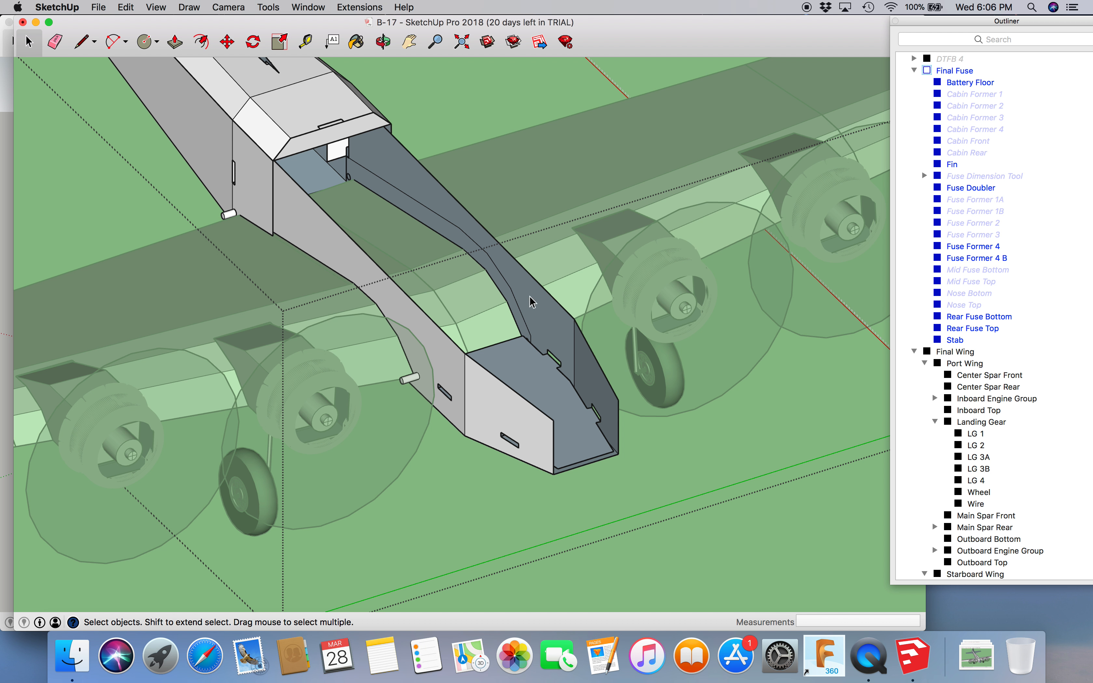
mouse_move(480, 350)
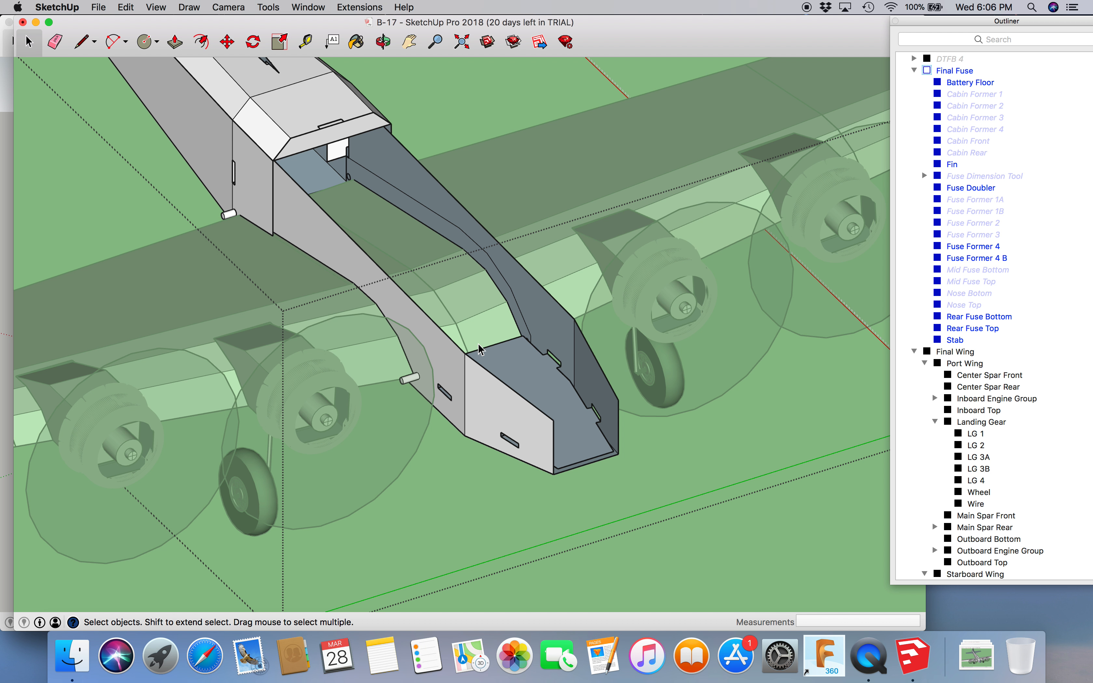
mouse_move(348, 160)
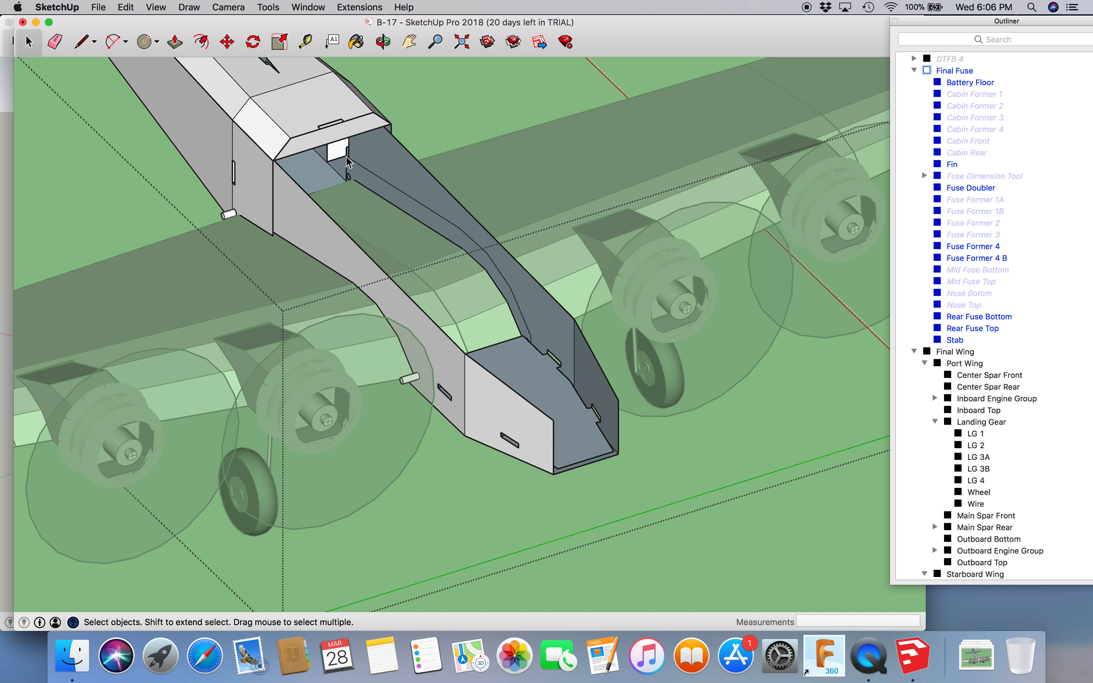
mouse_move(348, 188)
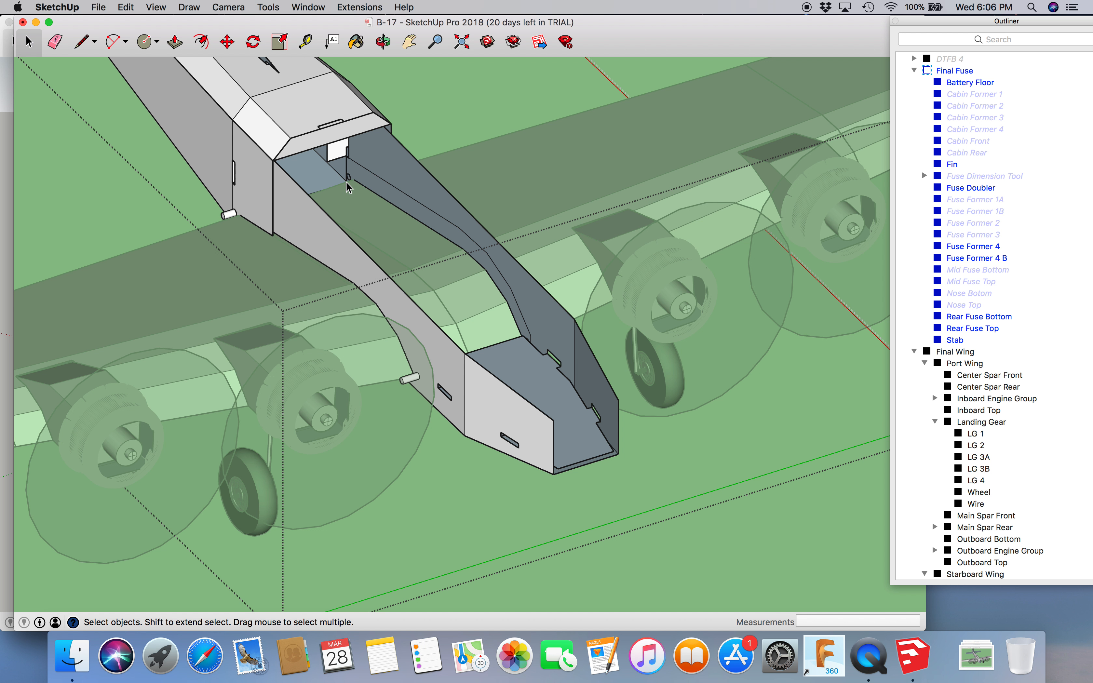
mouse_move(362, 168)
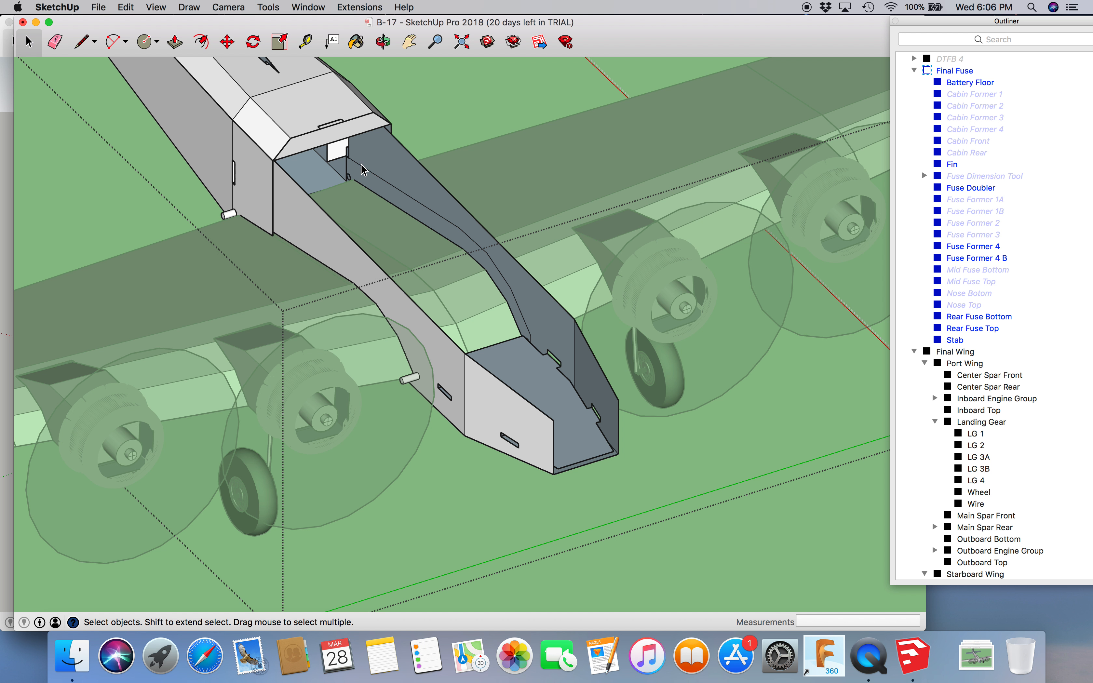
mouse_move(383, 221)
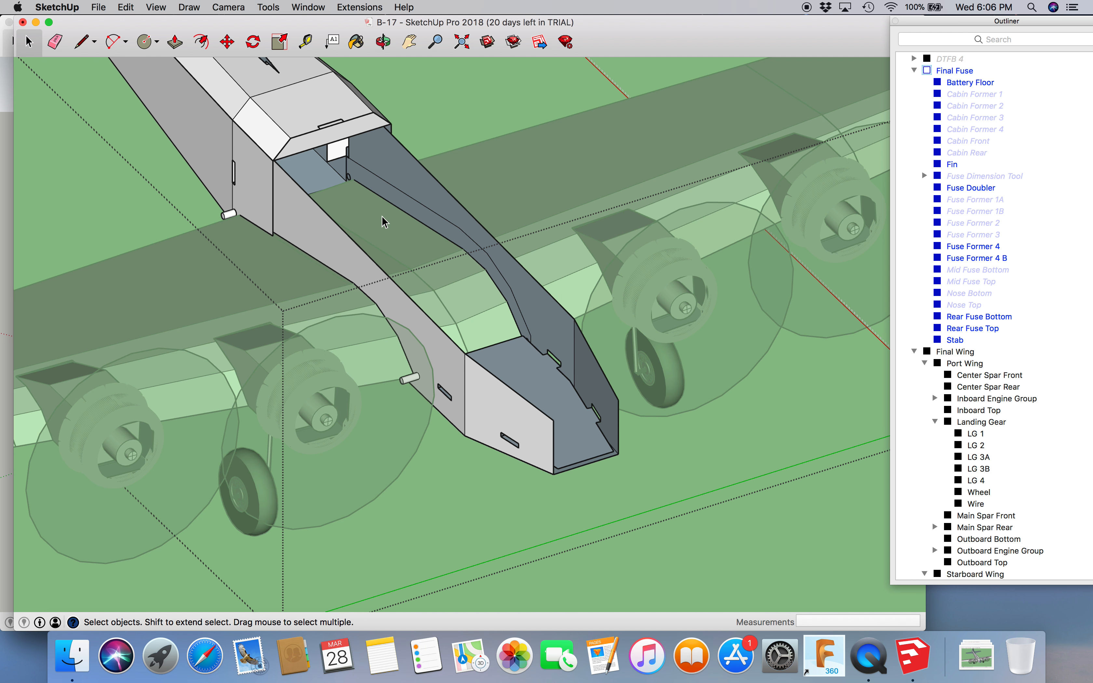
mouse_move(355, 174)
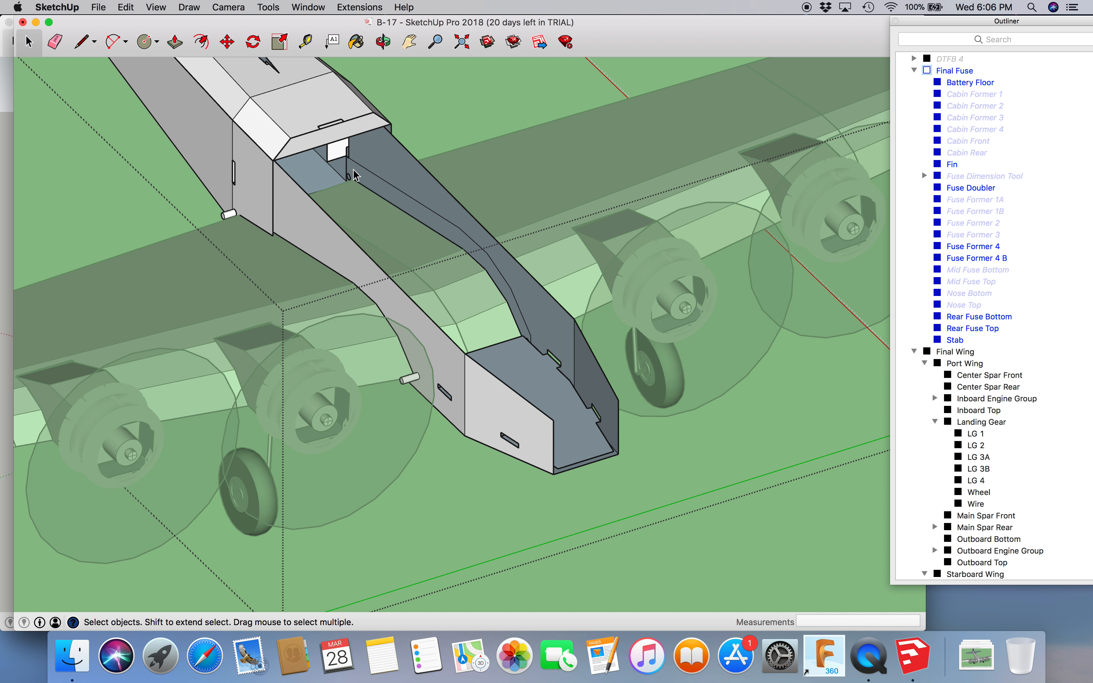
mouse_move(389, 368)
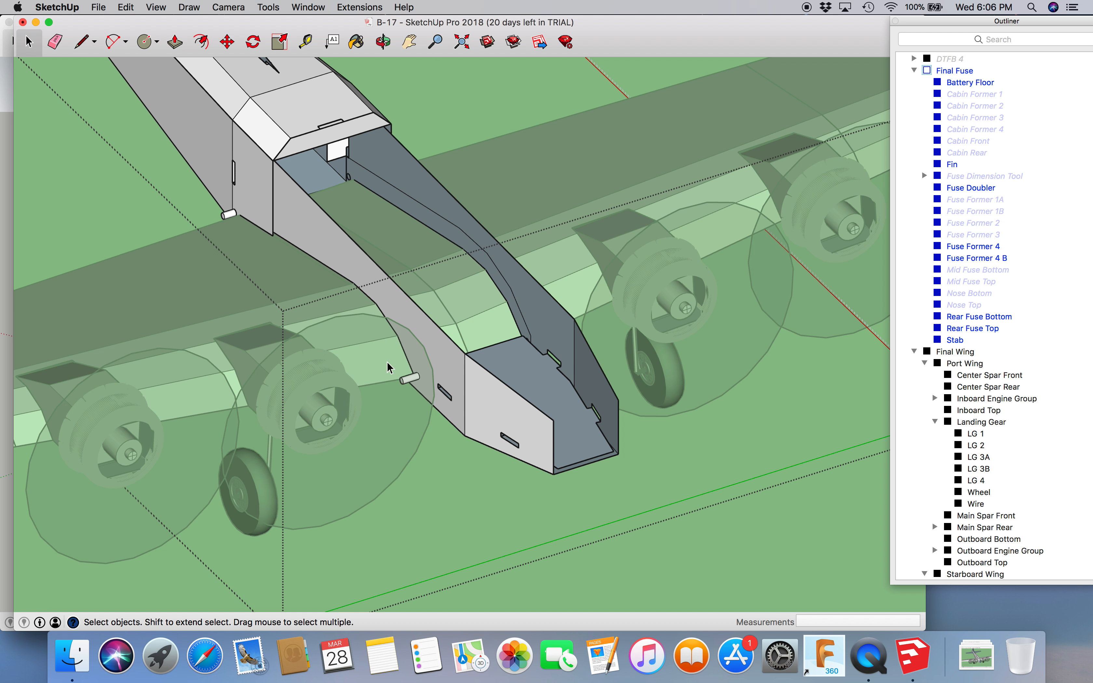
mouse_move(233, 221)
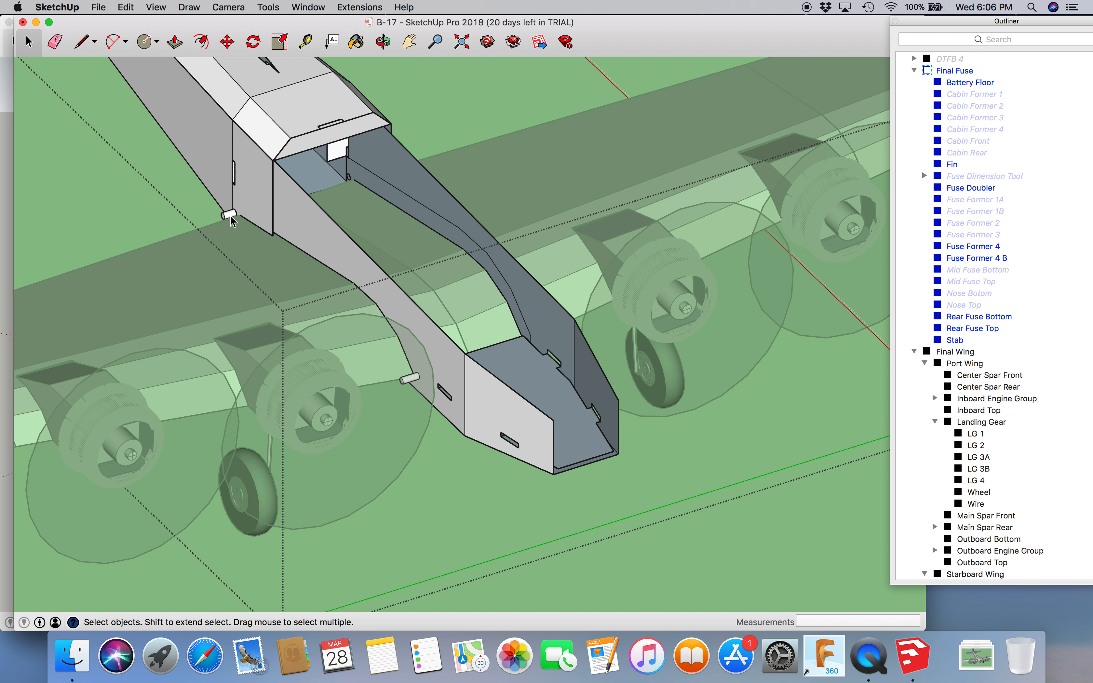
mouse_move(231, 218)
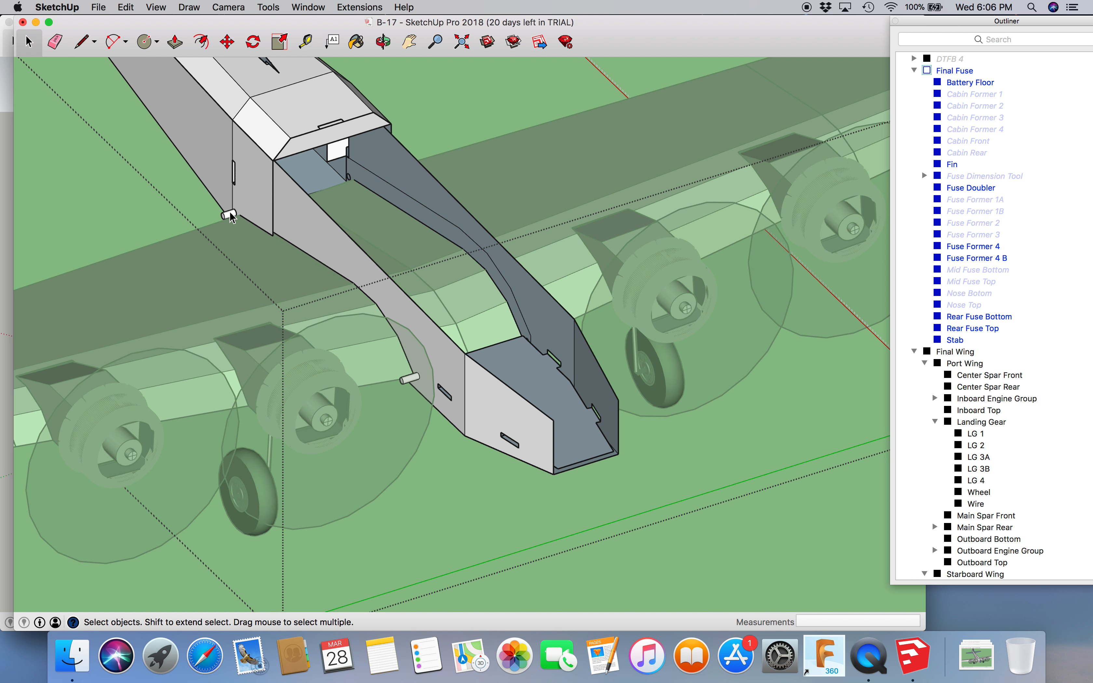
mouse_move(325, 197)
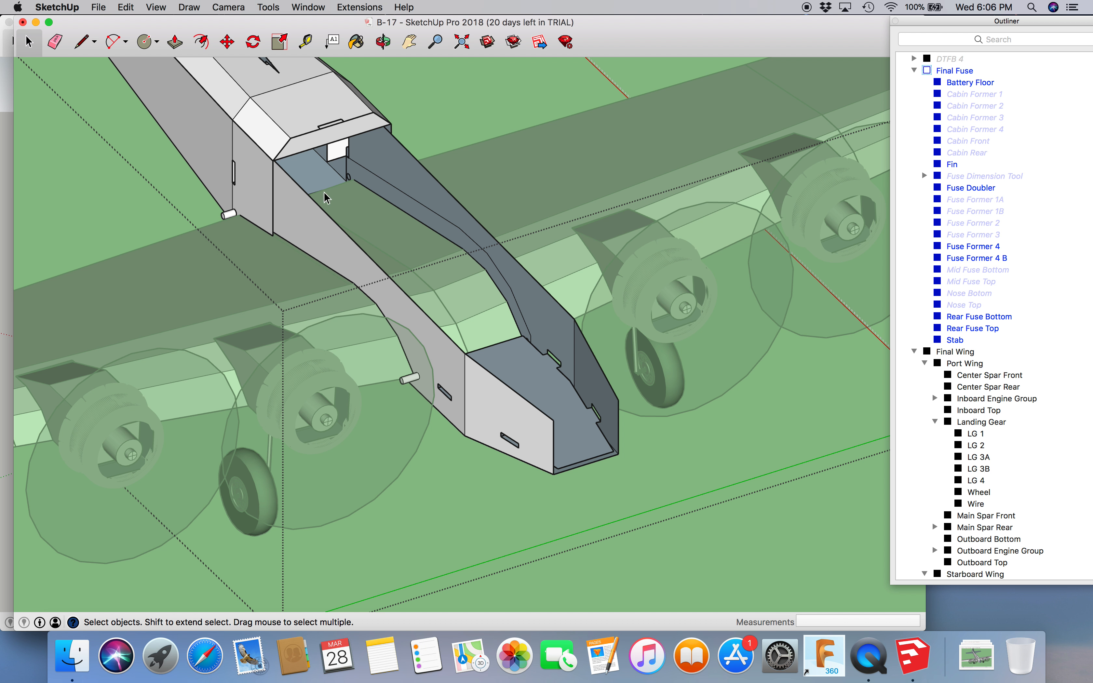
mouse_move(426, 240)
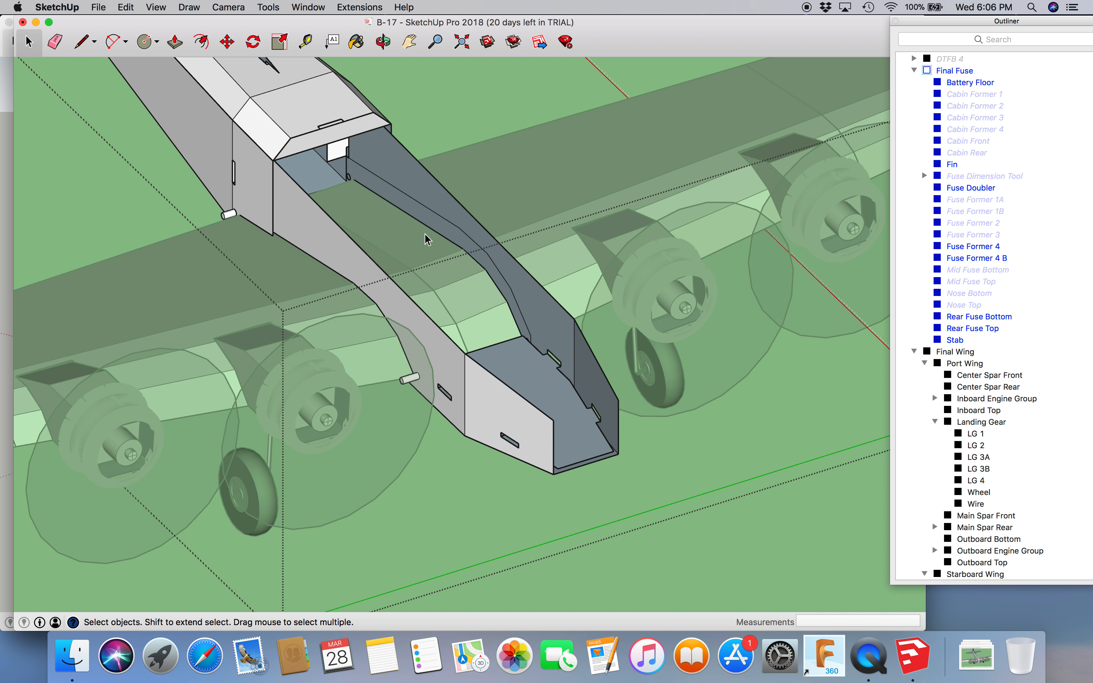
mouse_move(529, 374)
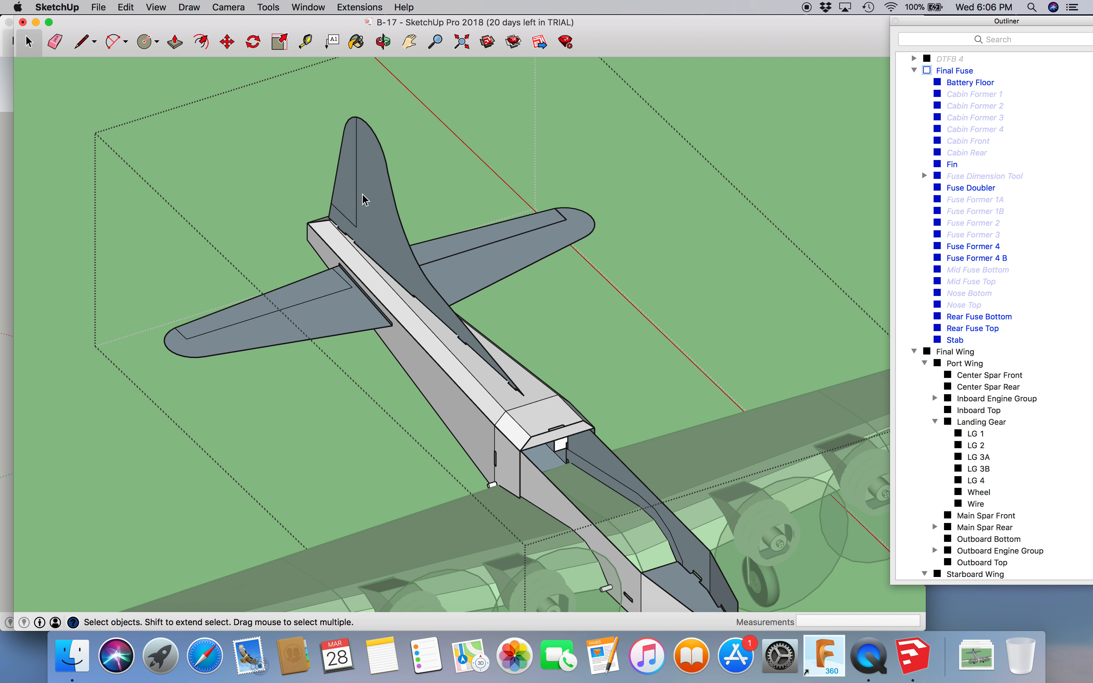
mouse_move(388, 232)
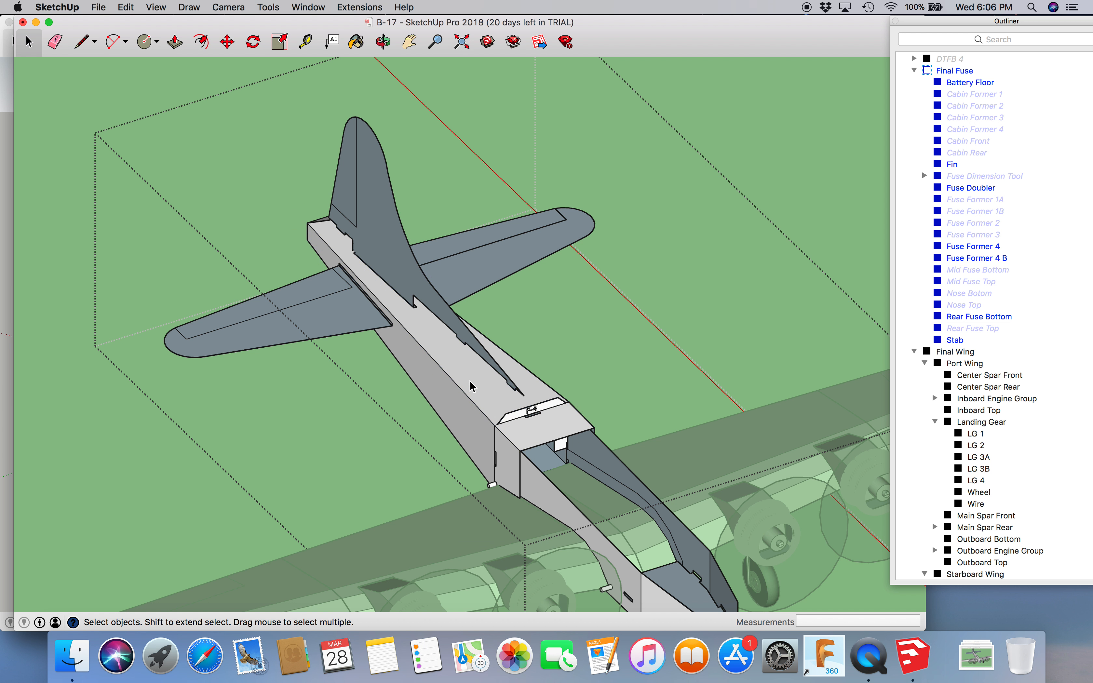
mouse_move(410, 305)
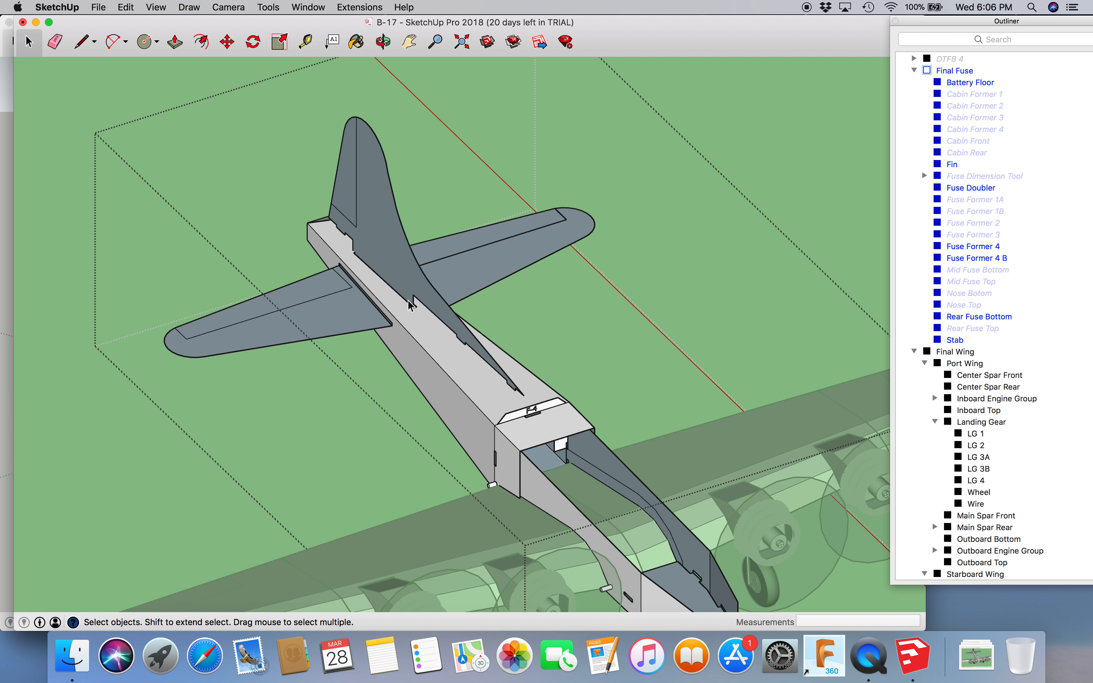
mouse_move(414, 360)
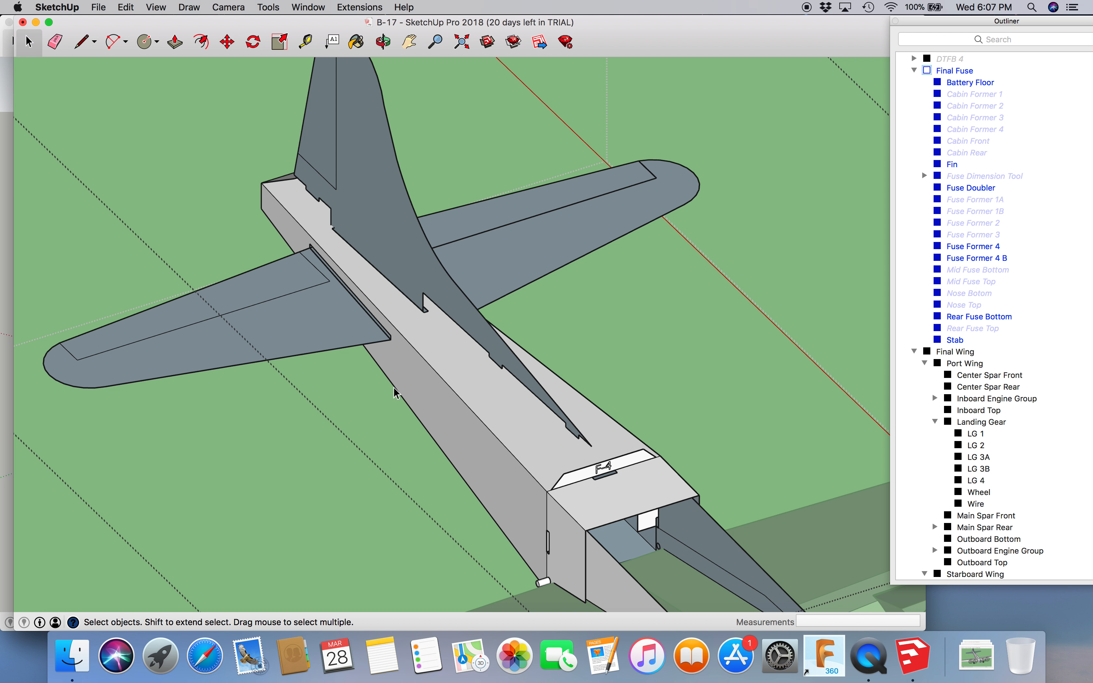
Step: Select the tail fin at the rear fuselage
left_click(383, 42)
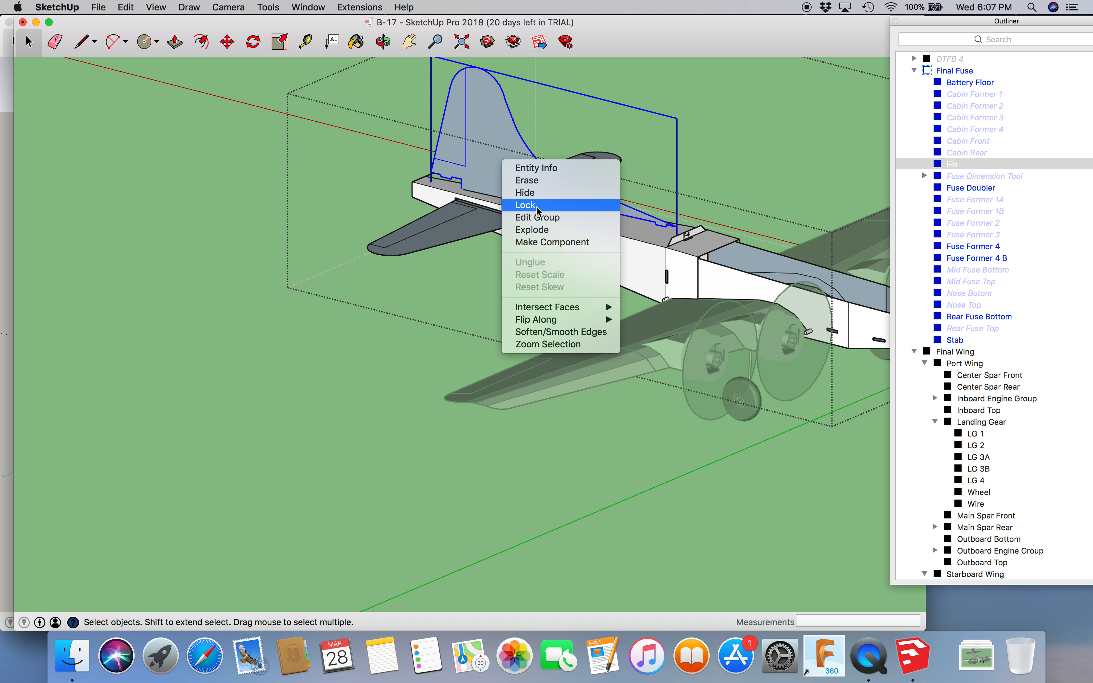
Step: Hide the tail fin group
left_click(524, 205)
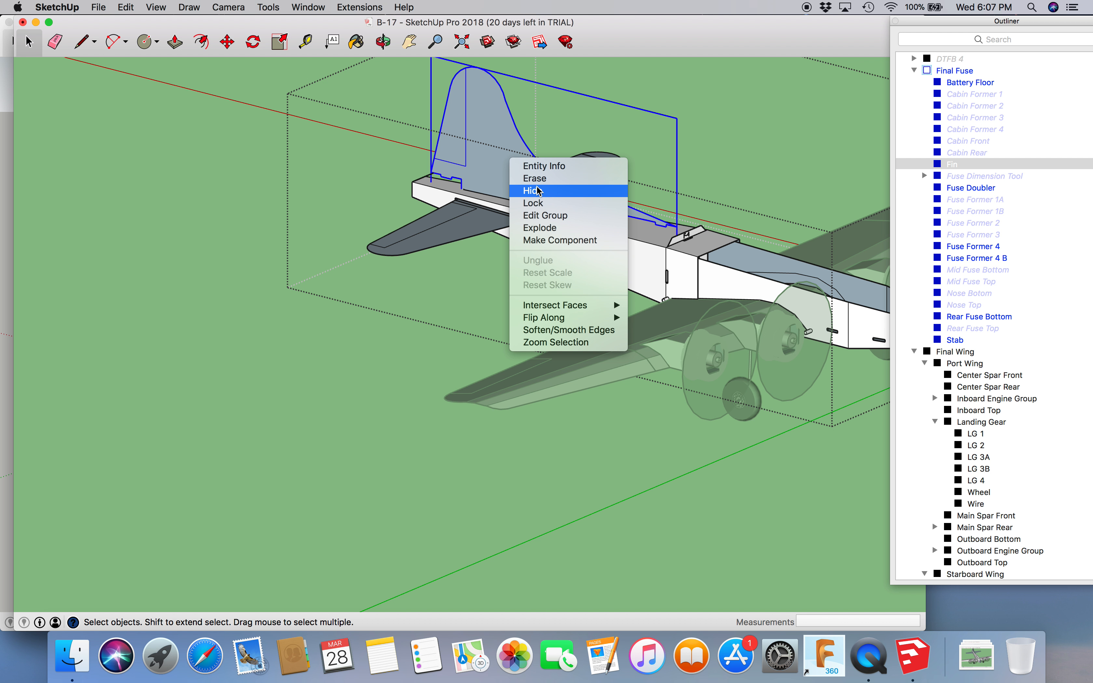
left_click(533, 190)
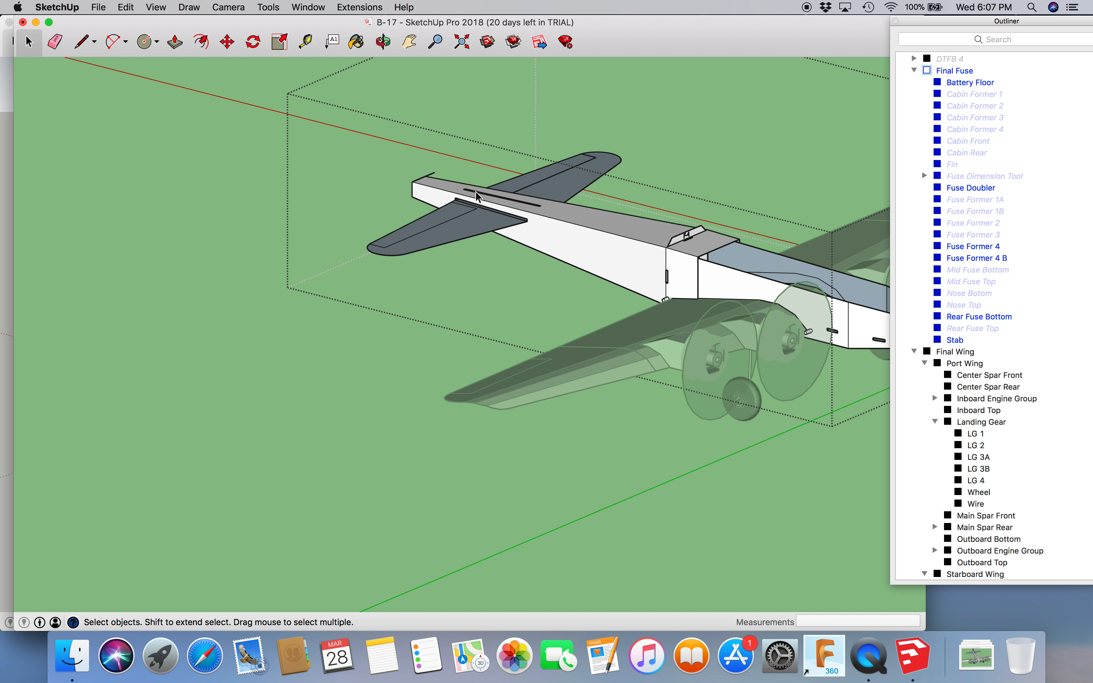
Step: Hide the horizontal stabiliser group, leaving the bare rear fuselage
right_click(478, 196)
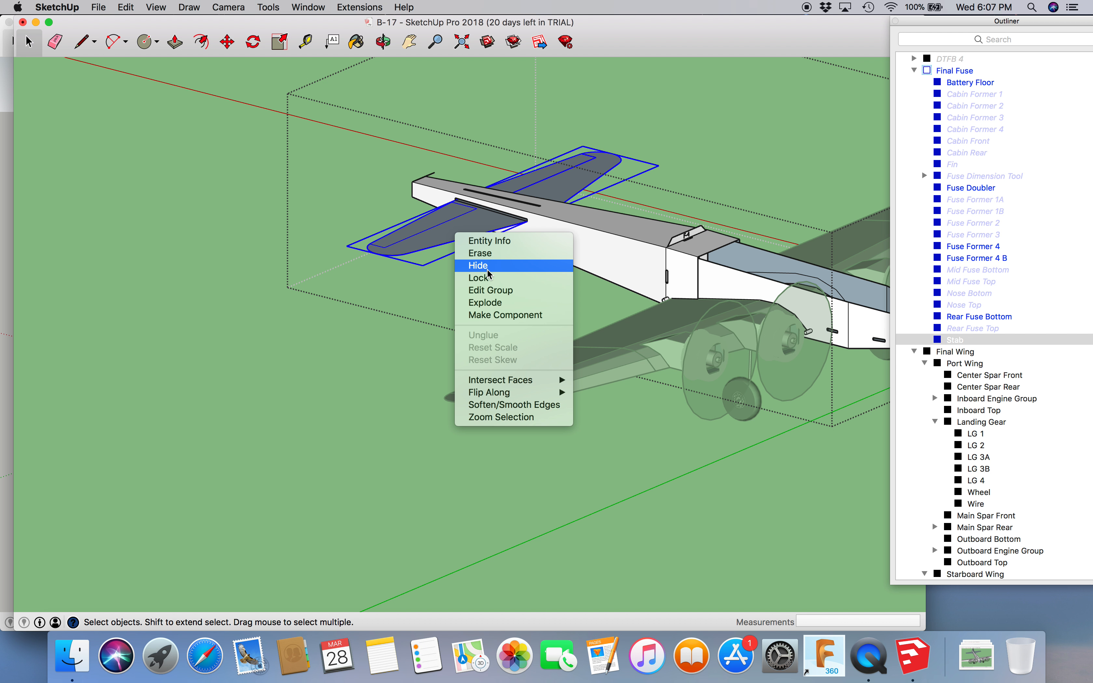
mouse_move(409, 251)
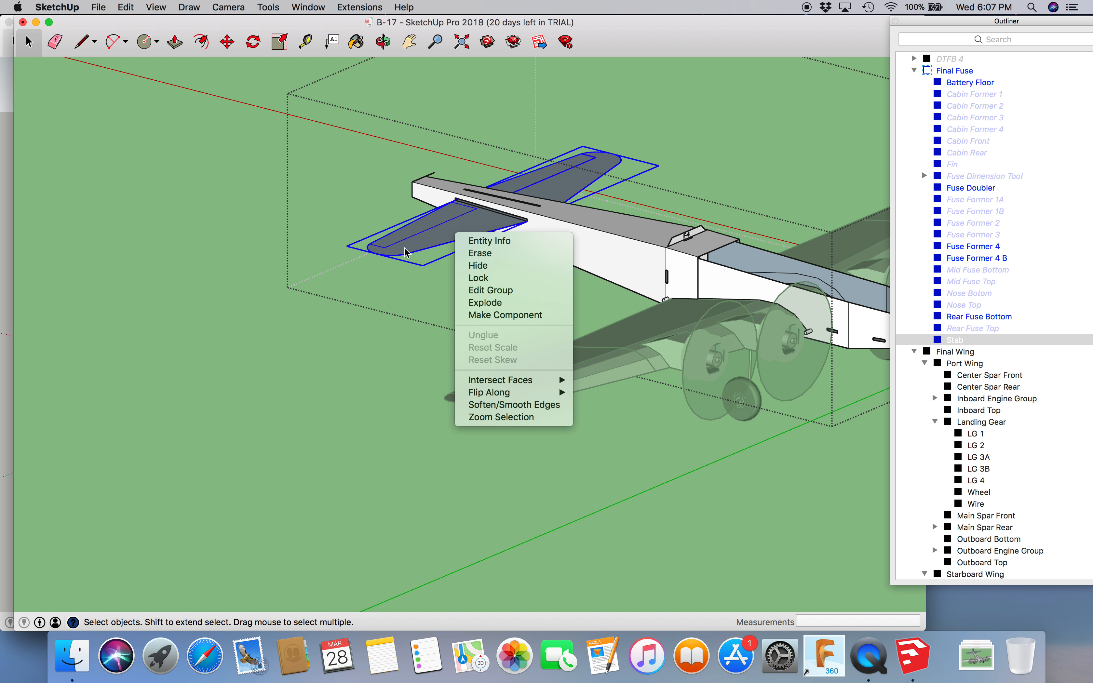
mouse_move(612, 162)
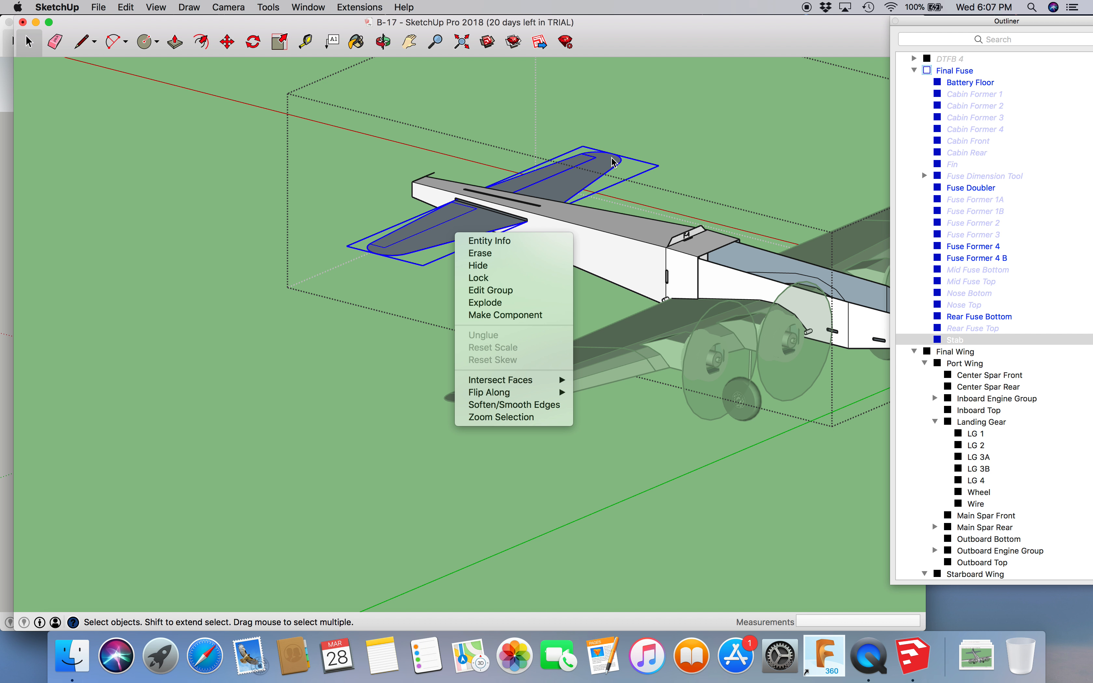
mouse_move(655, 162)
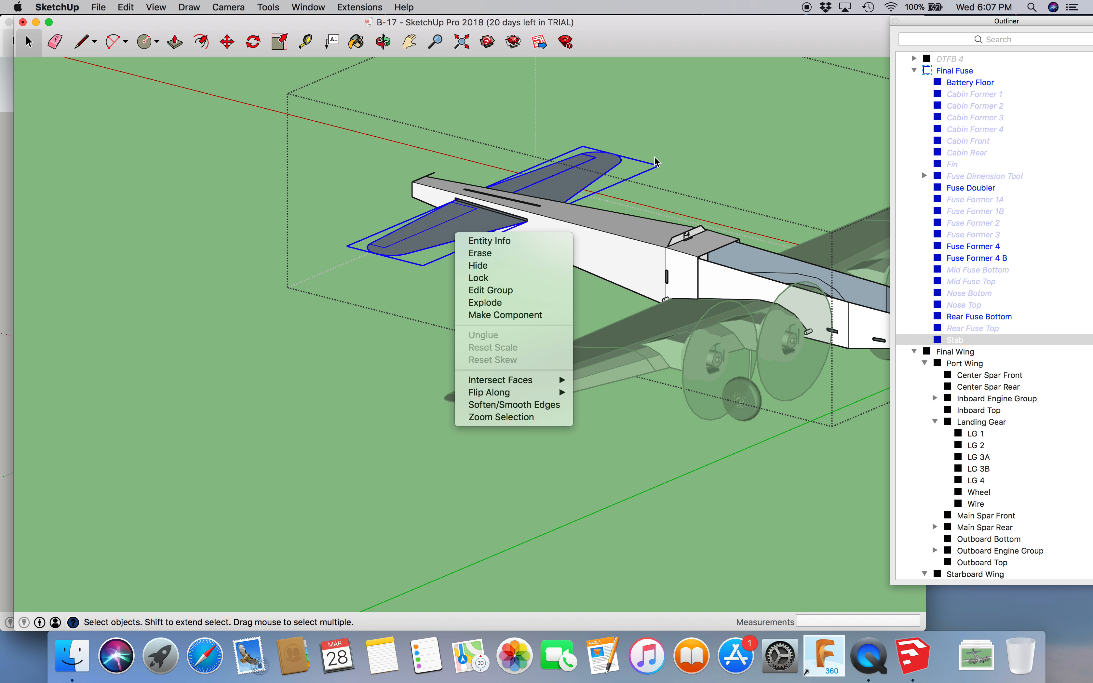
mouse_move(424, 279)
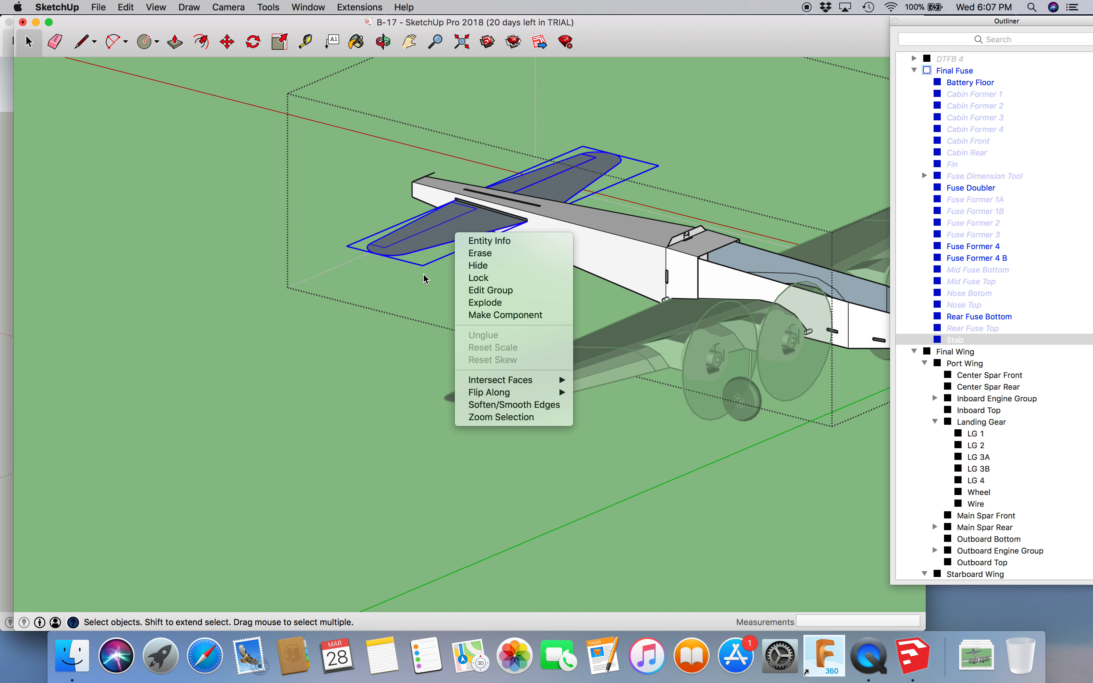
mouse_move(478, 278)
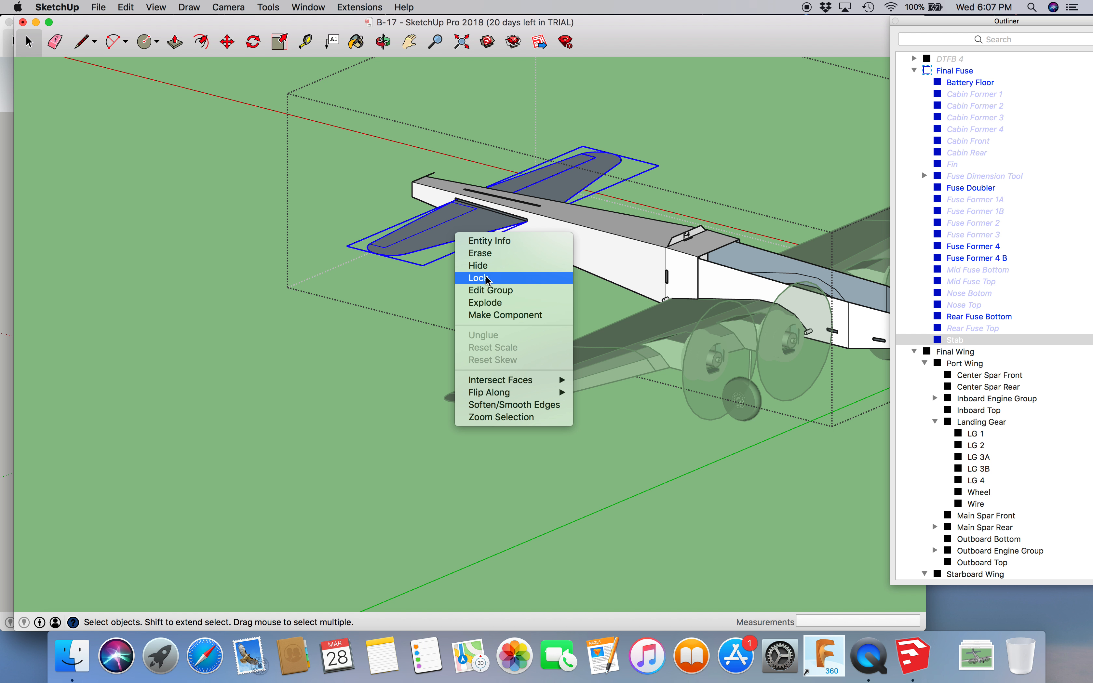
mouse_move(490, 290)
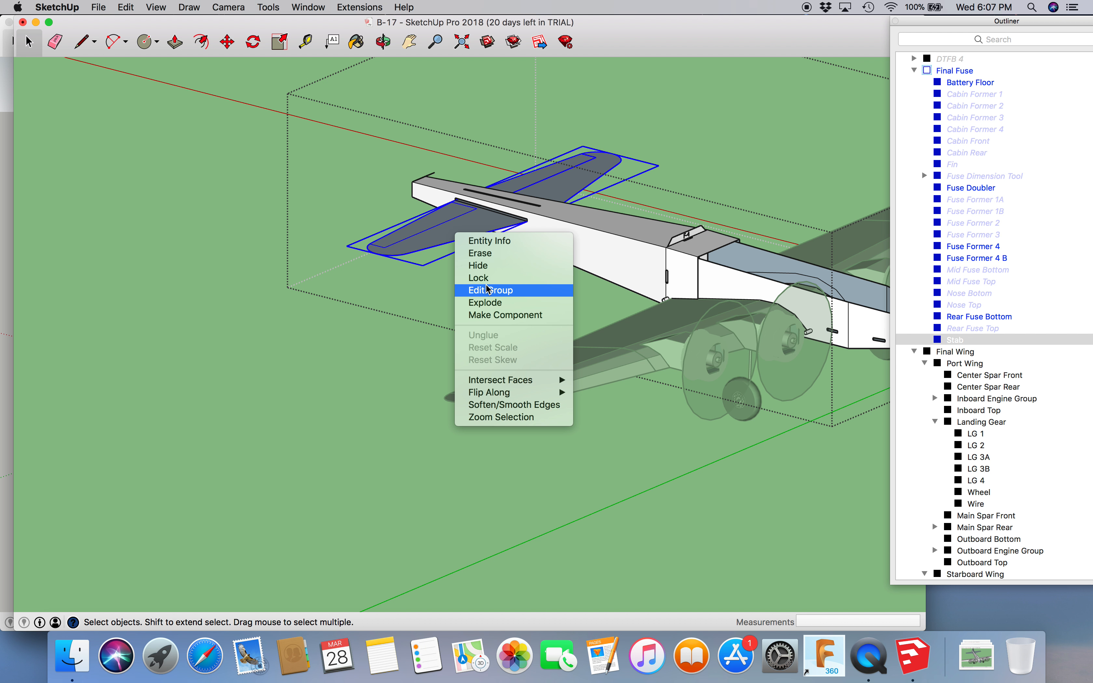
mouse_move(492, 265)
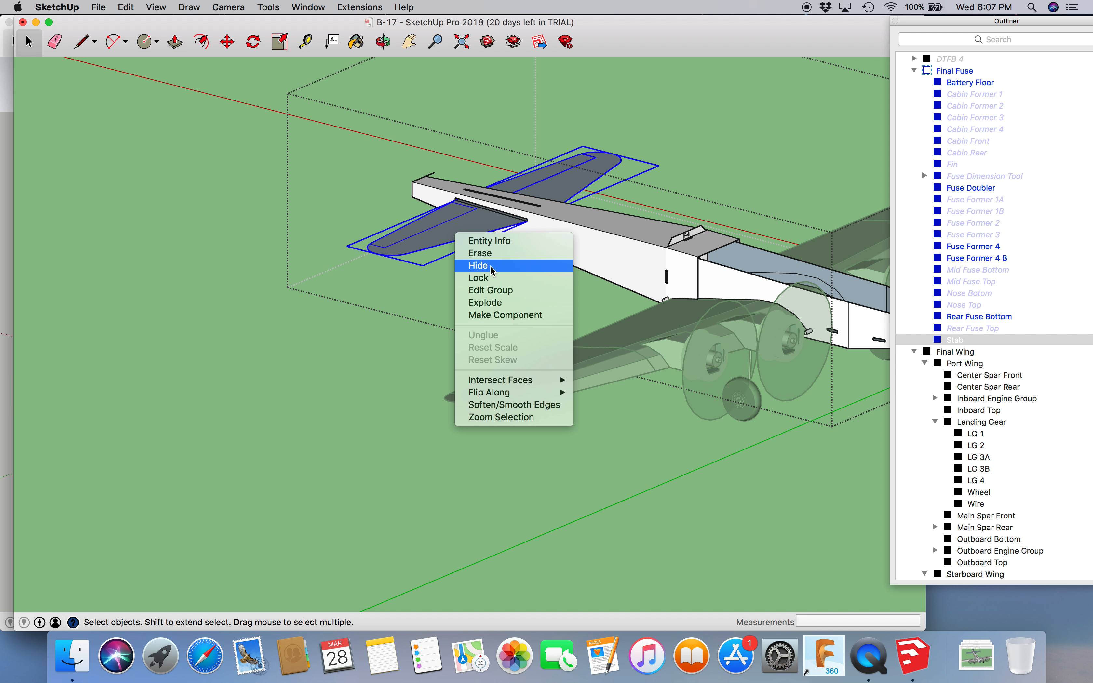
left_click(478, 265)
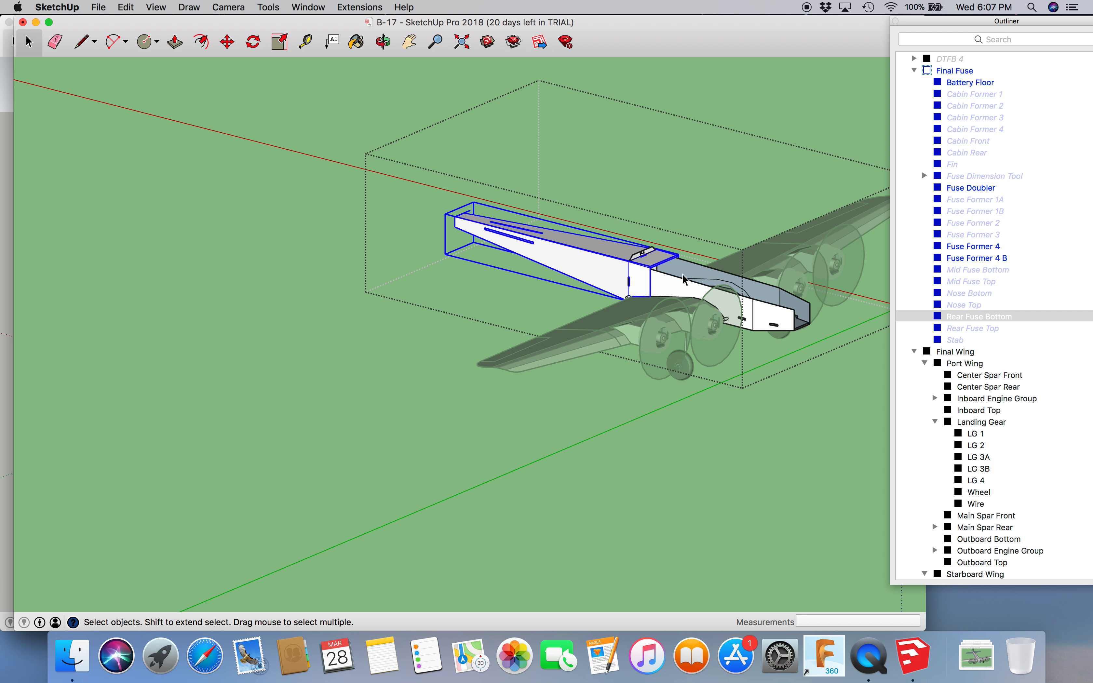
Step: Hide the whole Final Fuse group from the Outliner, leaving only the wing
left_click(381, 42)
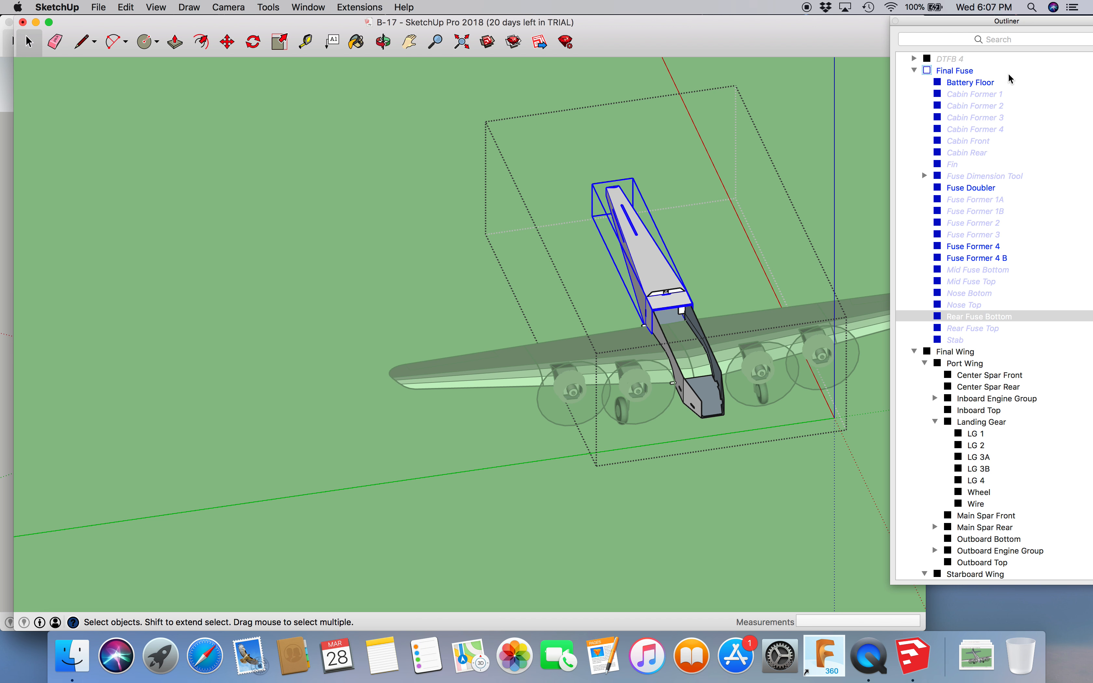
right_click(955, 69)
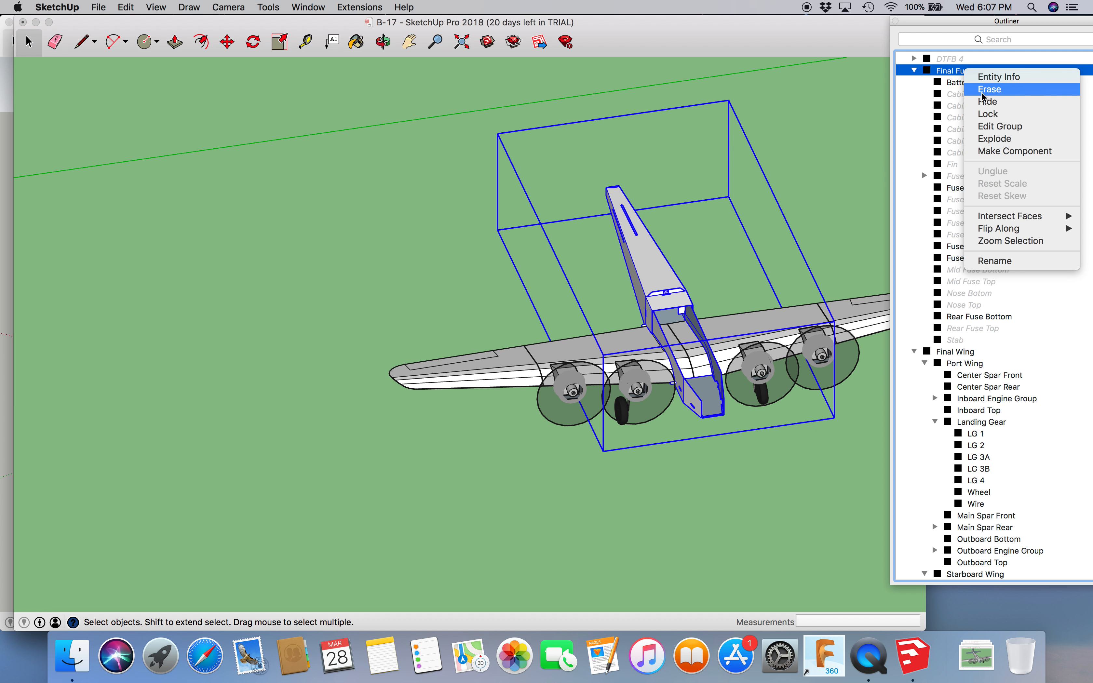
left_click(989, 88)
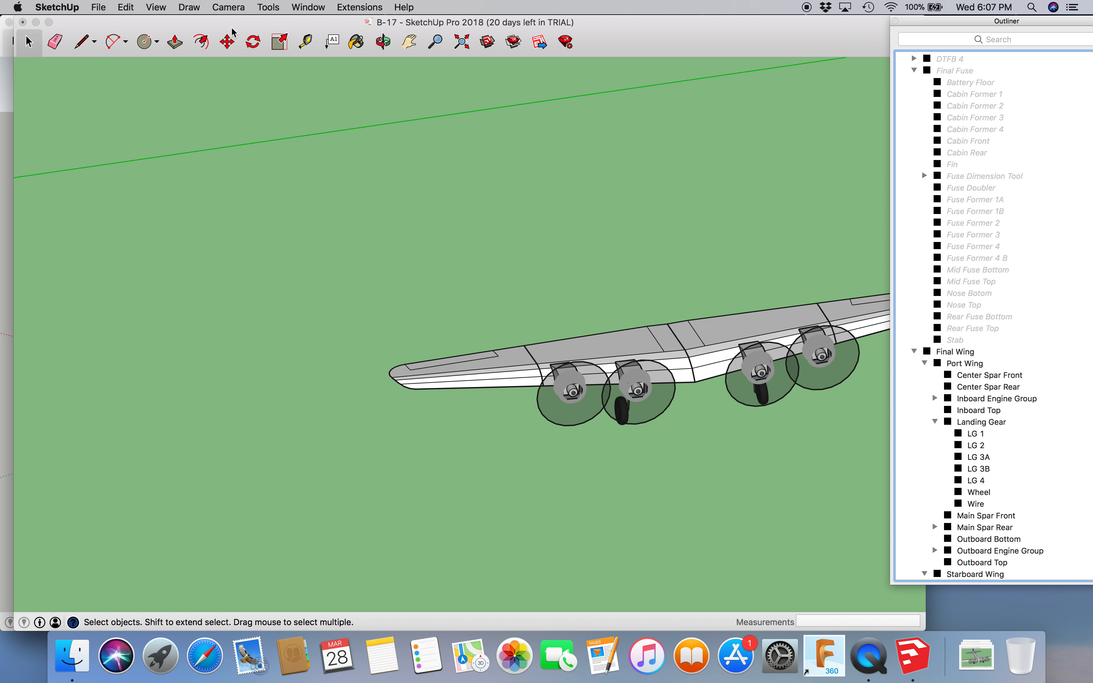
left_click(381, 42)
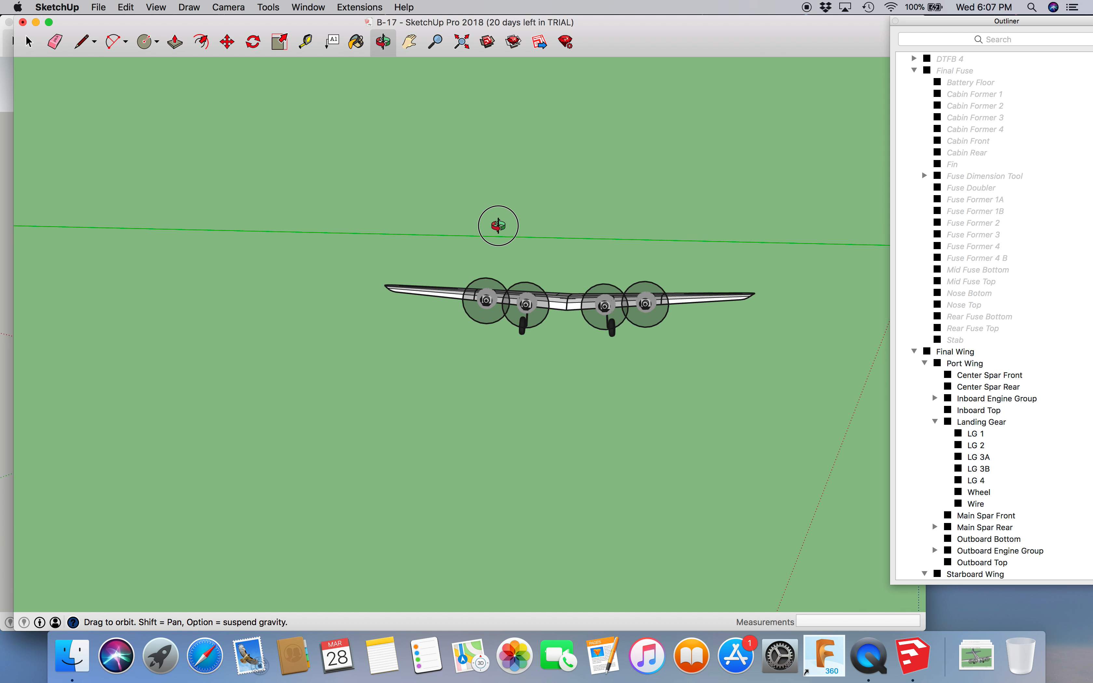
left_click_drag(498, 225, 550, 389)
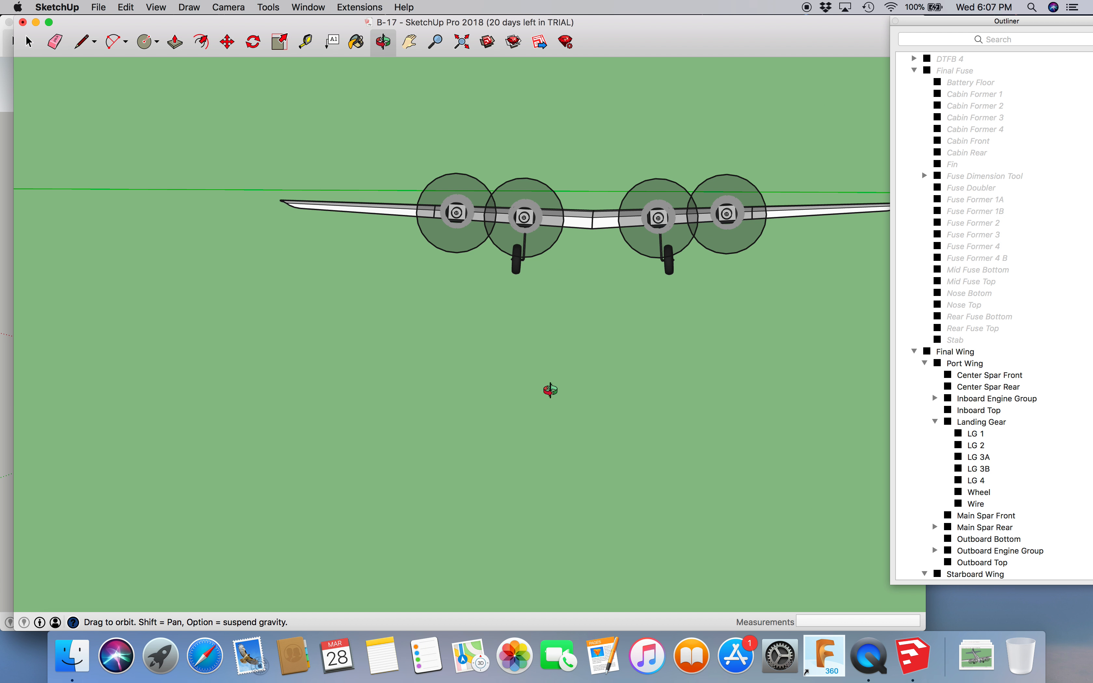
left_click_drag(549, 390, 618, 275)
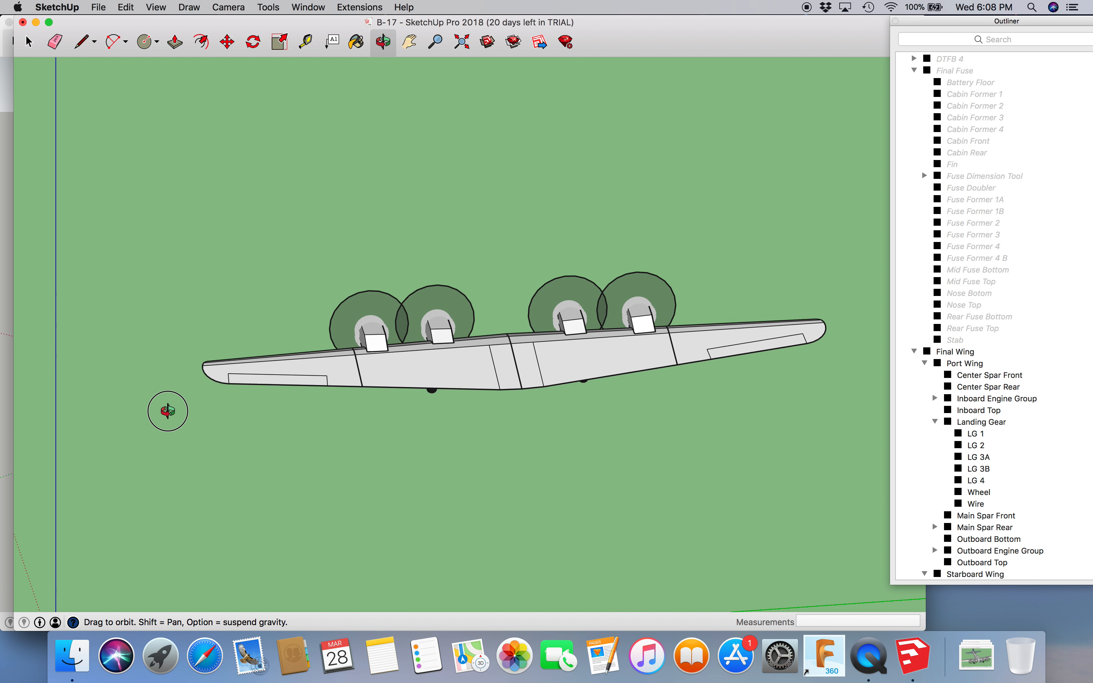
left_click_drag(167, 411, 407, 477)
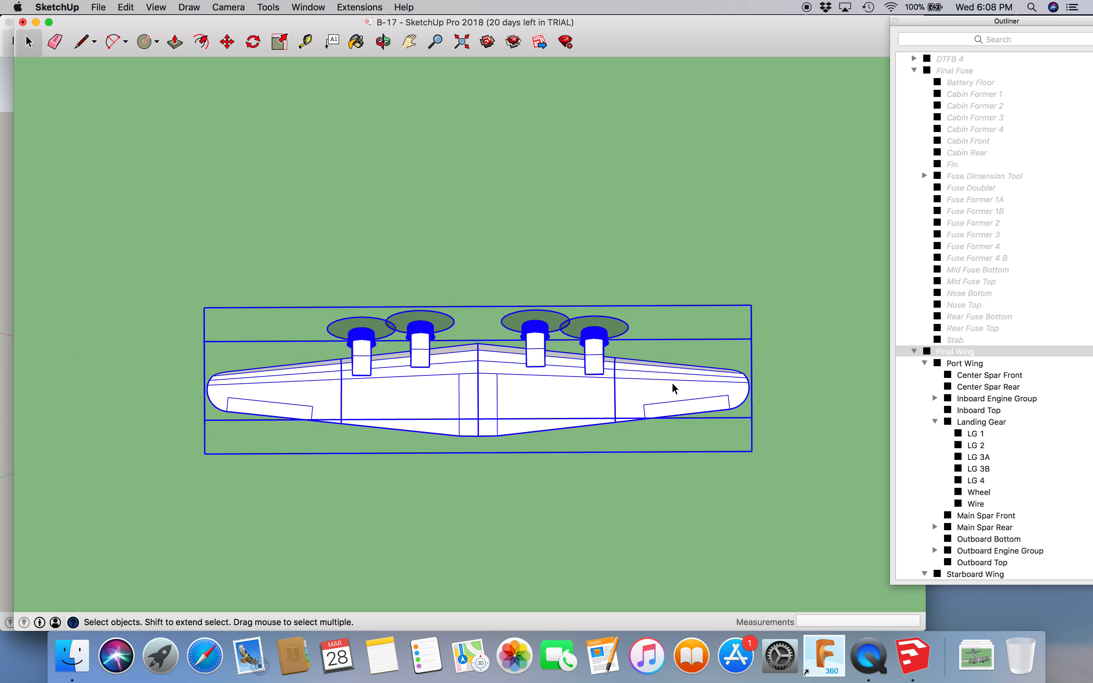
left_click(956, 351)
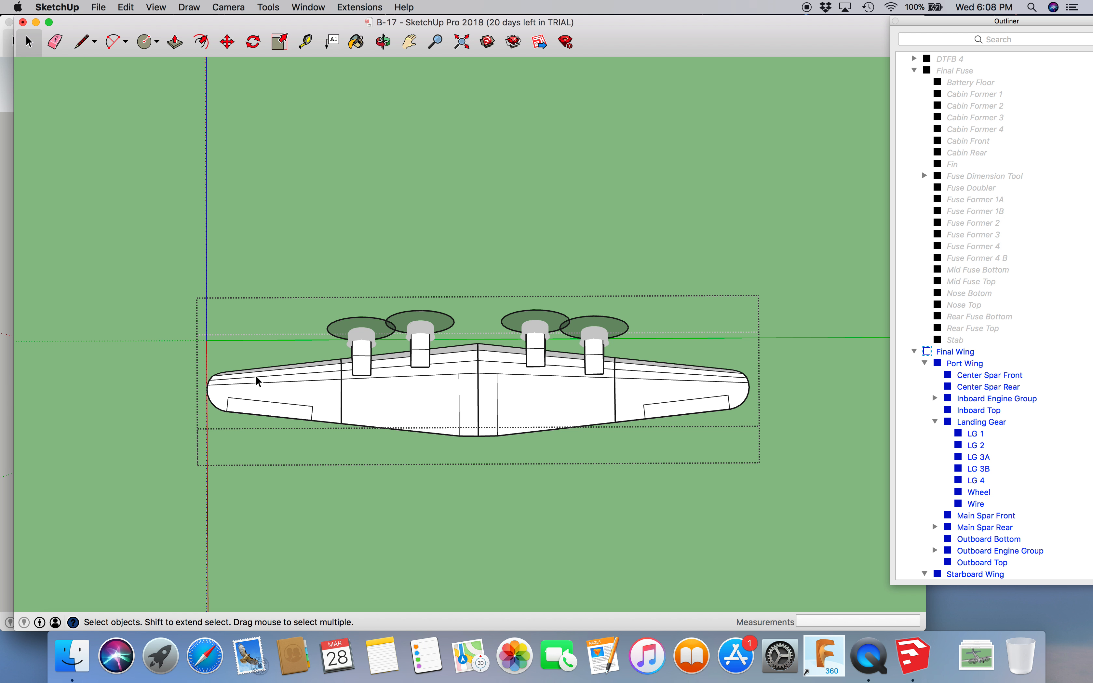
mouse_move(426, 371)
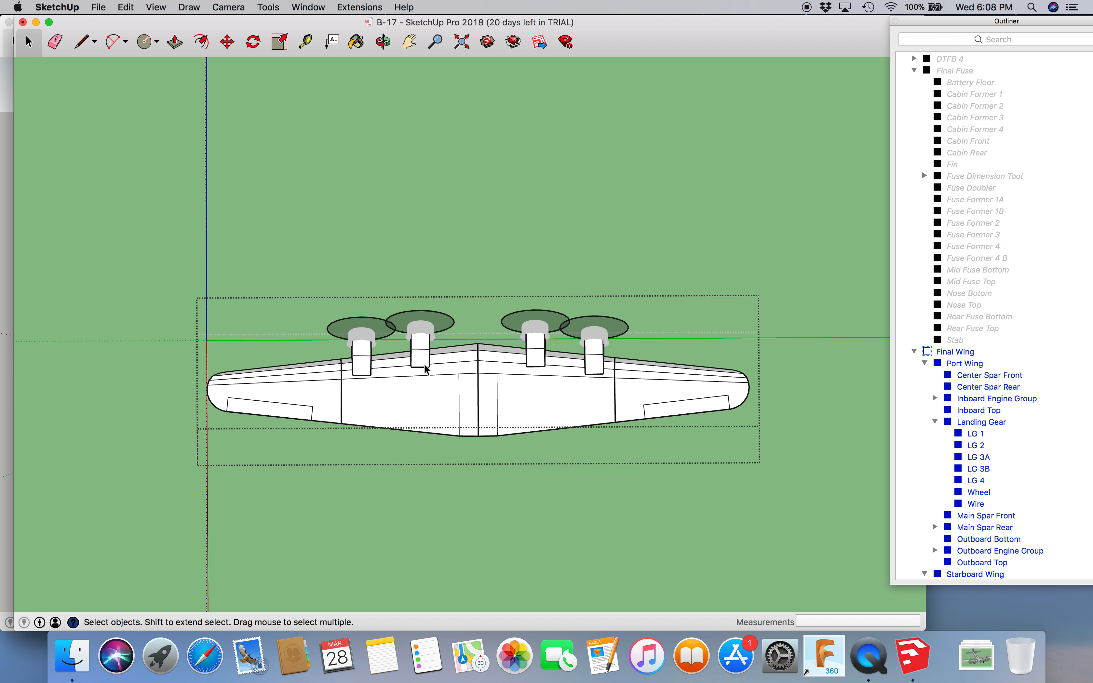
mouse_move(548, 382)
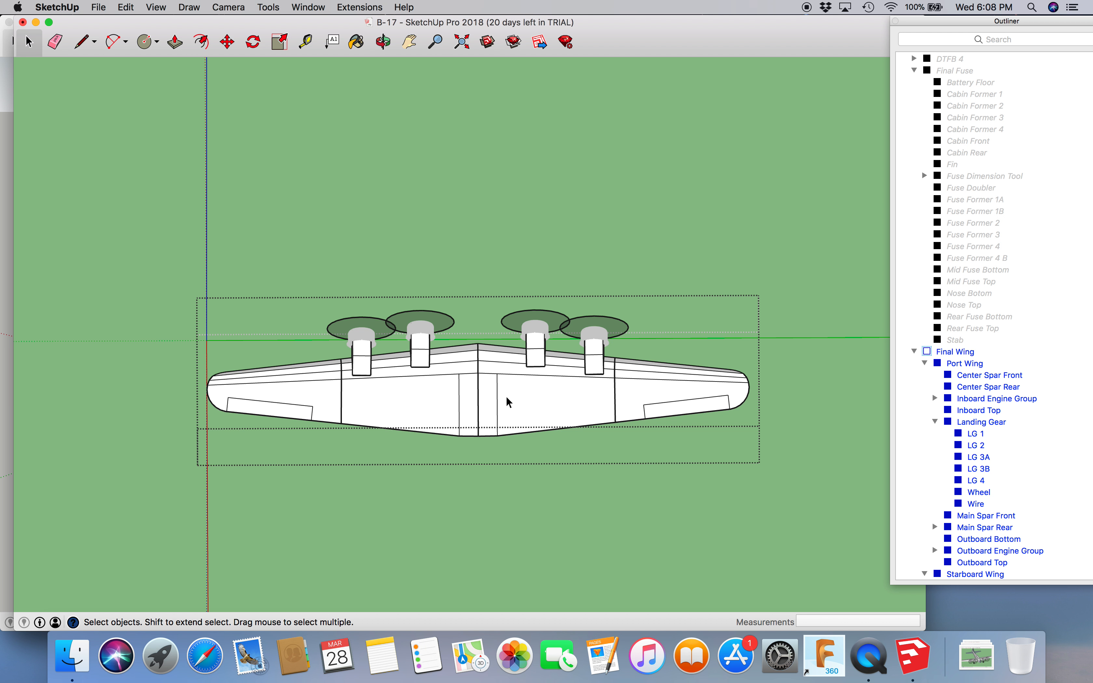
mouse_move(601, 369)
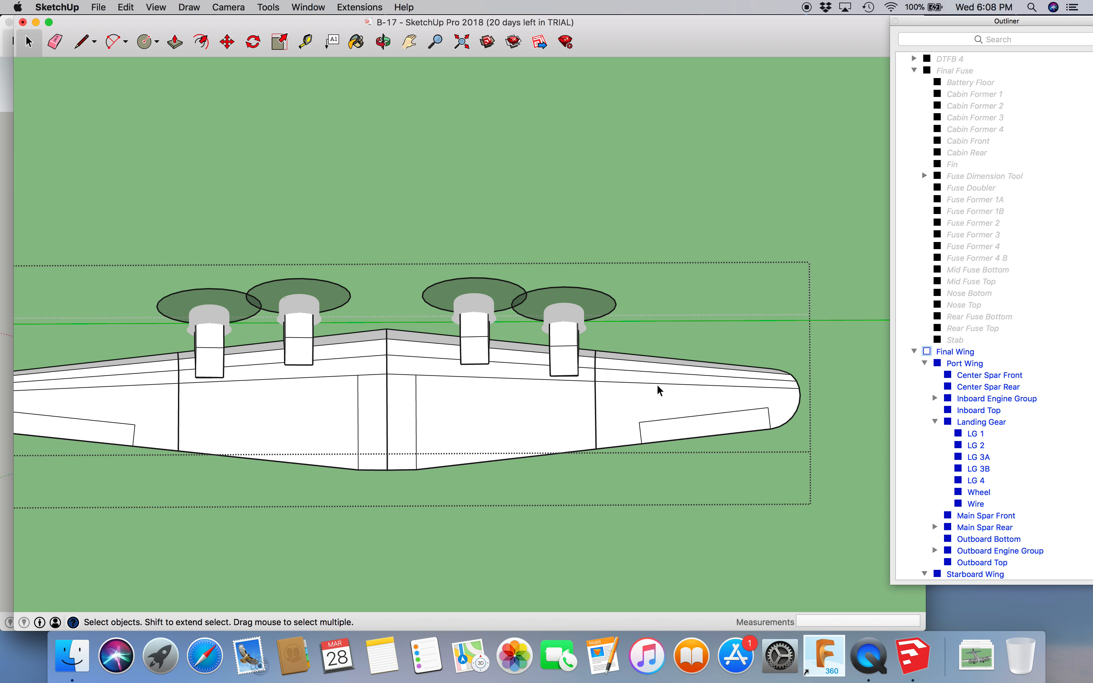
left_click(975, 574)
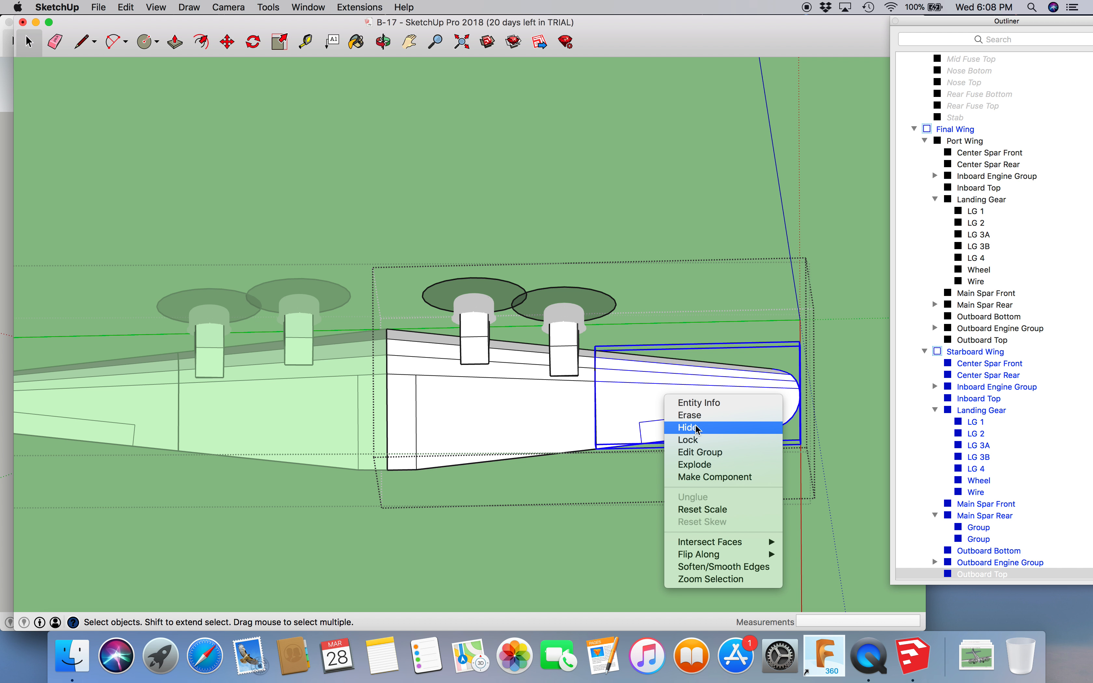
Step: Hide the starboard wing's Outboard Top skin
left_click(690, 427)
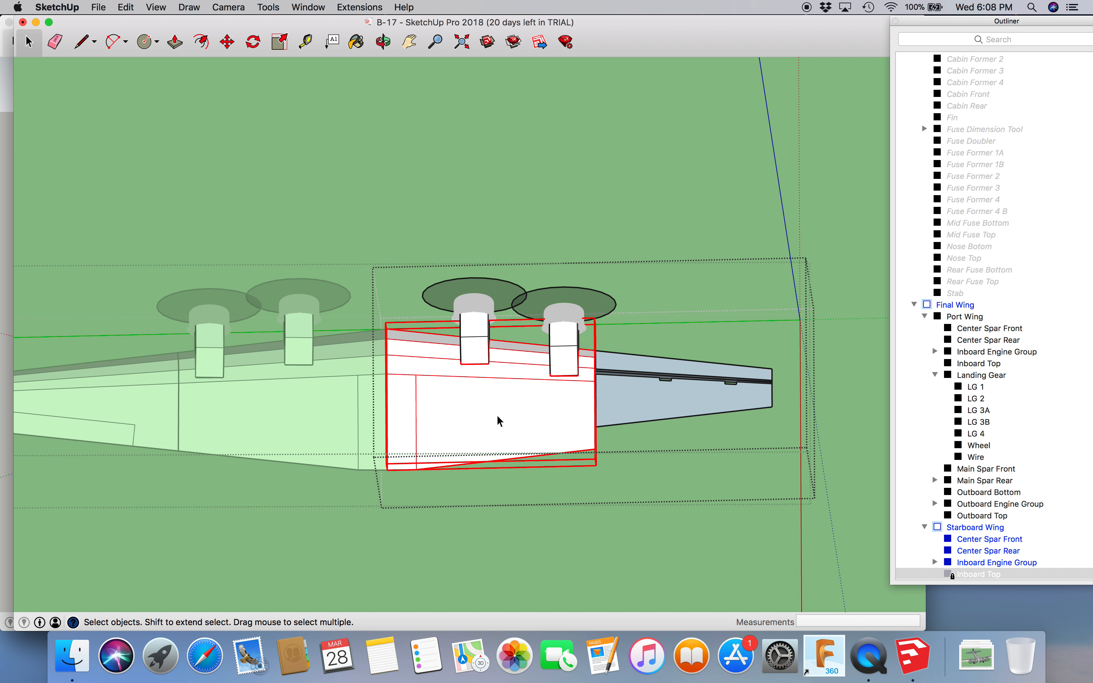
Step: Hide the starboard wing's Inboard Top skin, exposing the spars beneath
left_click(498, 409)
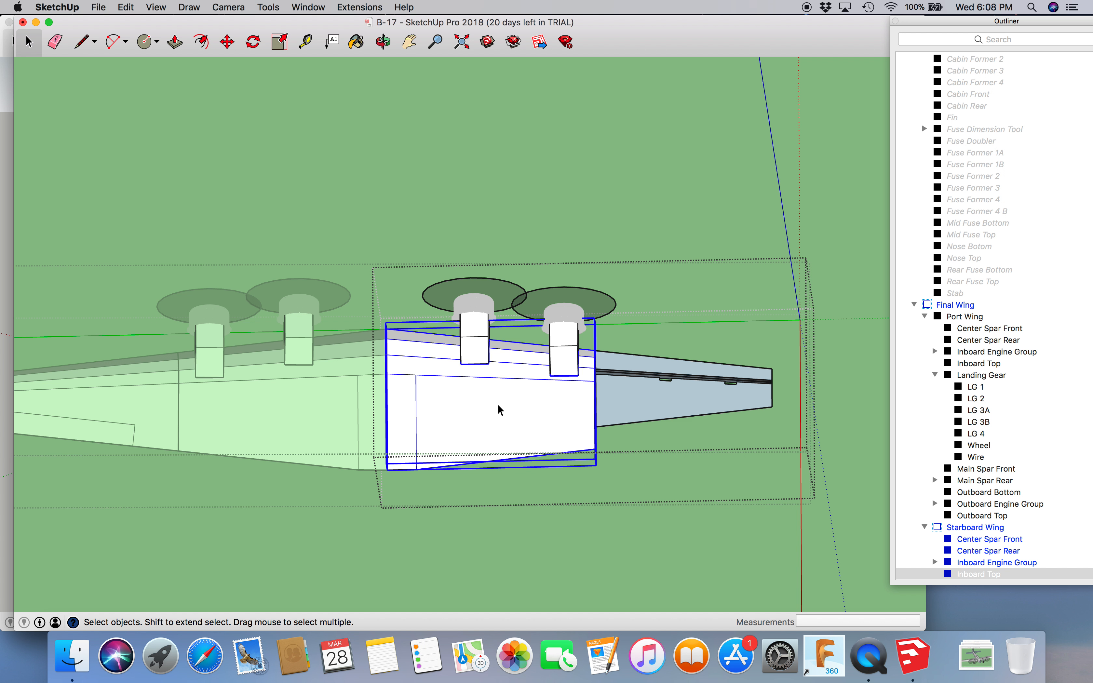
right_click(499, 410)
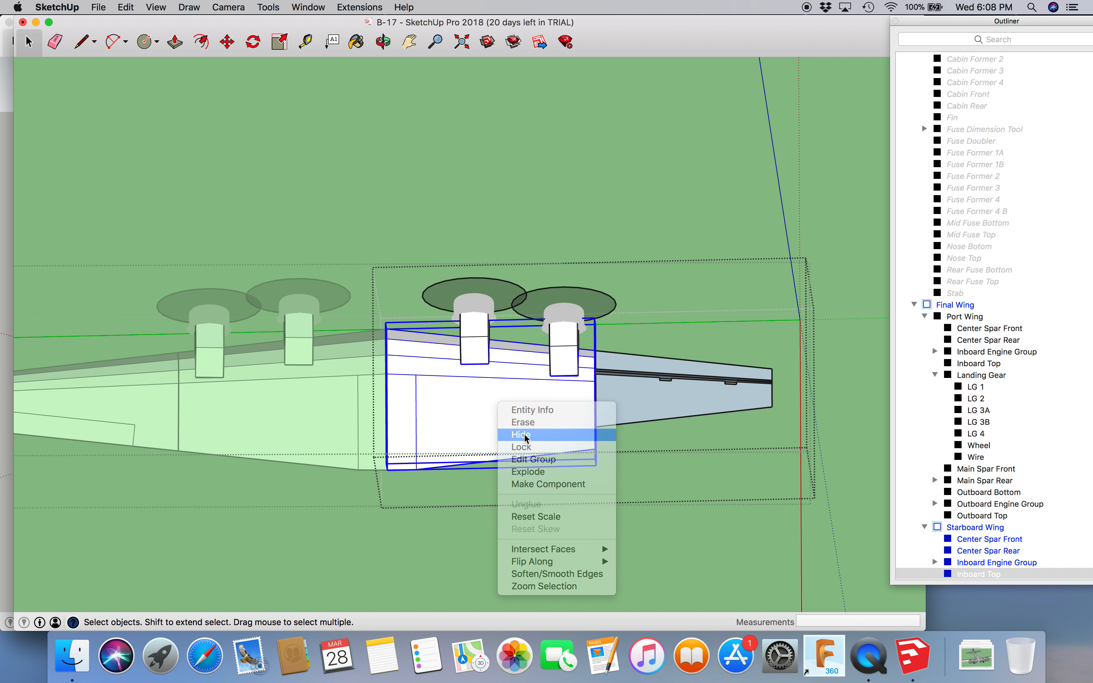
left_click(520, 434)
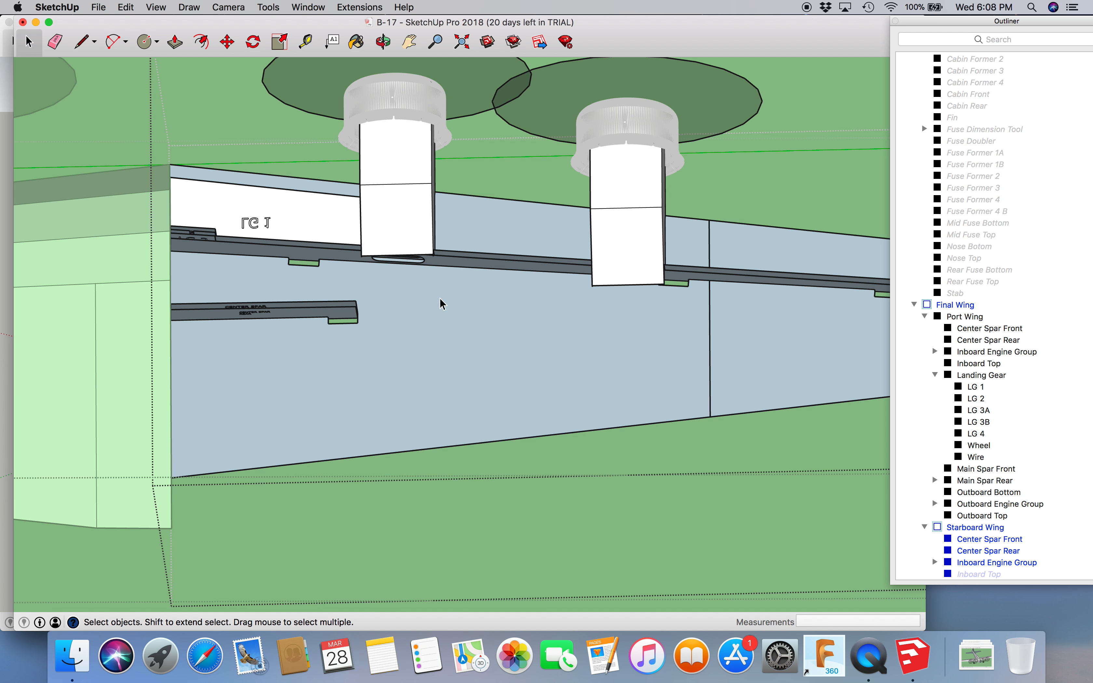
left_click(381, 42)
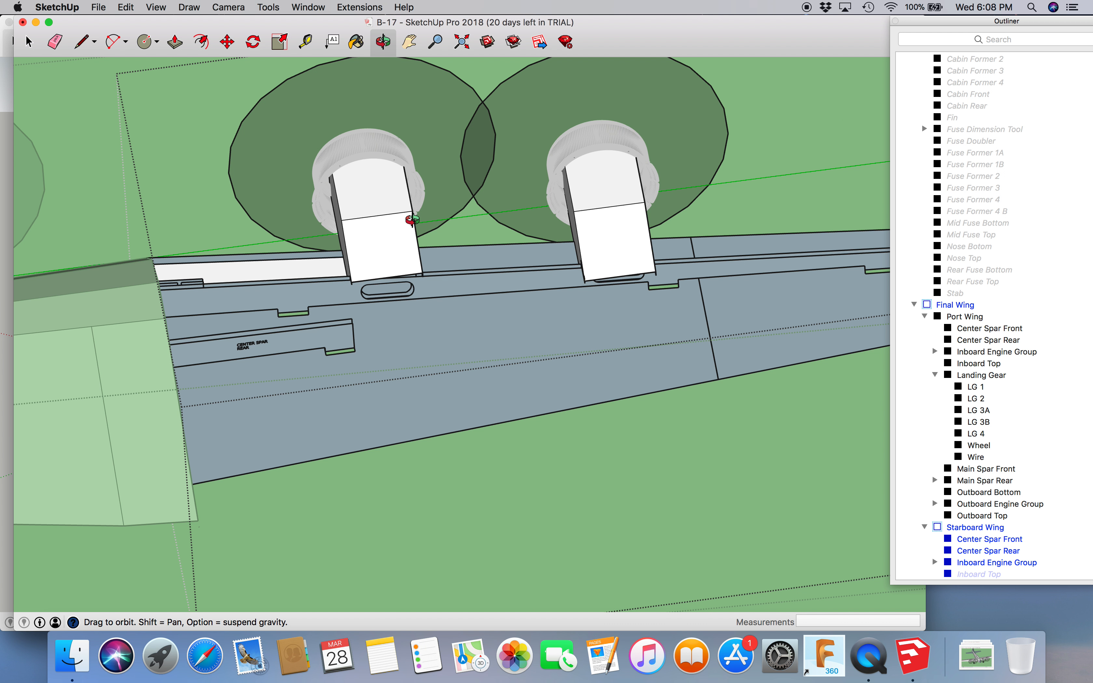
left_click_drag(411, 220, 250, 428)
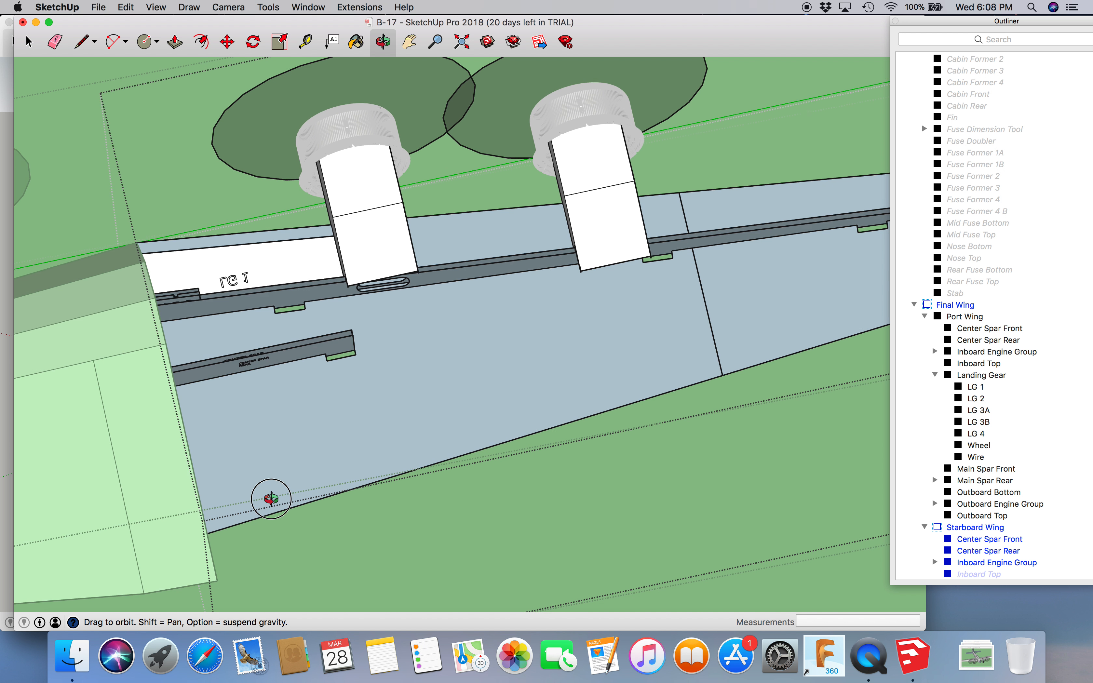
left_click_drag(271, 498, 315, 373)
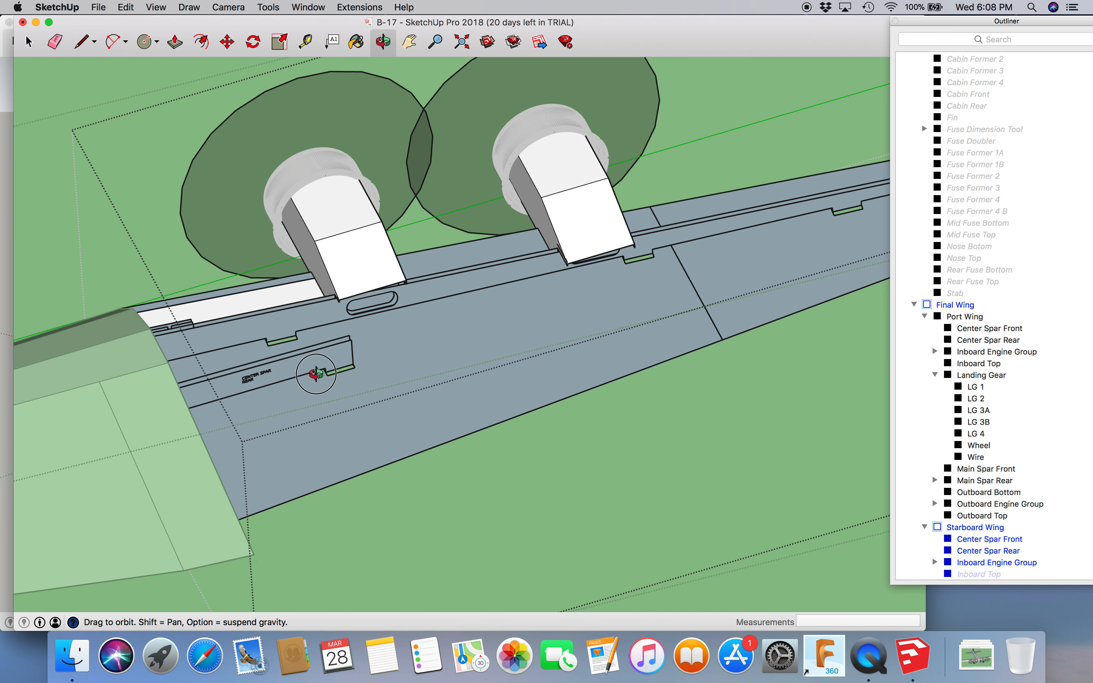
left_click_drag(315, 372, 345, 424)
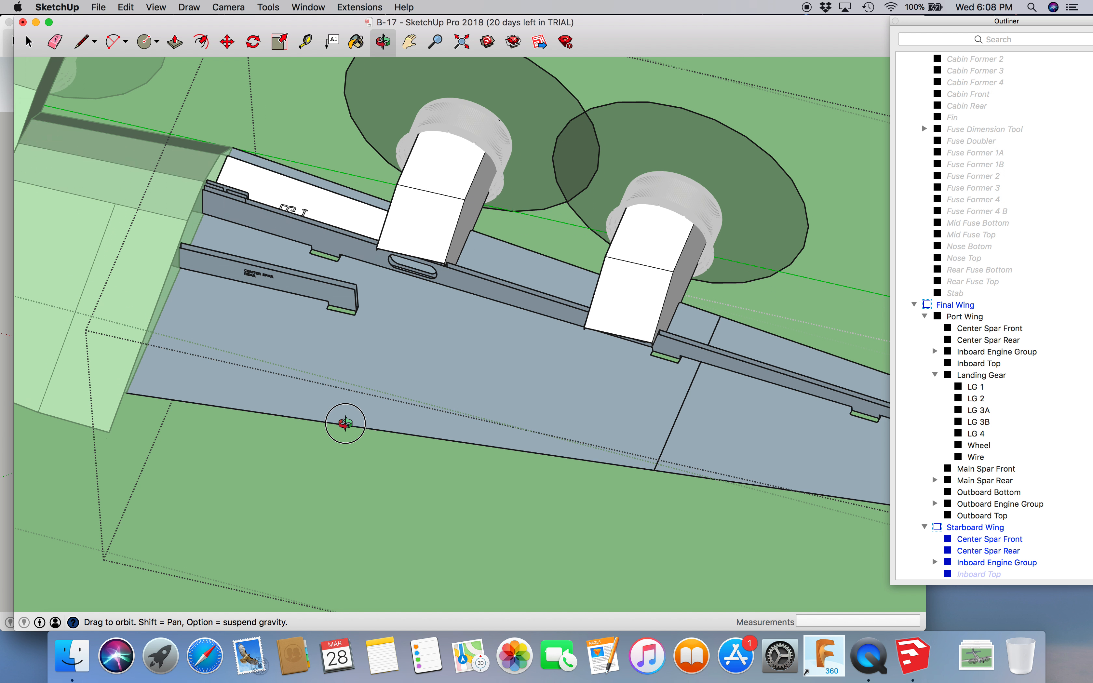
left_click_drag(345, 422, 415, 242)
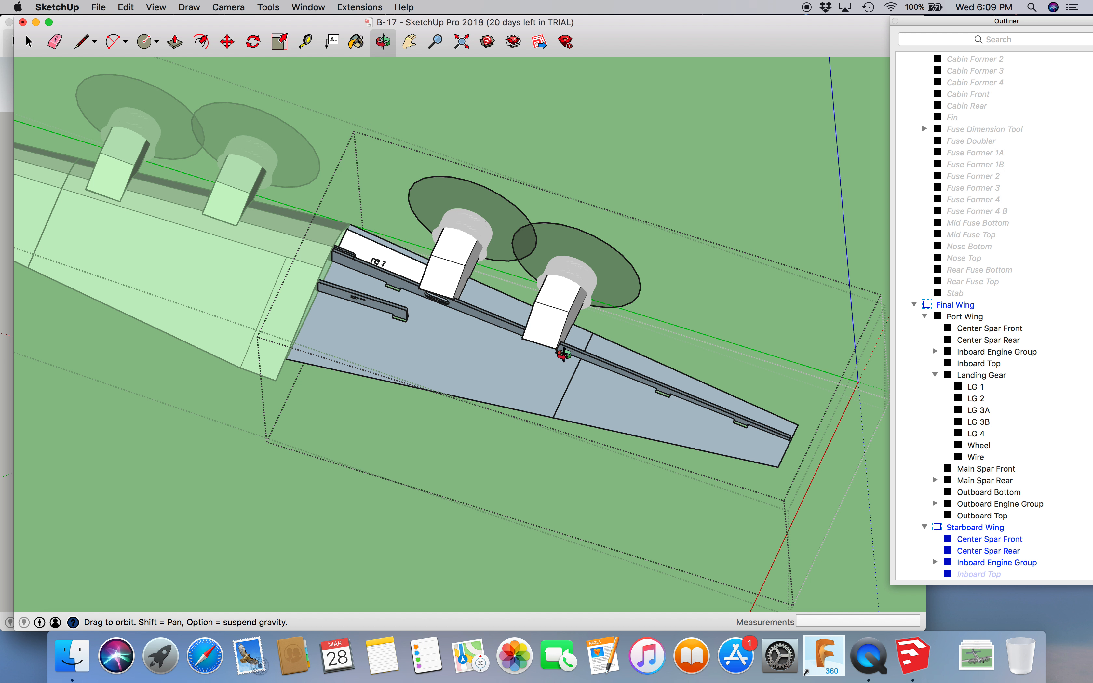
mouse_move(479, 337)
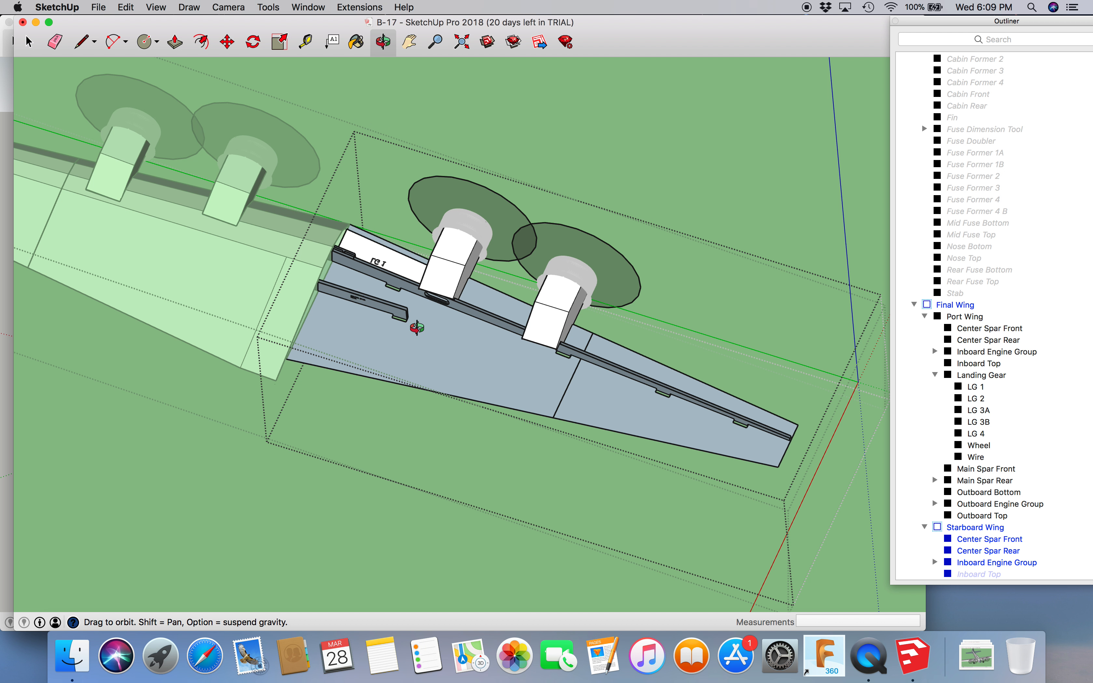
mouse_move(282, 272)
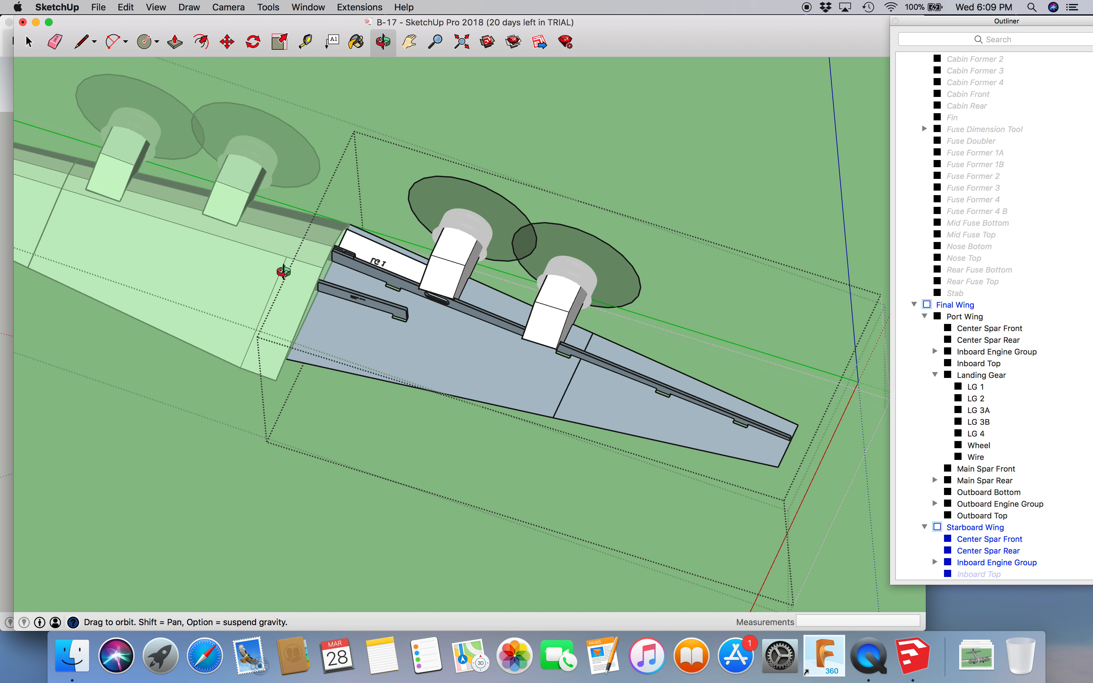
mouse_move(456, 82)
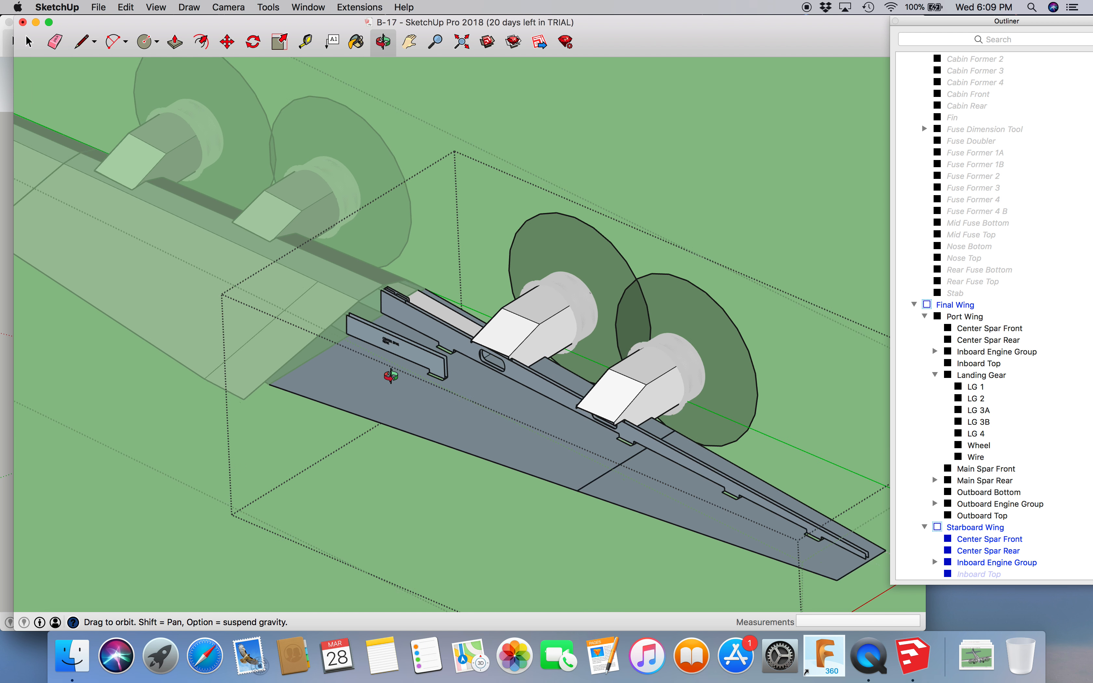
left_click_drag(390, 376, 85, 227)
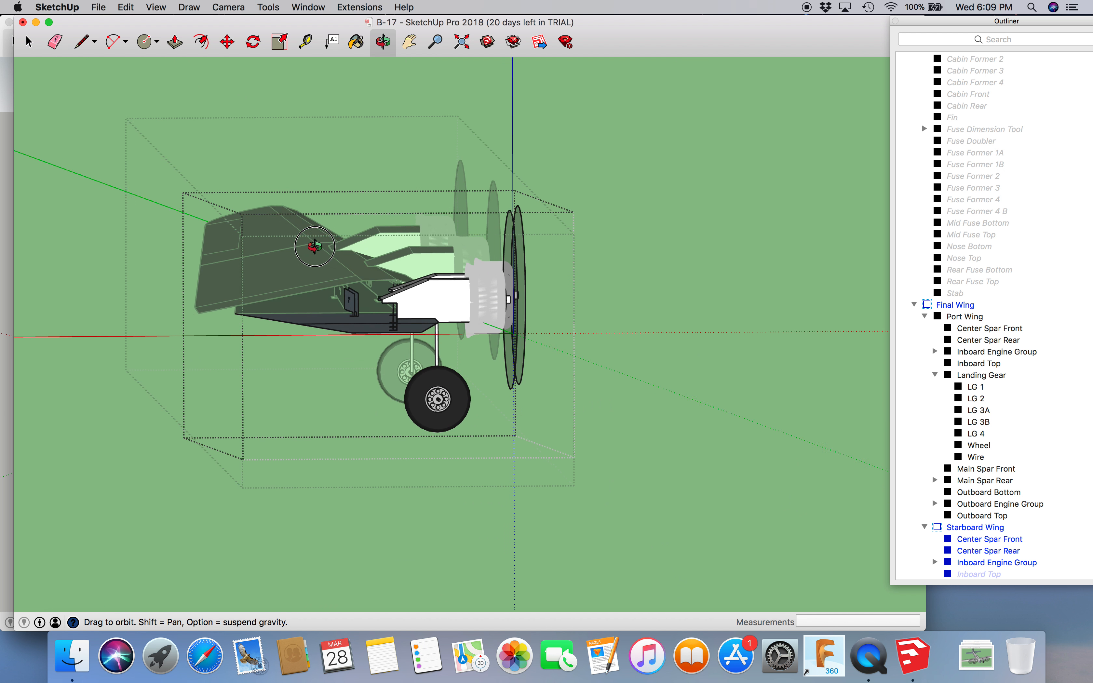
left_click_drag(313, 246, 131, 348)
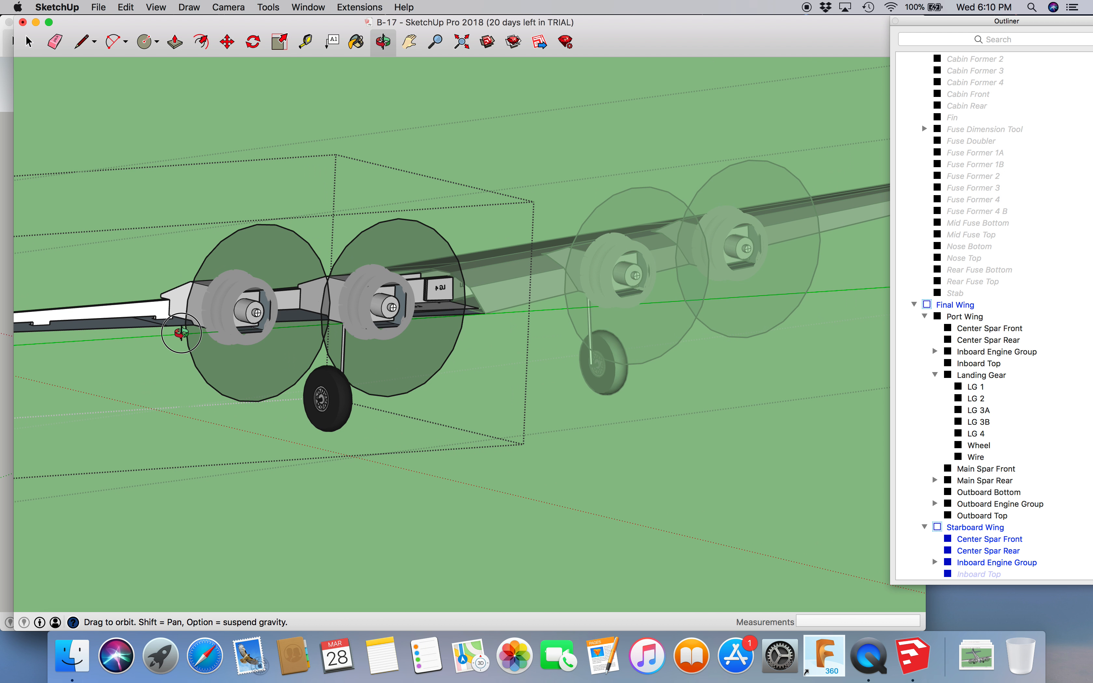
left_click_drag(182, 333, 359, 244)
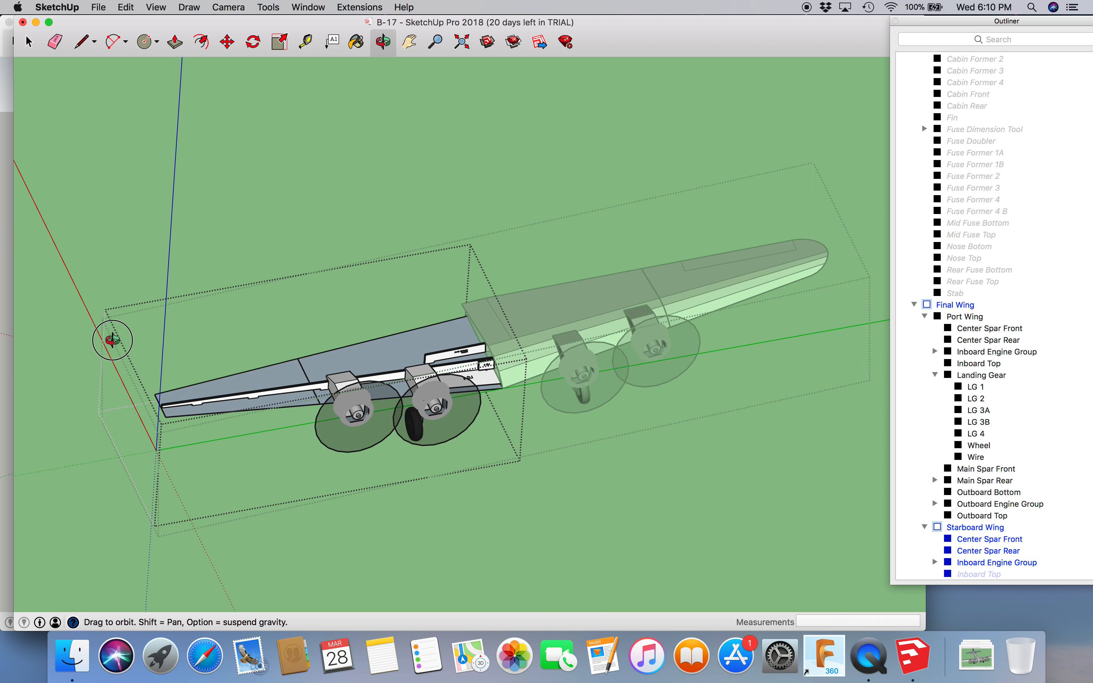
left_click_drag(112, 340, 498, 445)
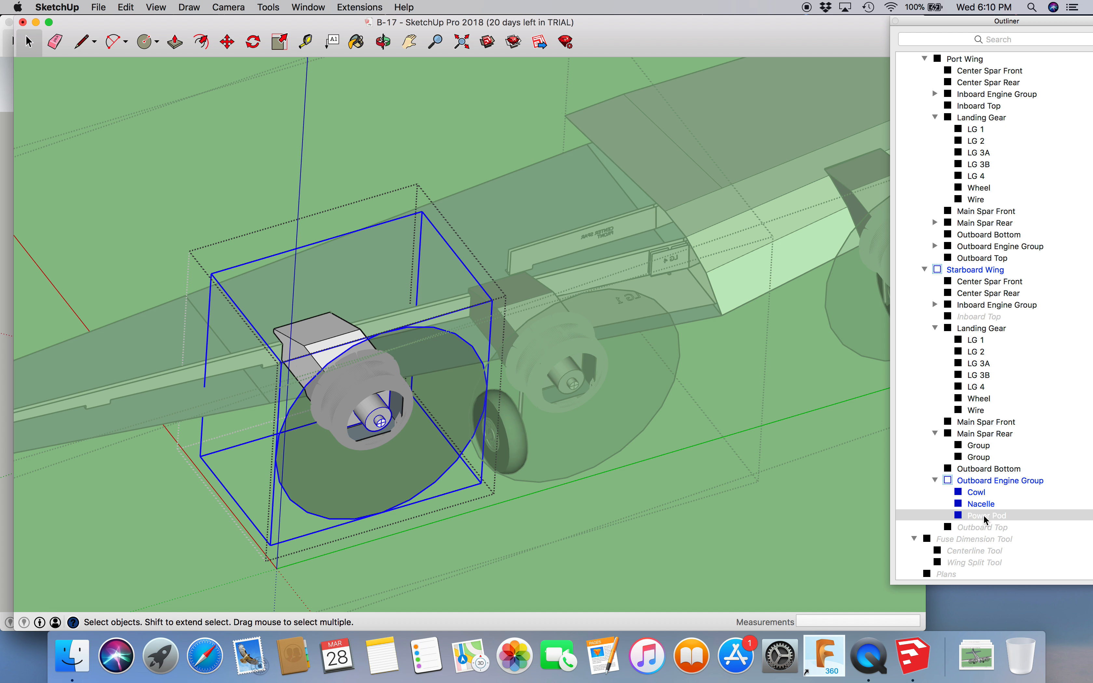
Step: Hide the Cowl under the starboard Outboard Engine Group via the Outliner, exposing the nacelle
left_click(985, 515)
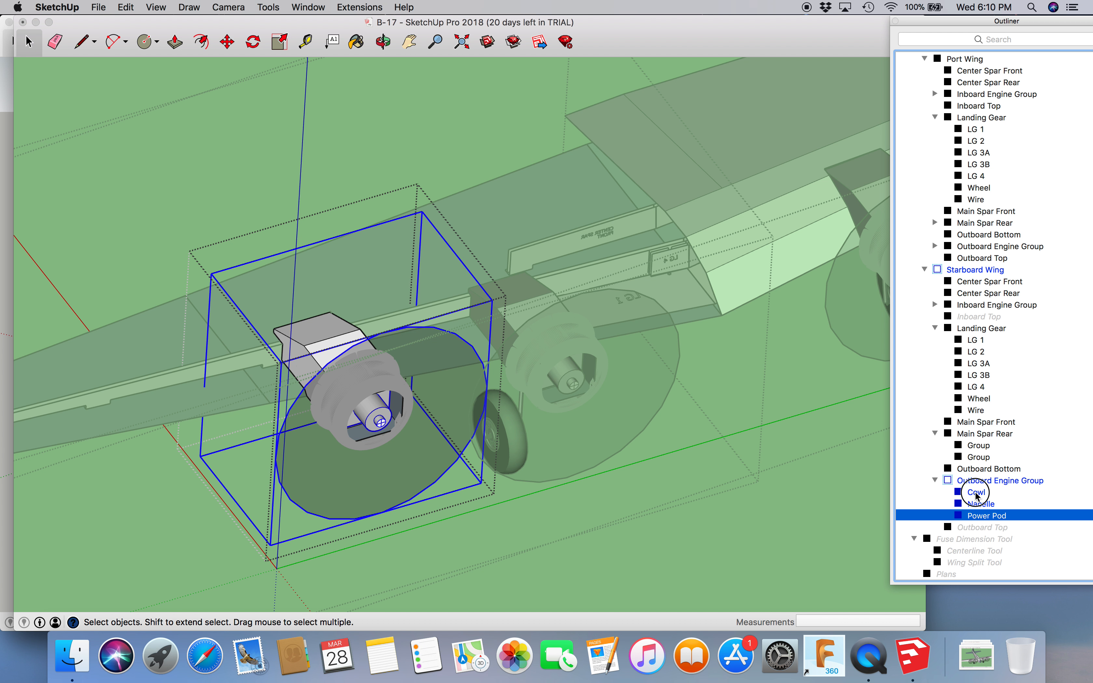
left_click(975, 491)
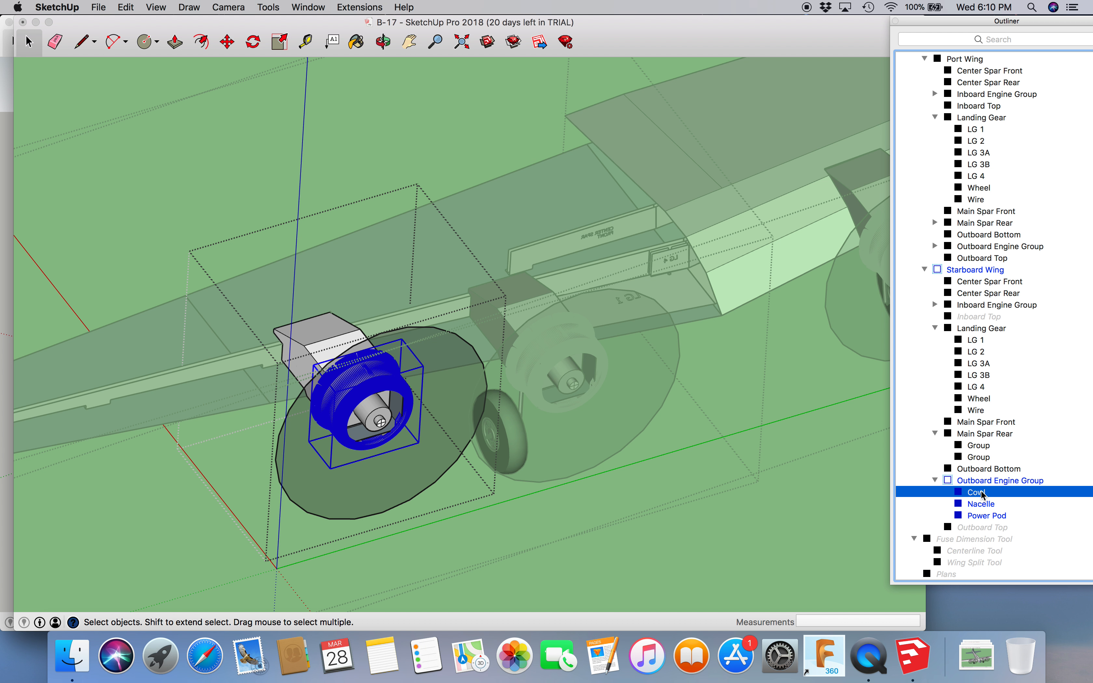
right_click(983, 491)
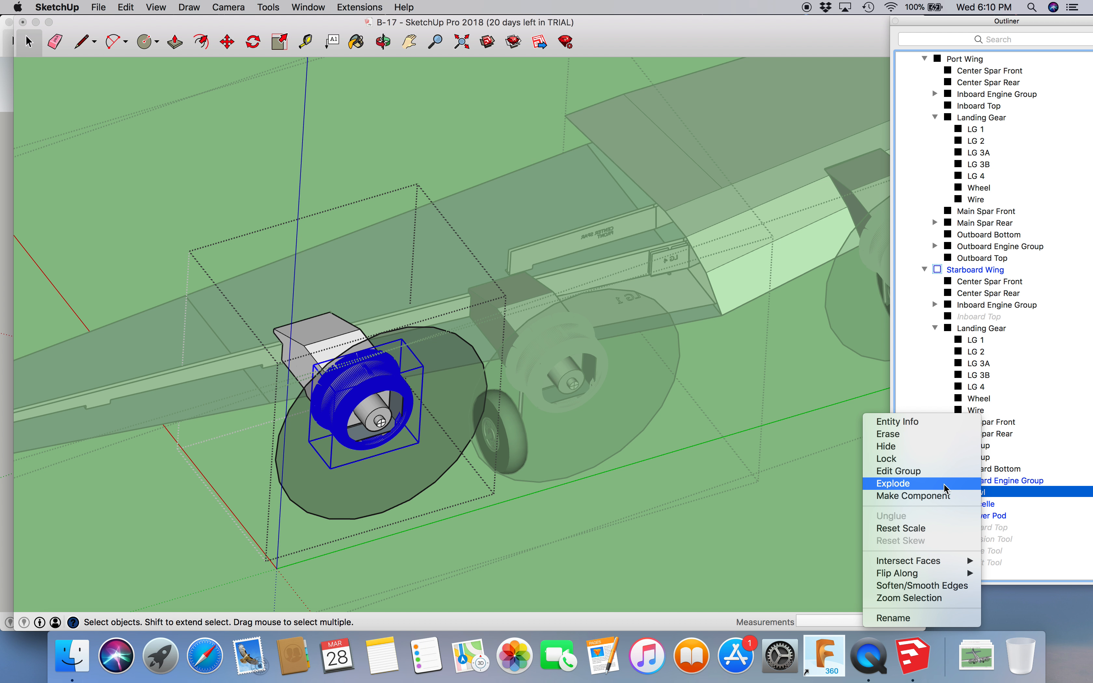
mouse_move(917, 446)
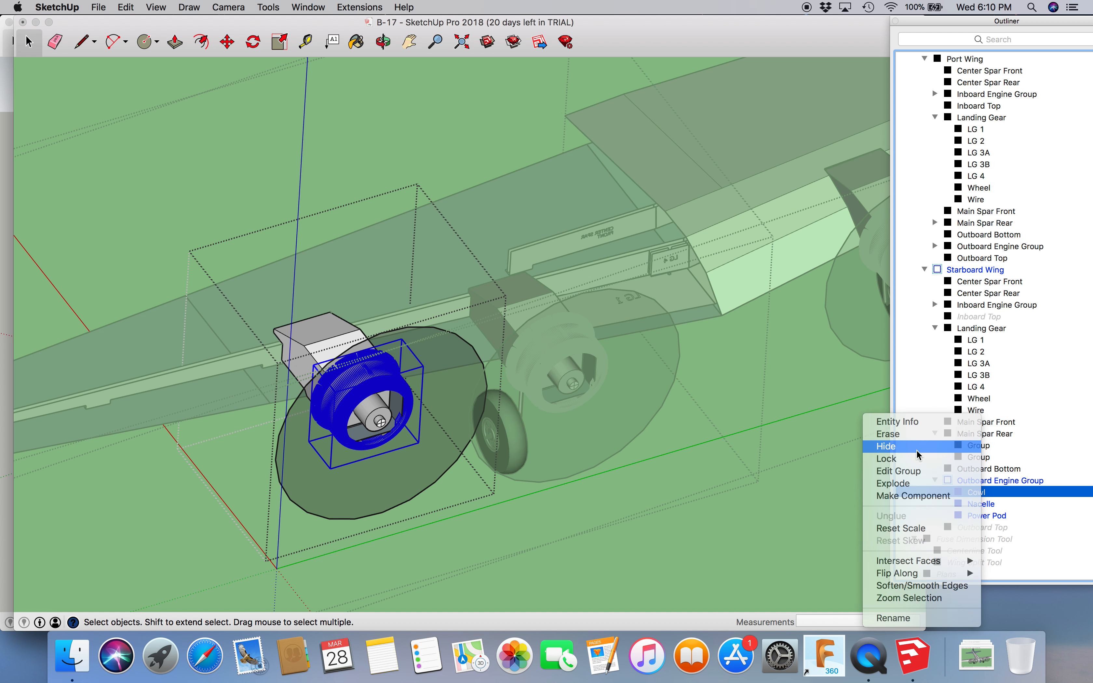
left_click(885, 446)
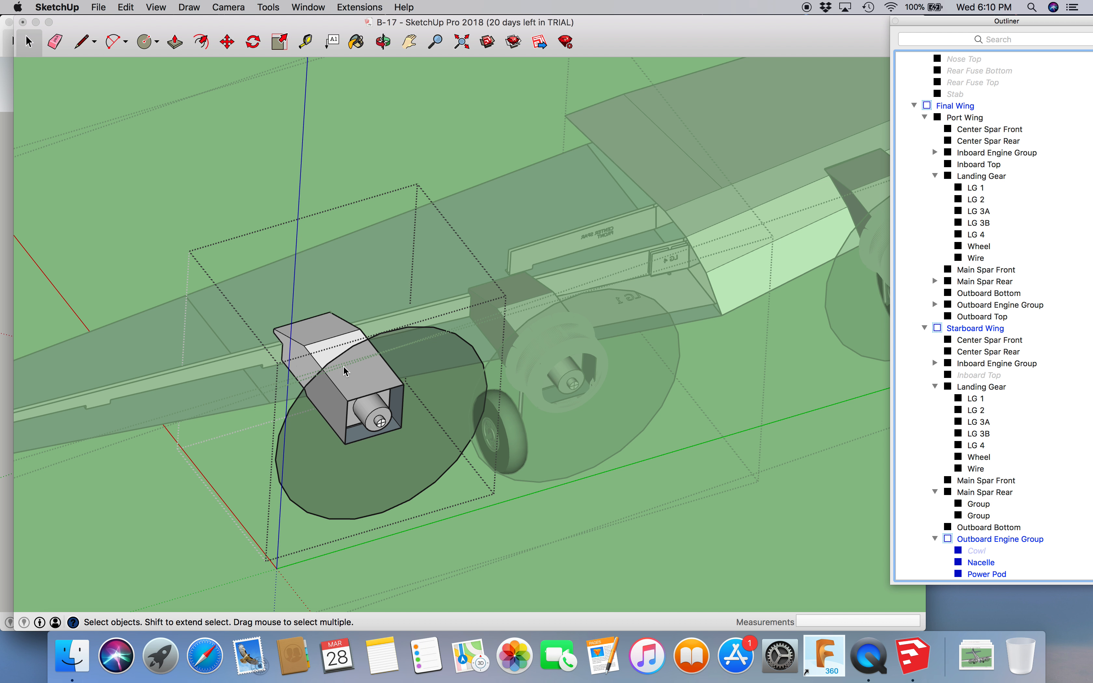
mouse_move(352, 418)
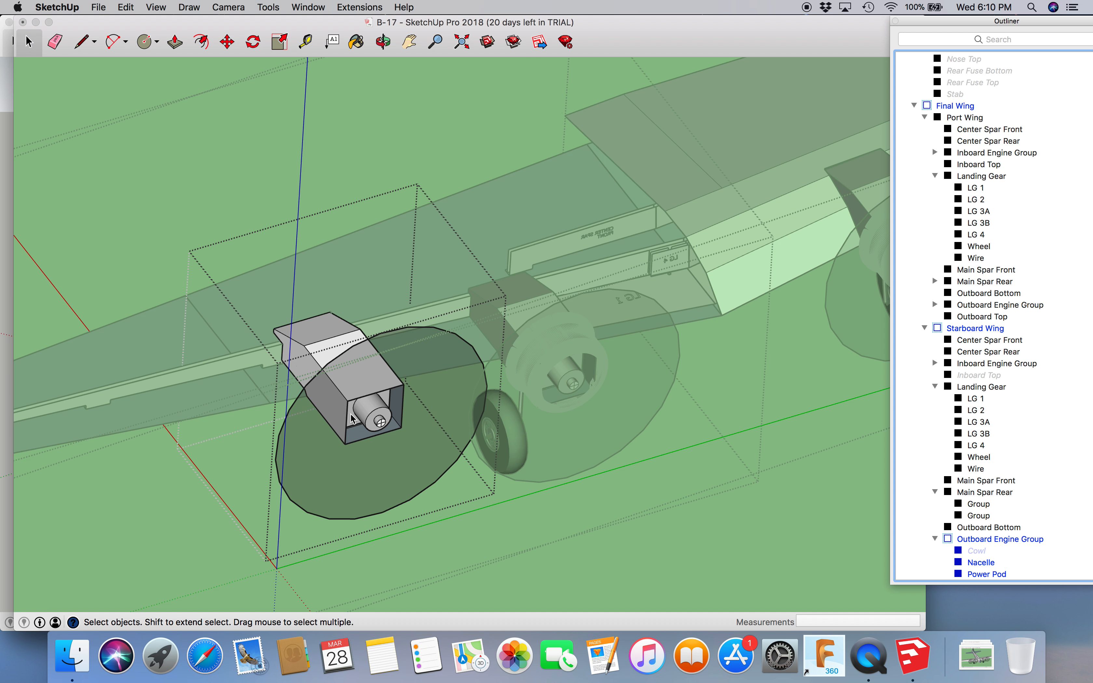
mouse_move(373, 418)
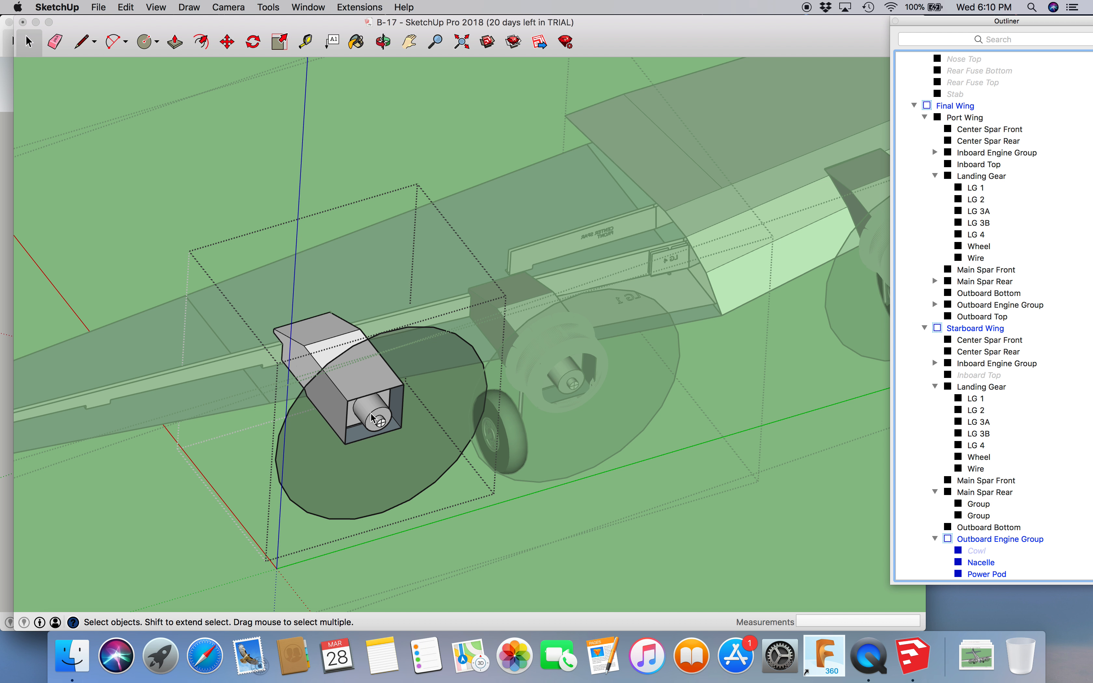
mouse_move(569, 459)
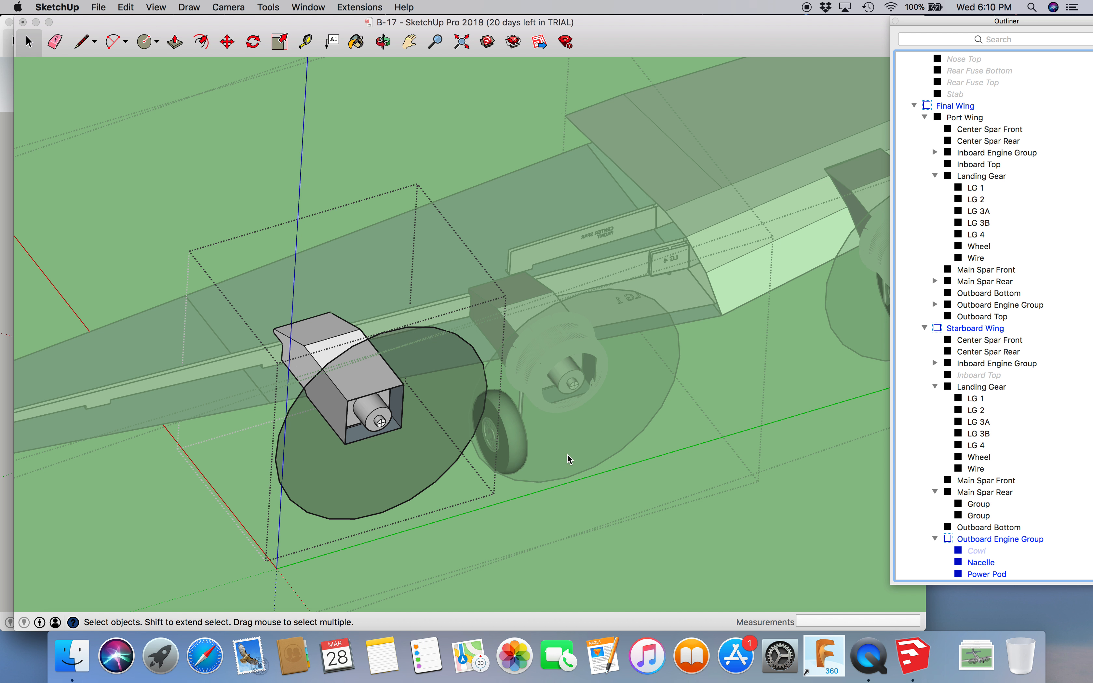
mouse_move(349, 359)
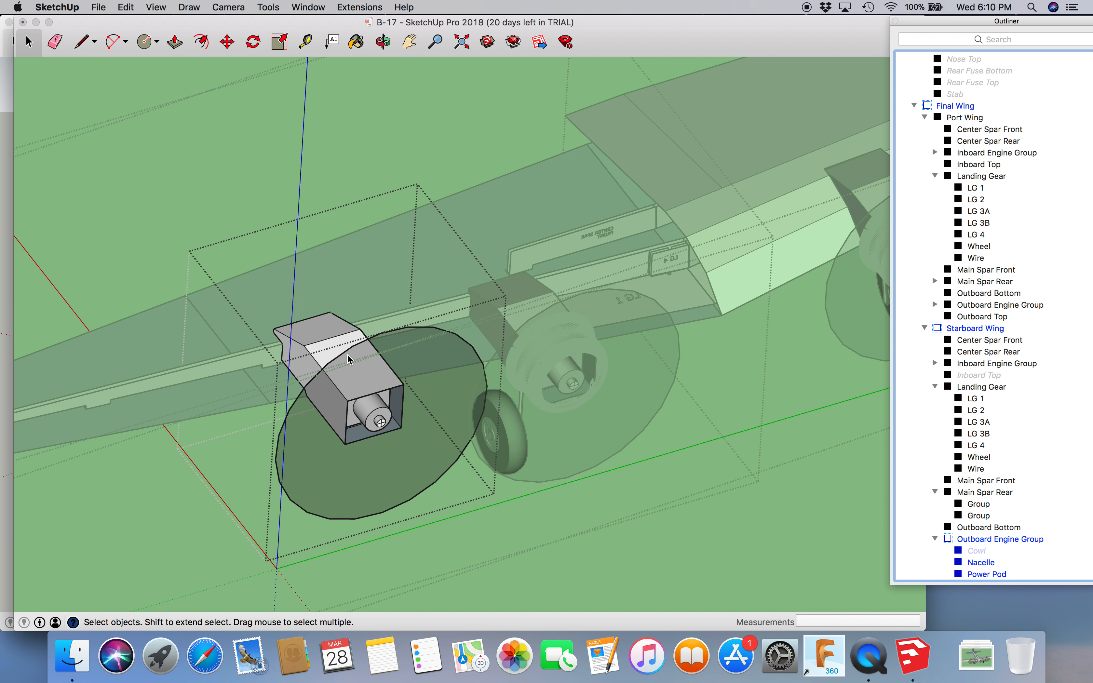
mouse_move(354, 342)
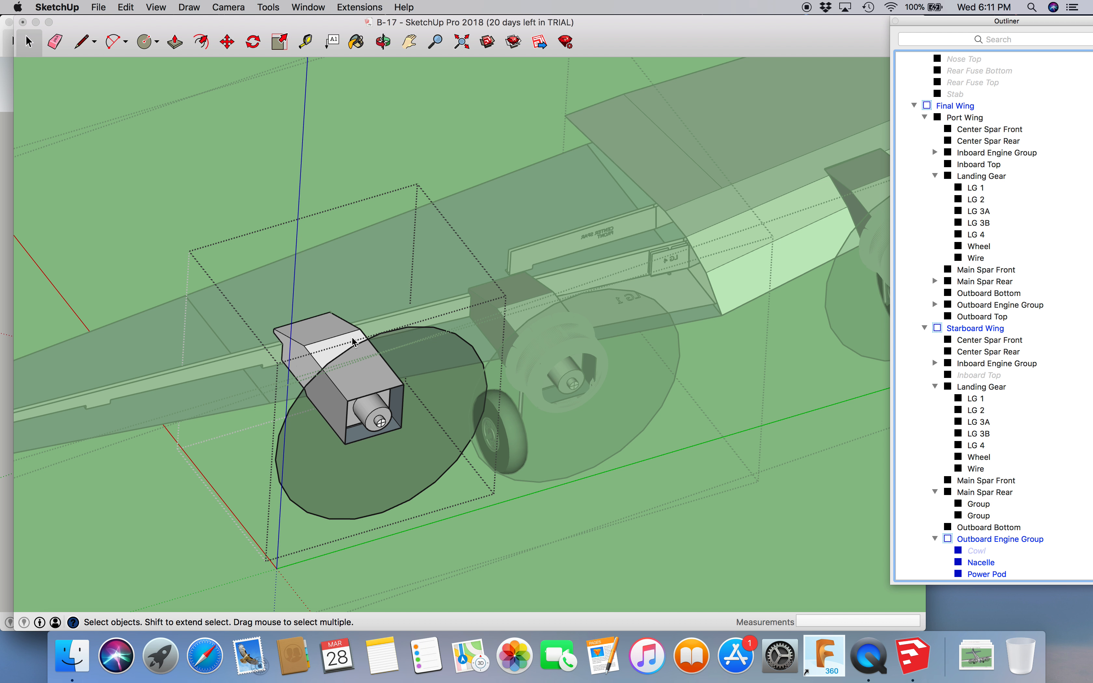
scroll("down", 3)
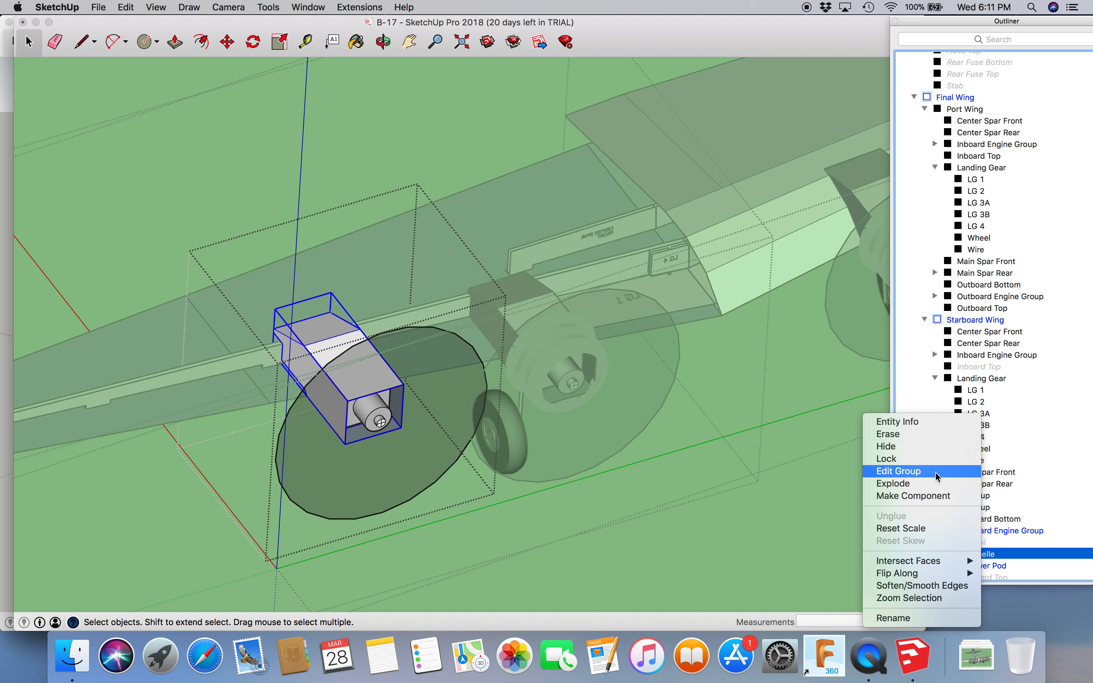
Step: Hide the starboard outboard Nacelle, leaving only the power pod, and orbit underneath the wing
left_click(898, 471)
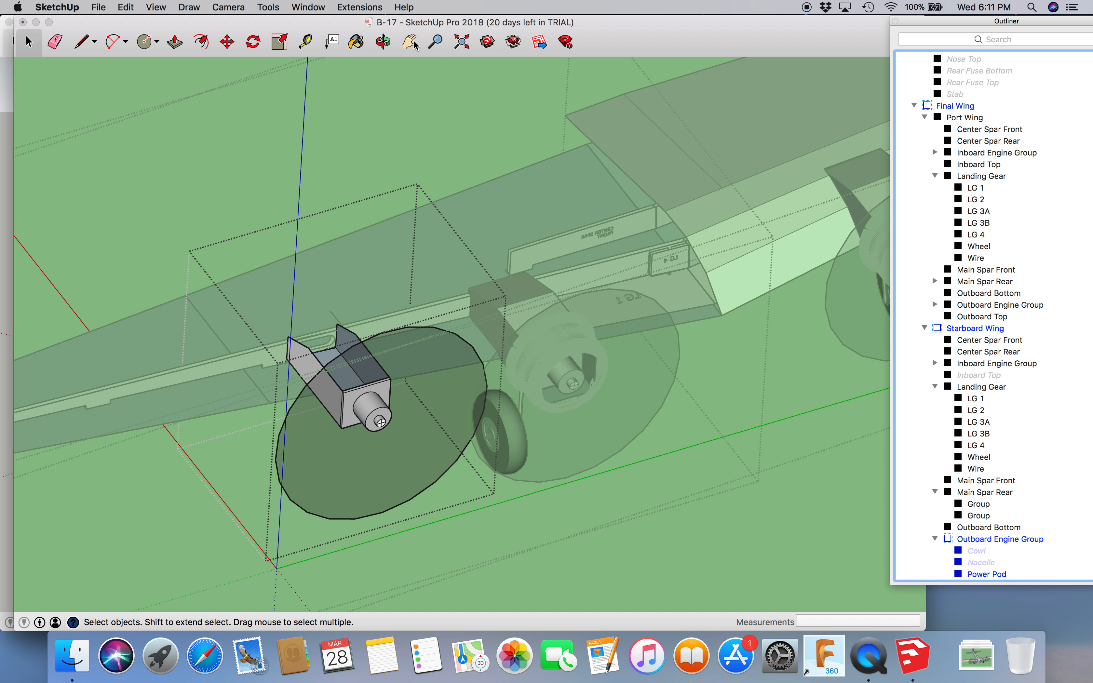
left_click(382, 41)
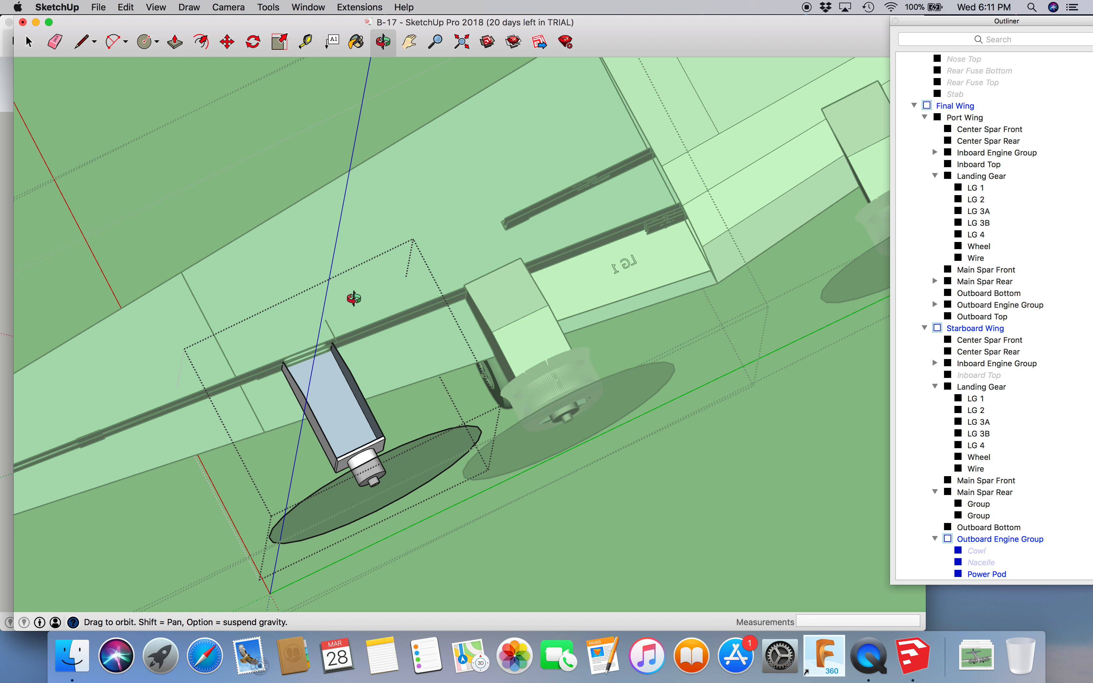
mouse_move(689, 174)
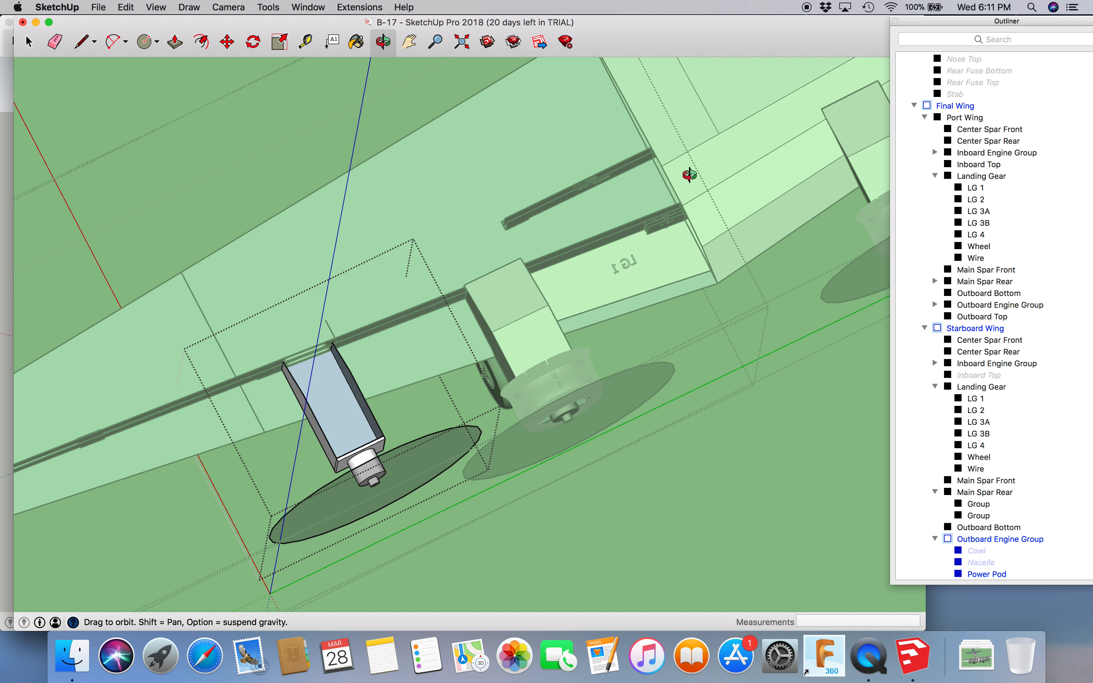
mouse_move(655, 281)
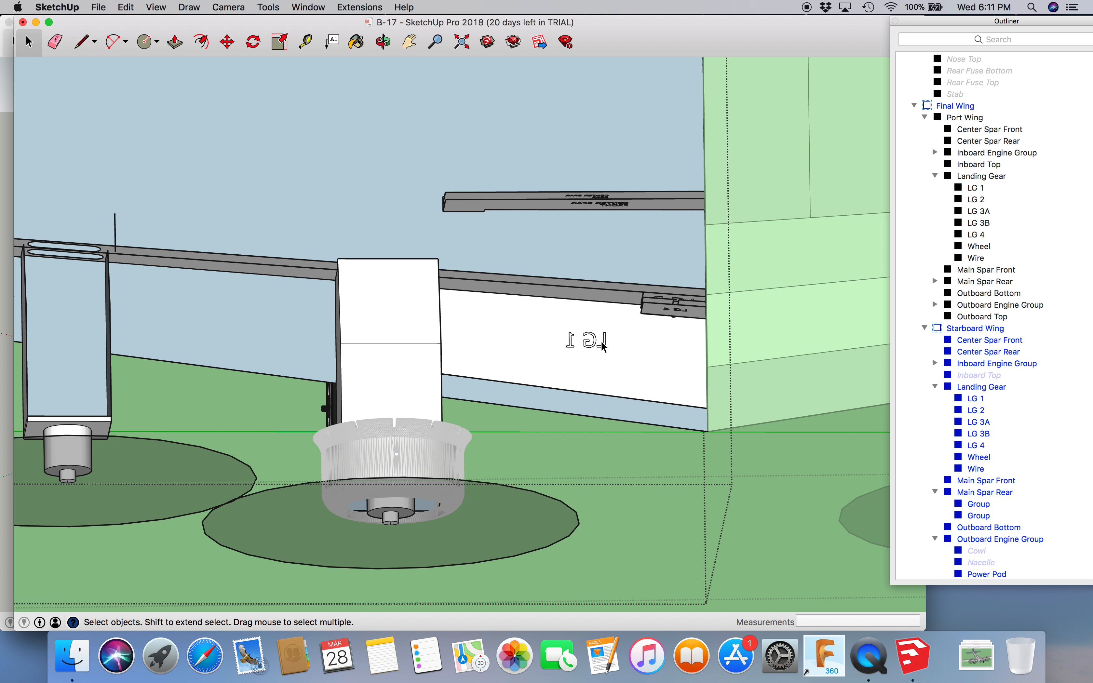
mouse_move(583, 287)
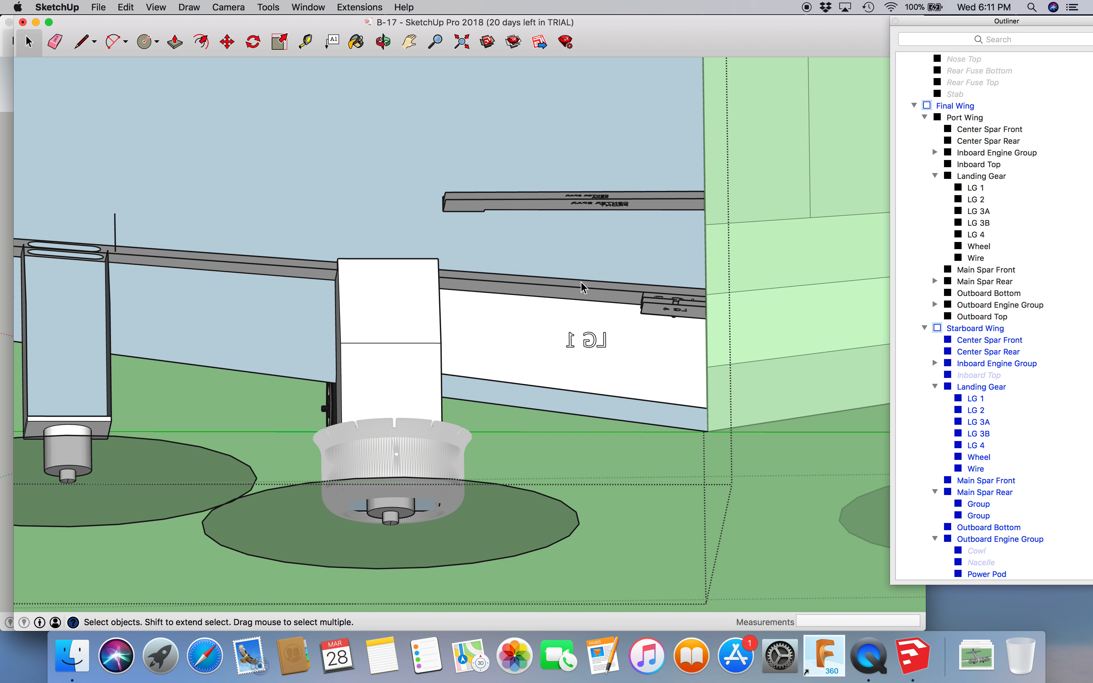
mouse_move(584, 341)
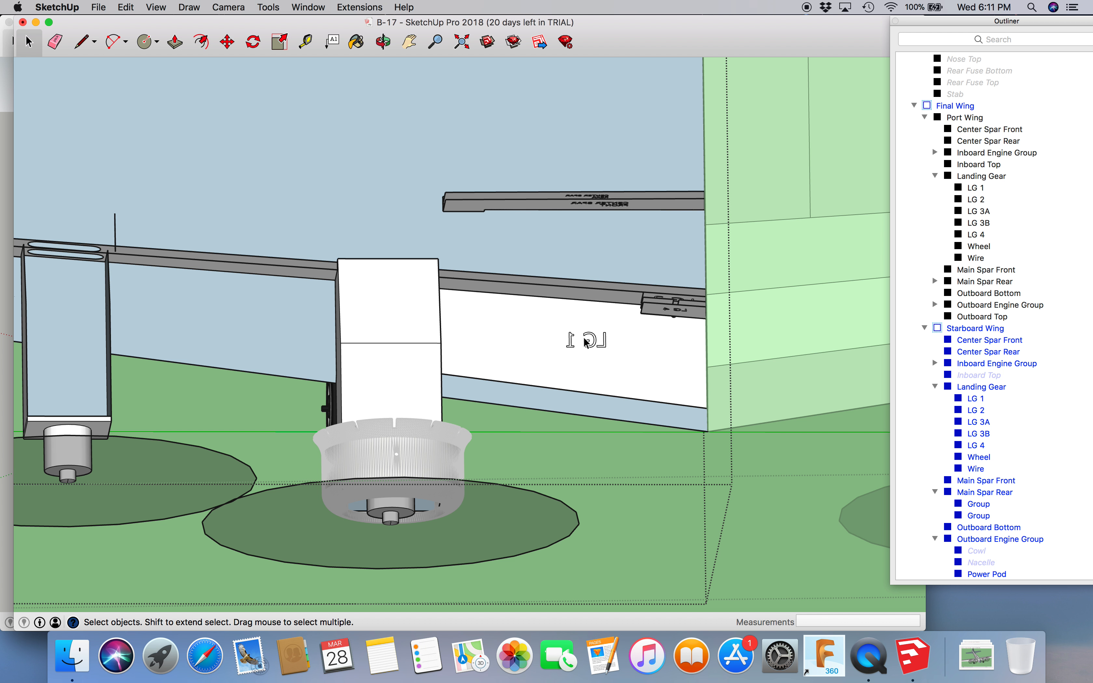
mouse_move(670, 329)
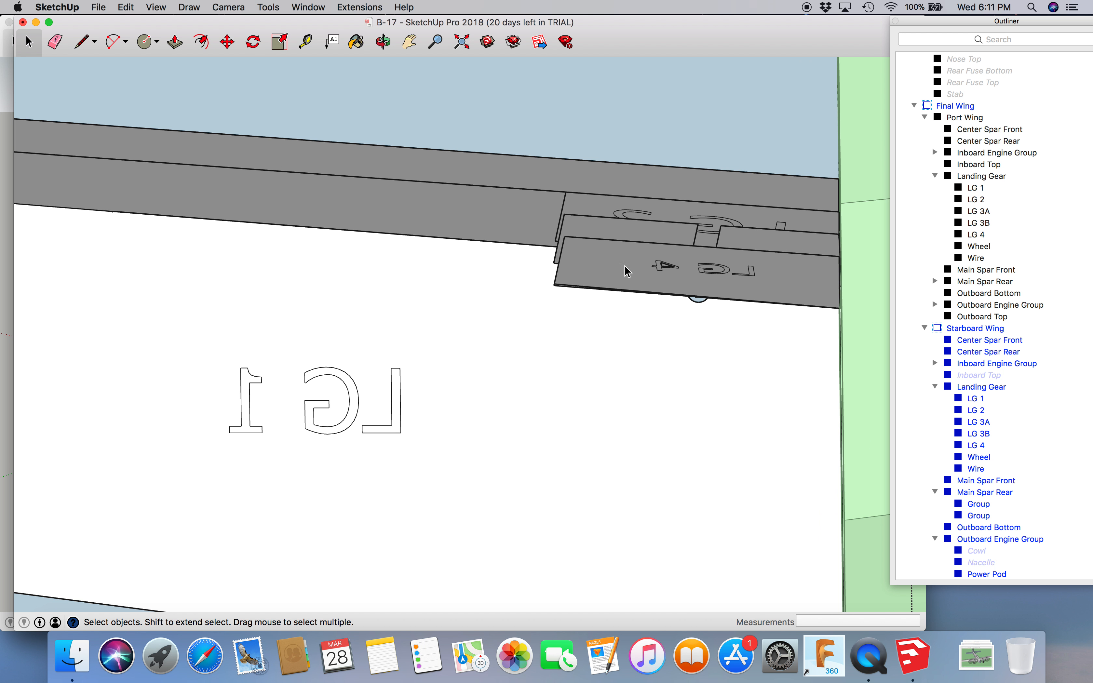
mouse_move(616, 262)
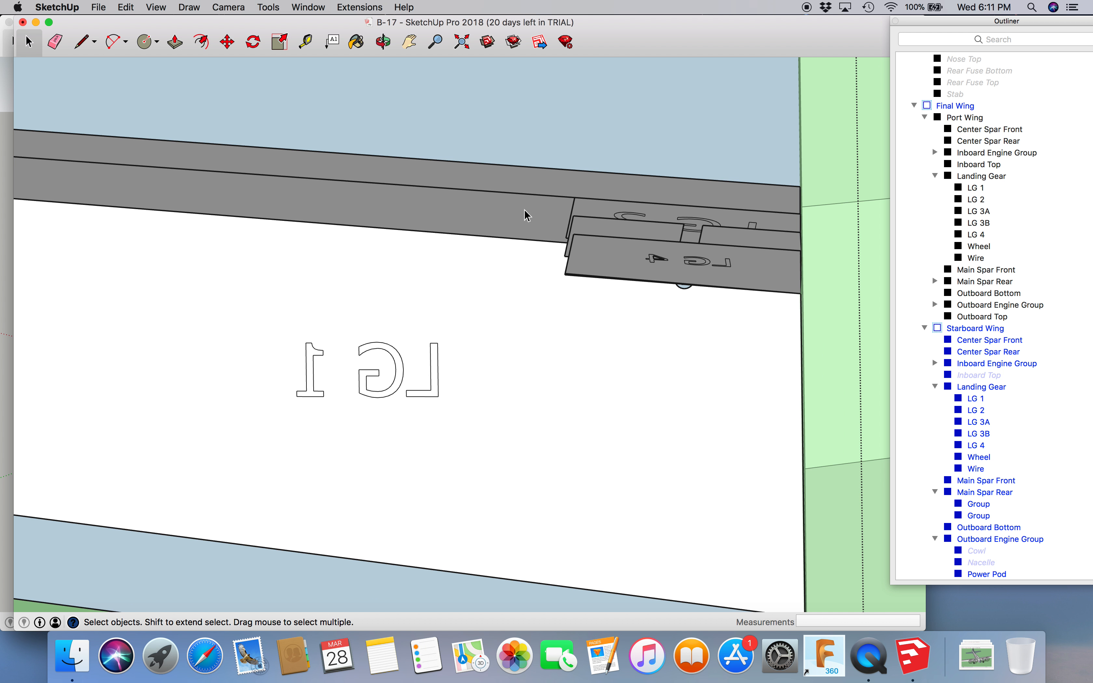
mouse_move(503, 175)
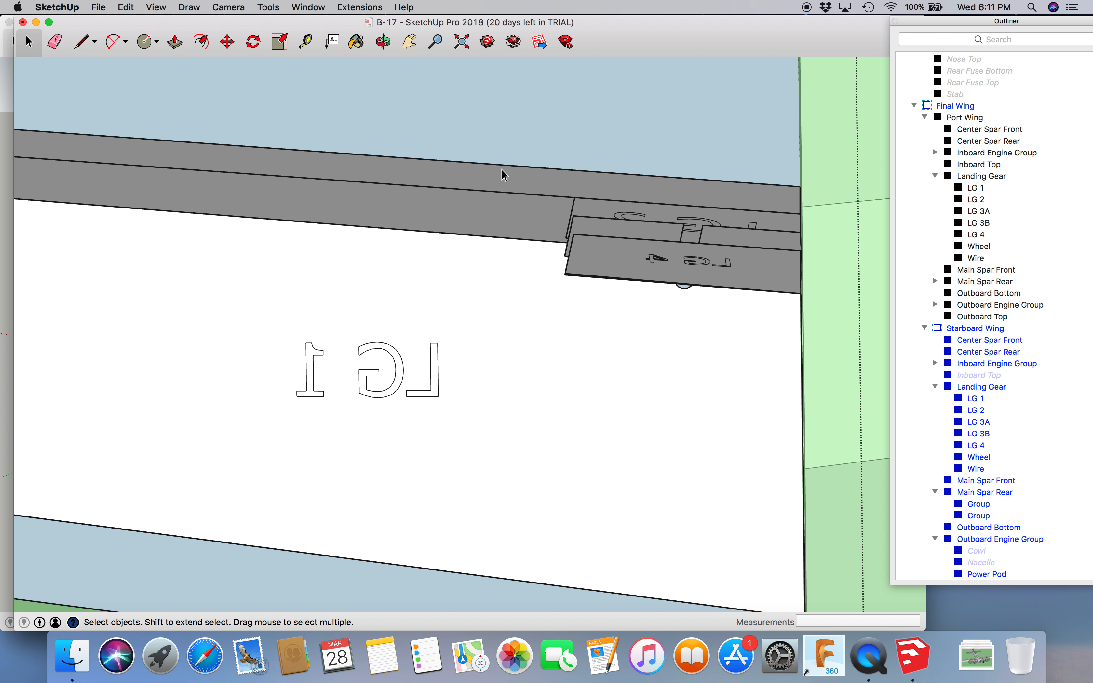
mouse_move(524, 169)
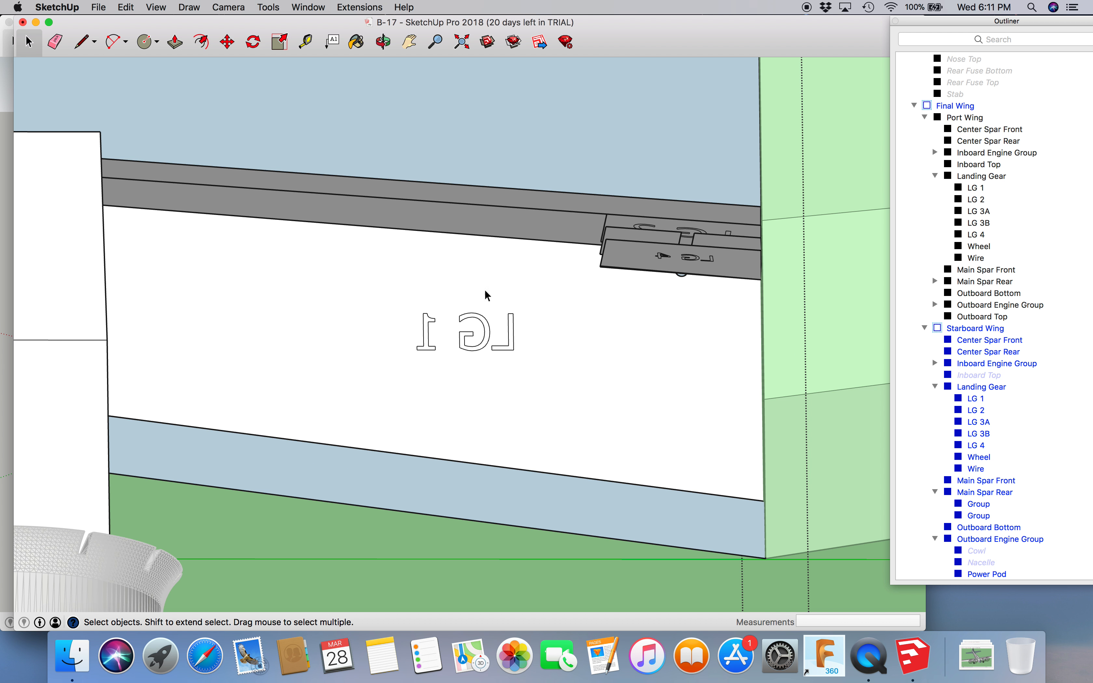
mouse_move(684, 252)
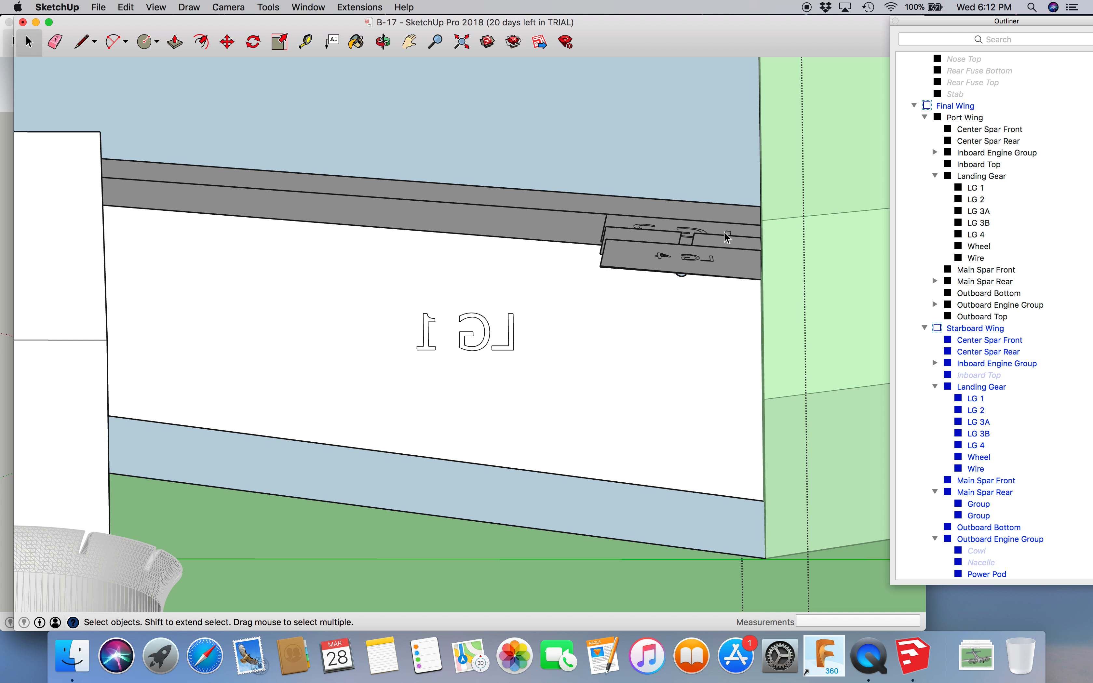
mouse_move(690, 244)
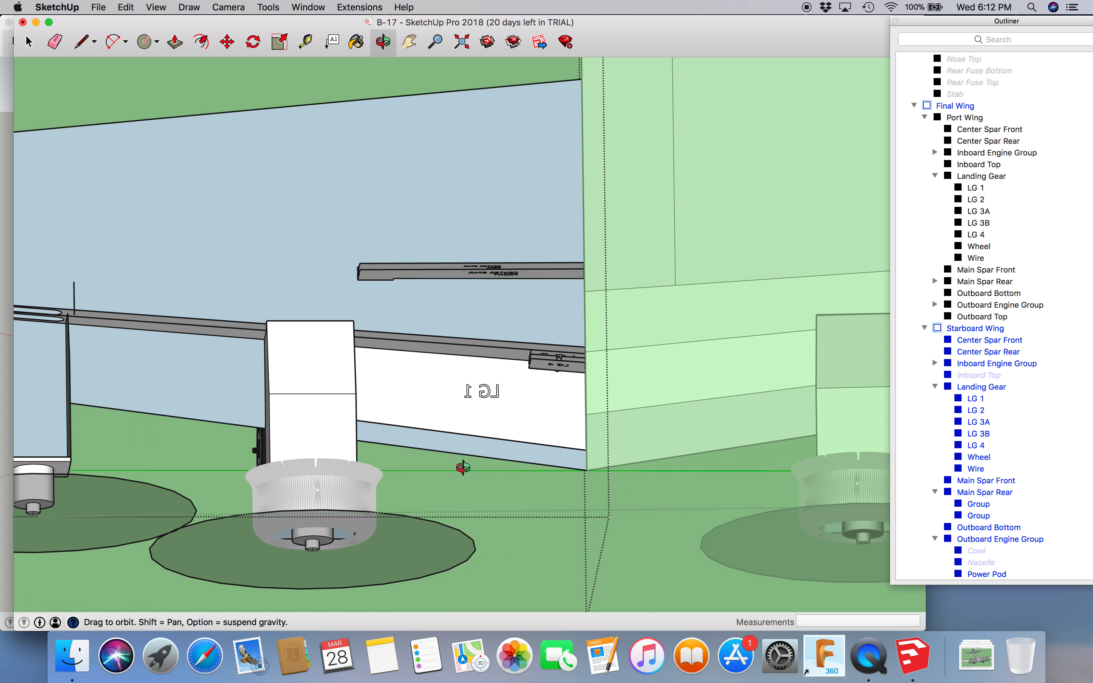
left_click_drag(460, 468, 426, 409)
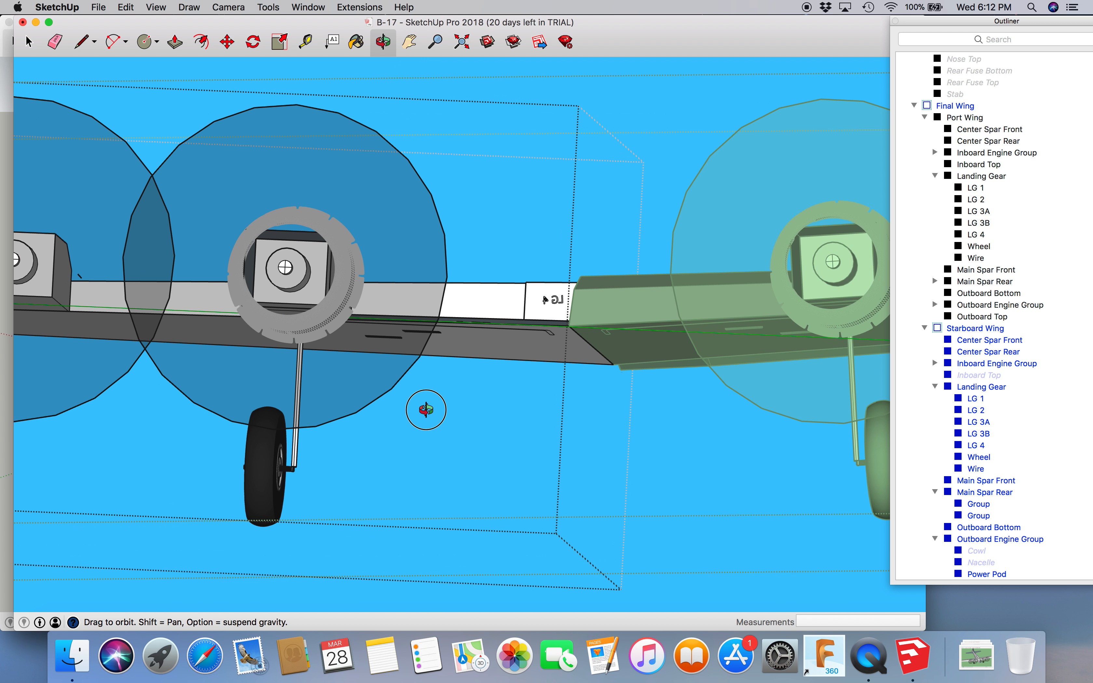
left_click_drag(425, 410, 474, 275)
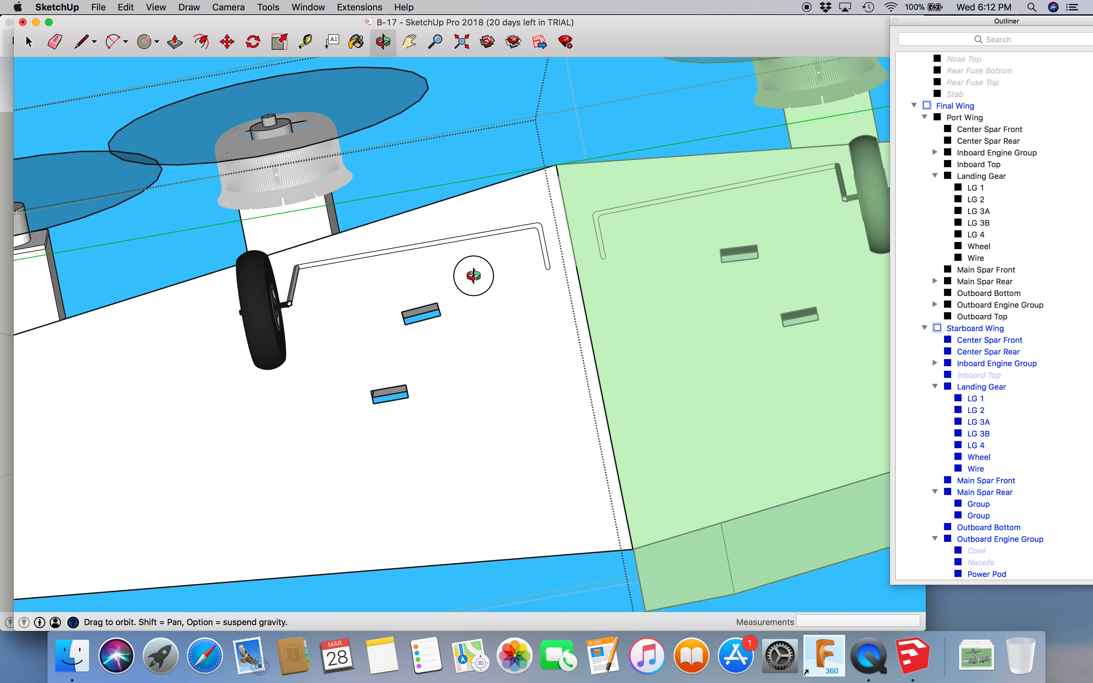
left_click_drag(474, 274, 566, 335)
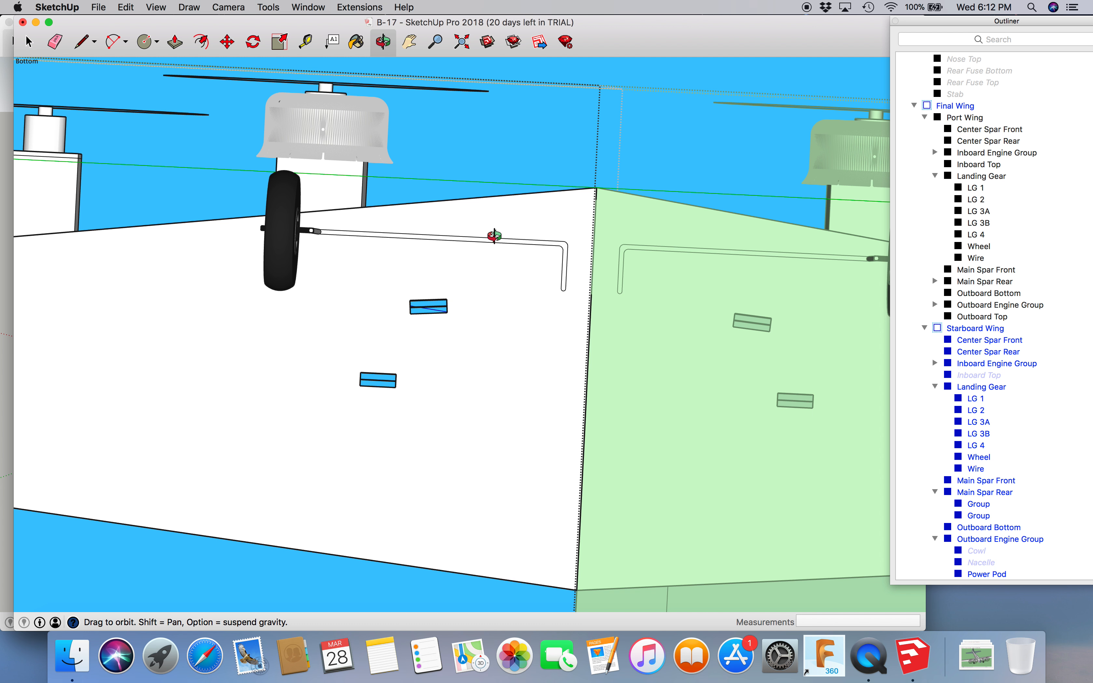
mouse_move(418, 235)
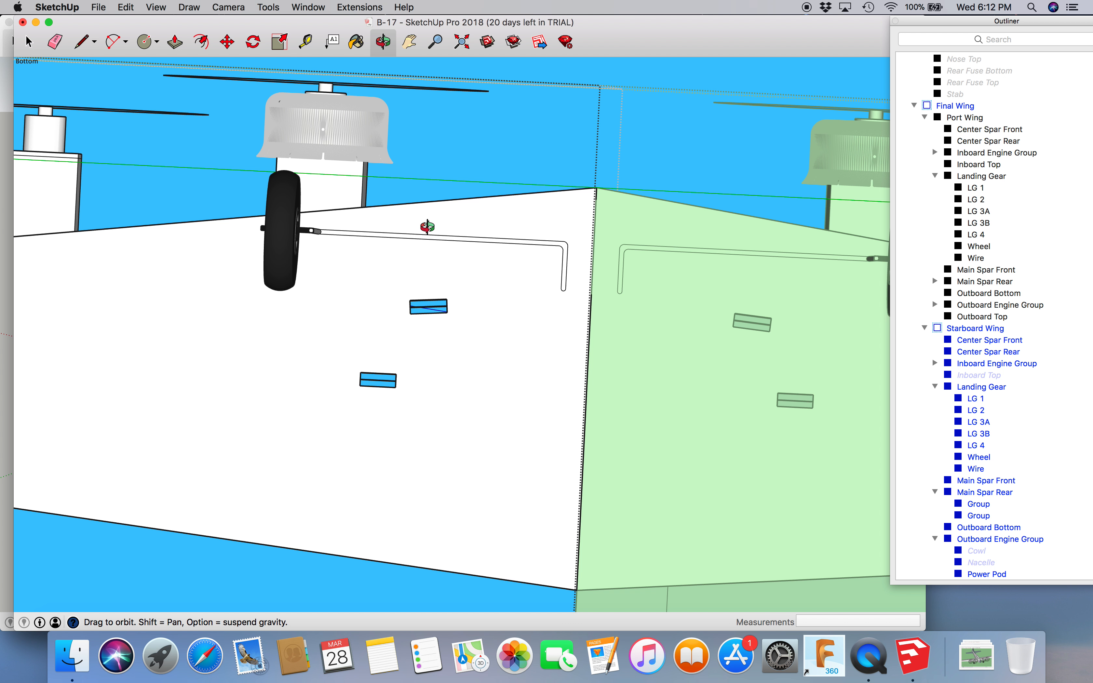
left_click_drag(426, 227, 426, 426)
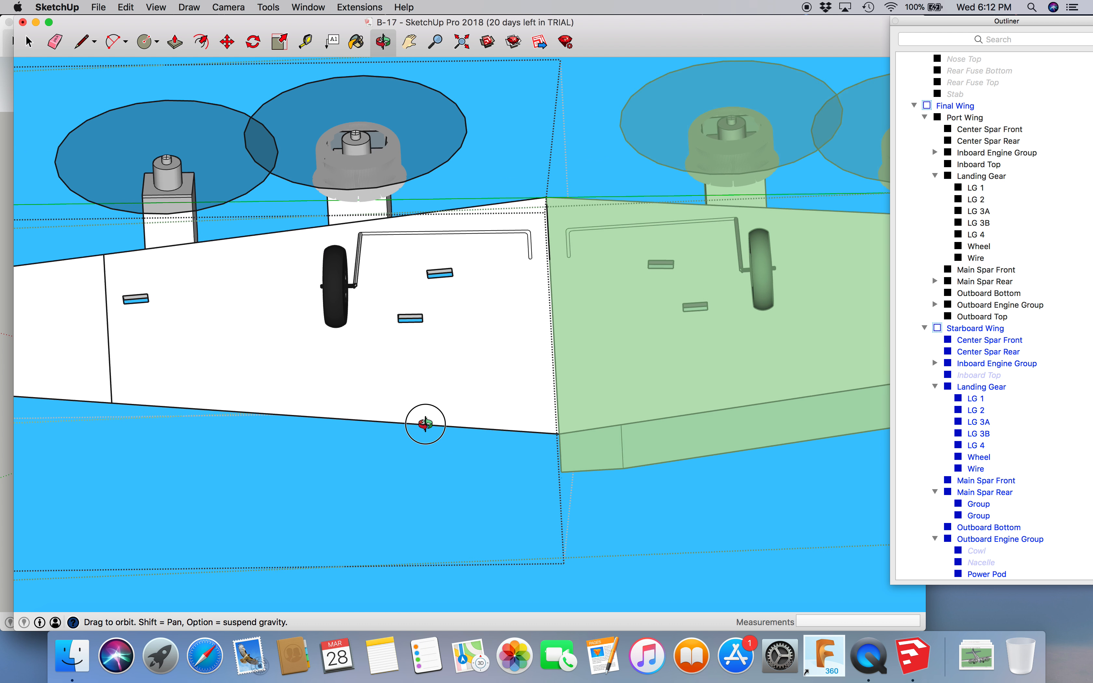
left_click_drag(426, 424, 516, 538)
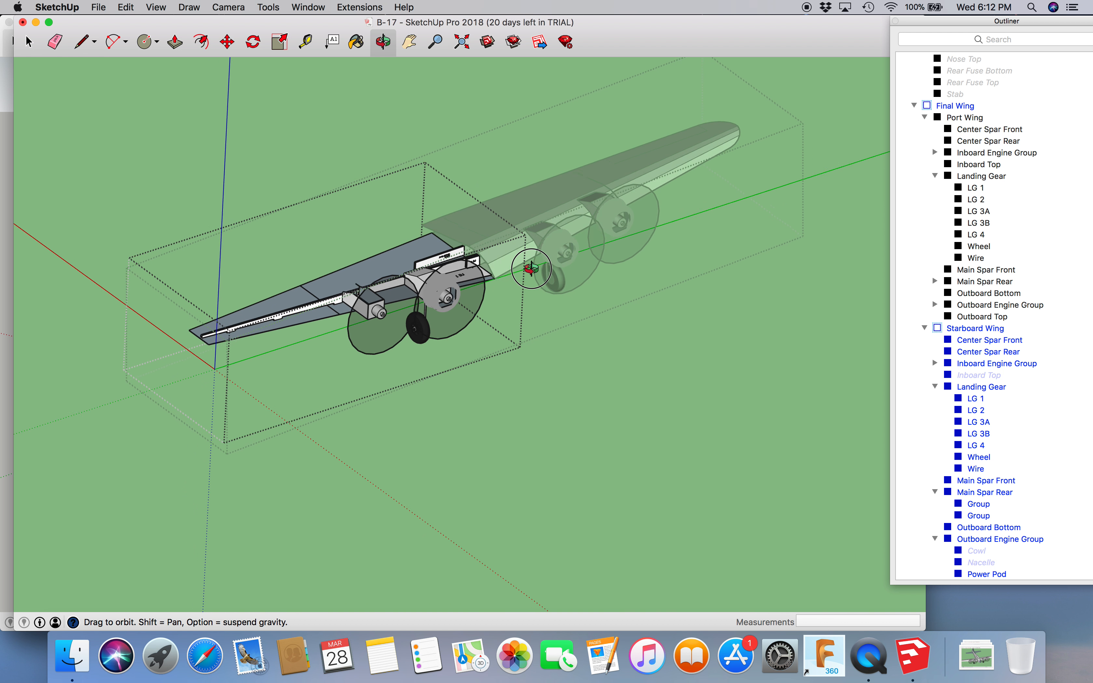
Step: Orbit out to show the complete Final Wing assembly with both halves solid
left_click_drag(530, 268, 530, 293)
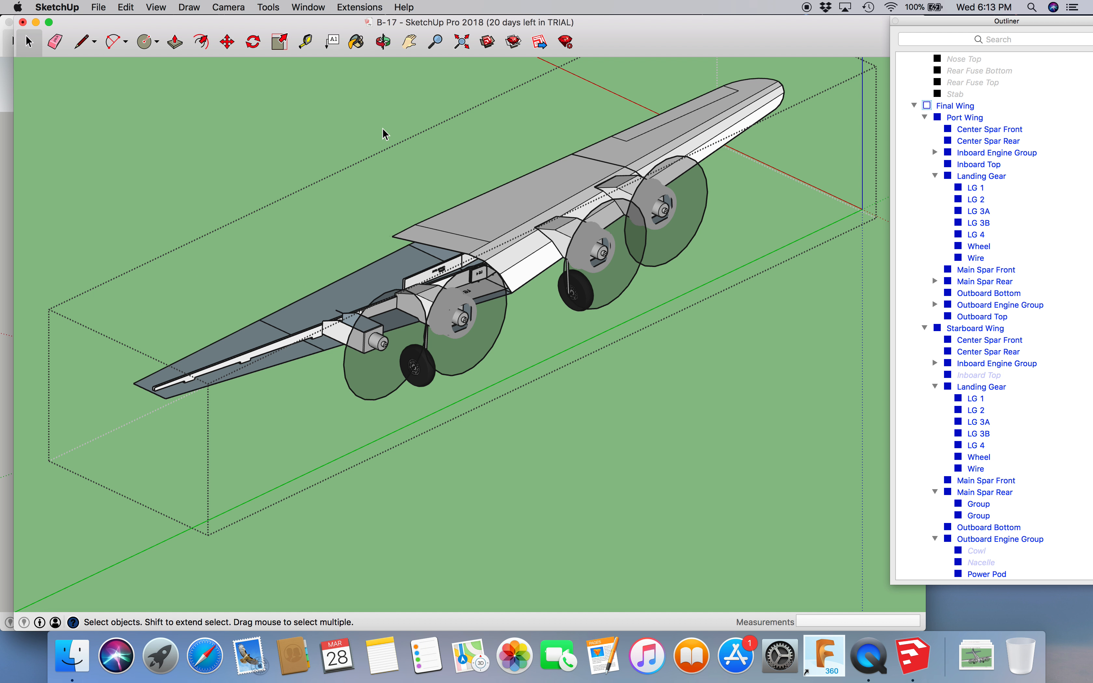
mouse_move(431, 218)
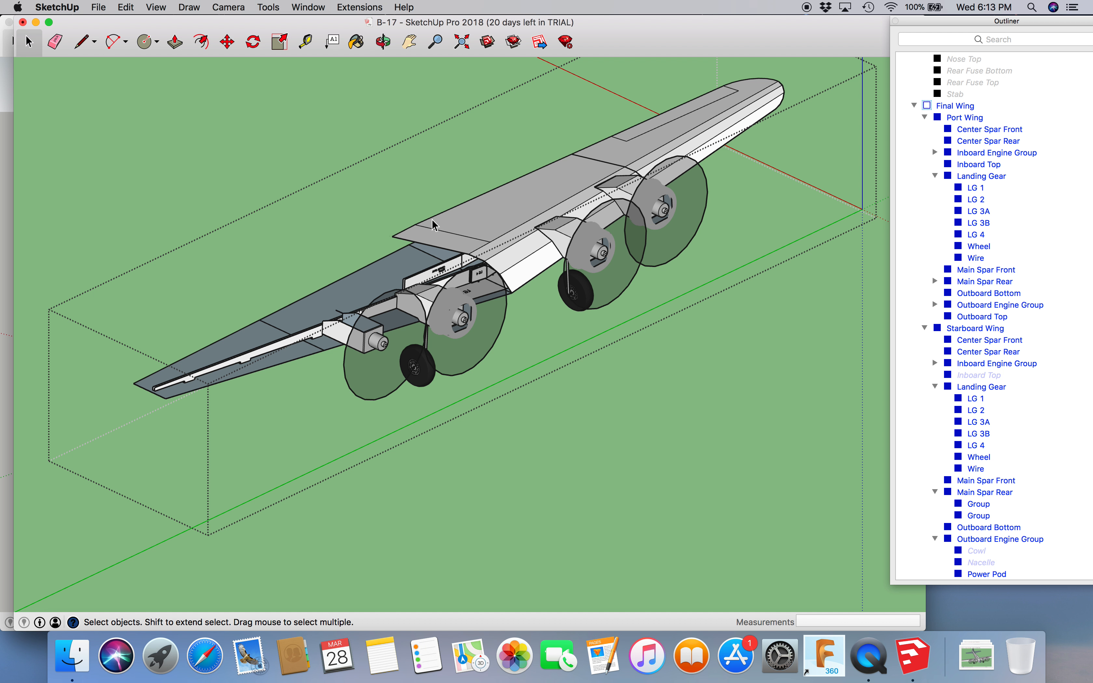
mouse_move(444, 251)
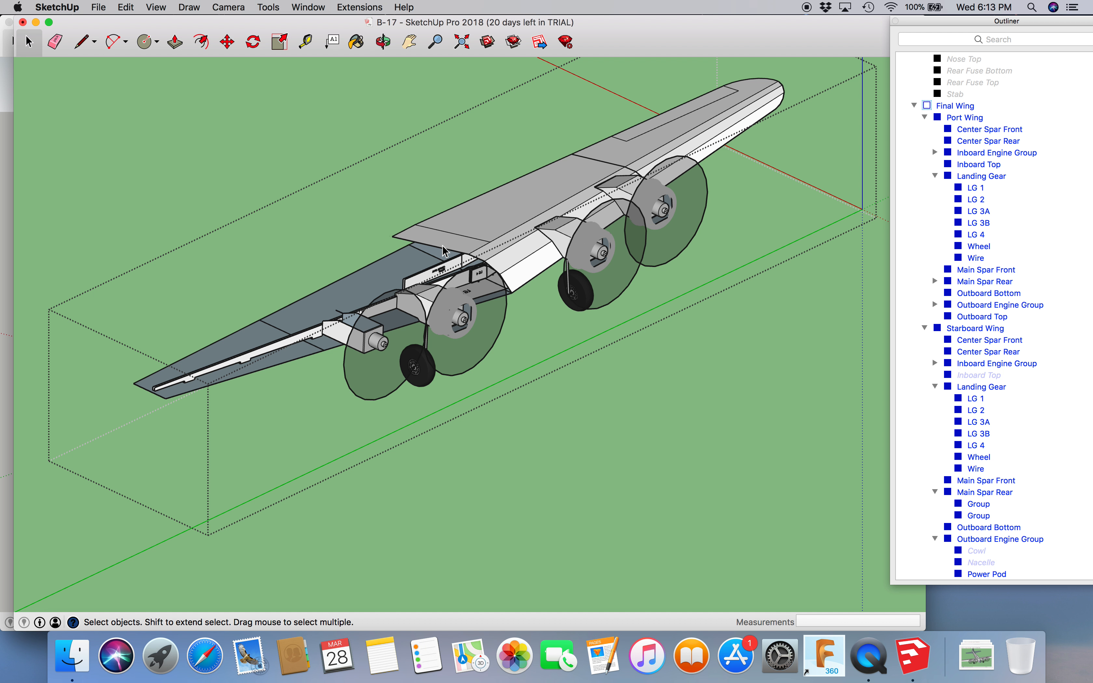
mouse_move(452, 167)
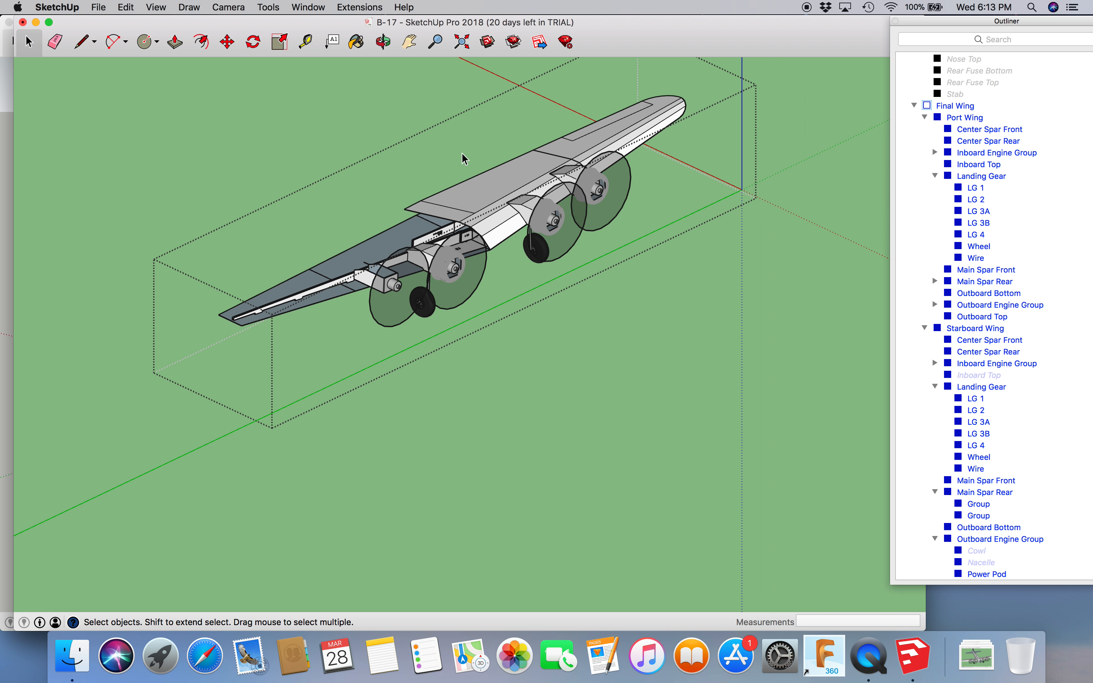
mouse_move(378, 138)
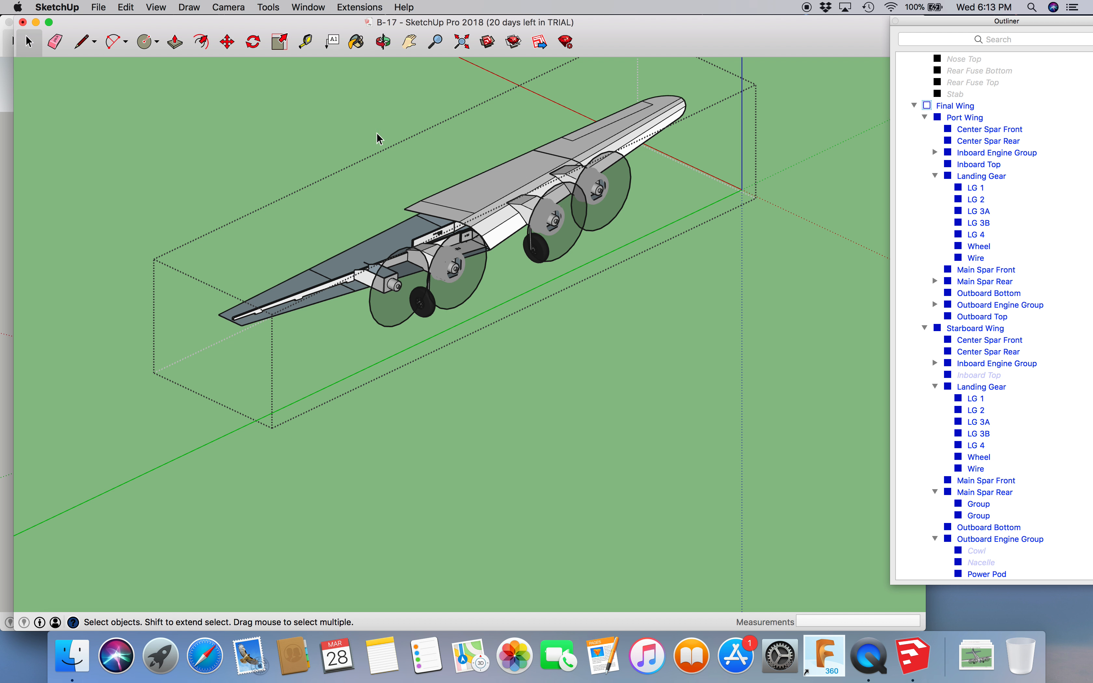
mouse_move(478, 210)
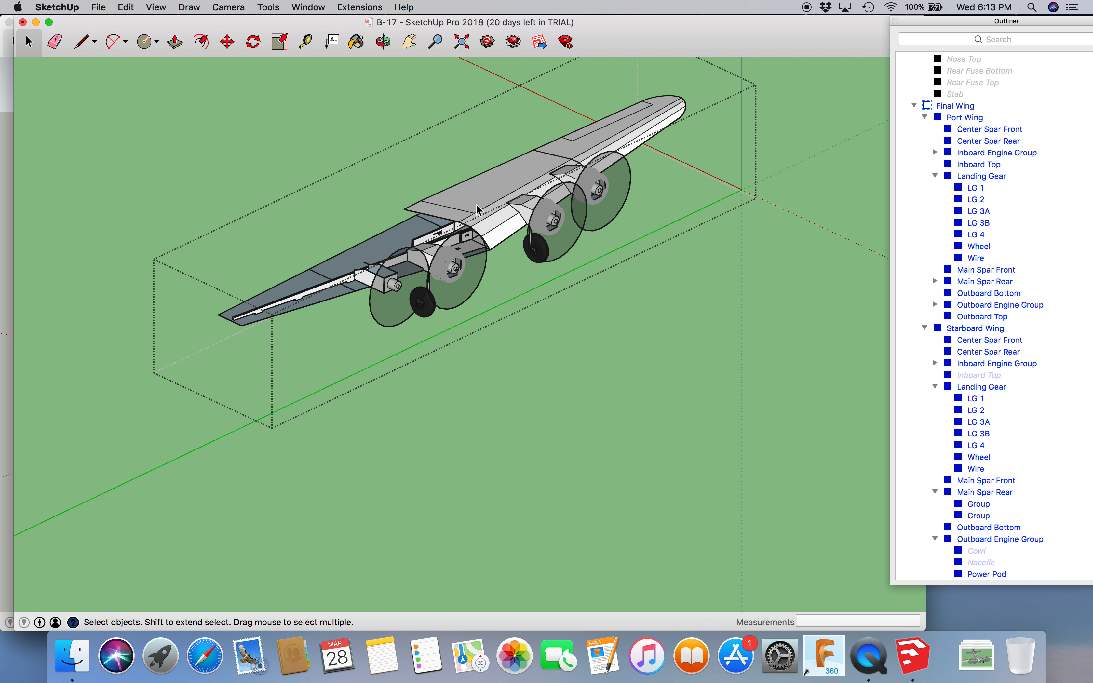
mouse_move(429, 176)
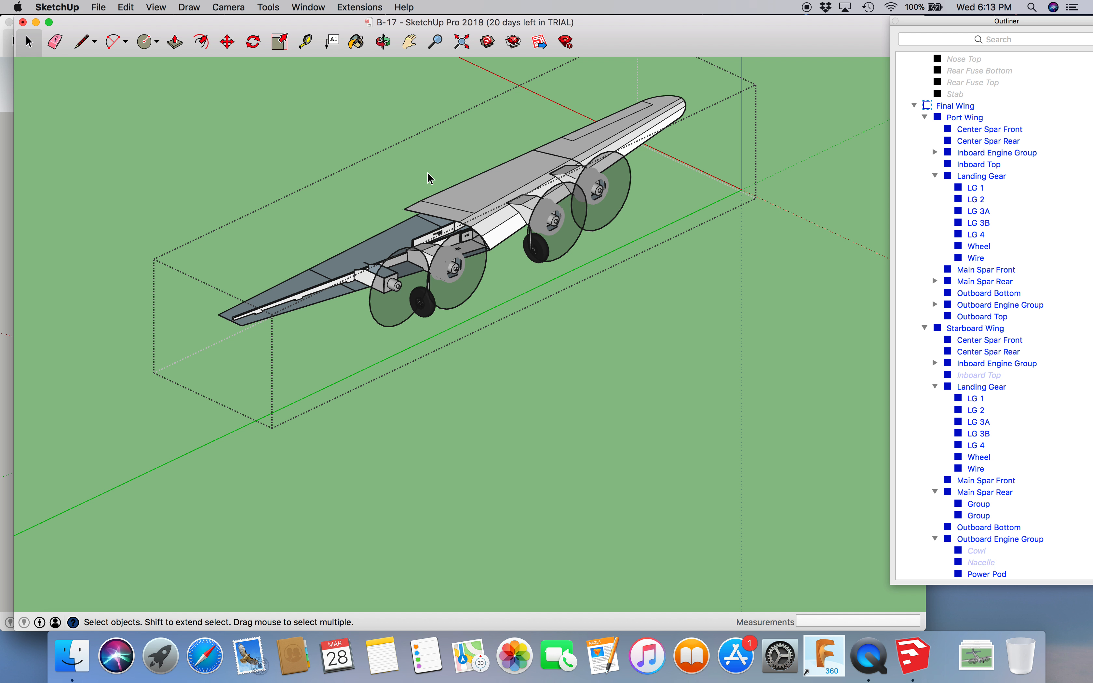
mouse_move(282, 164)
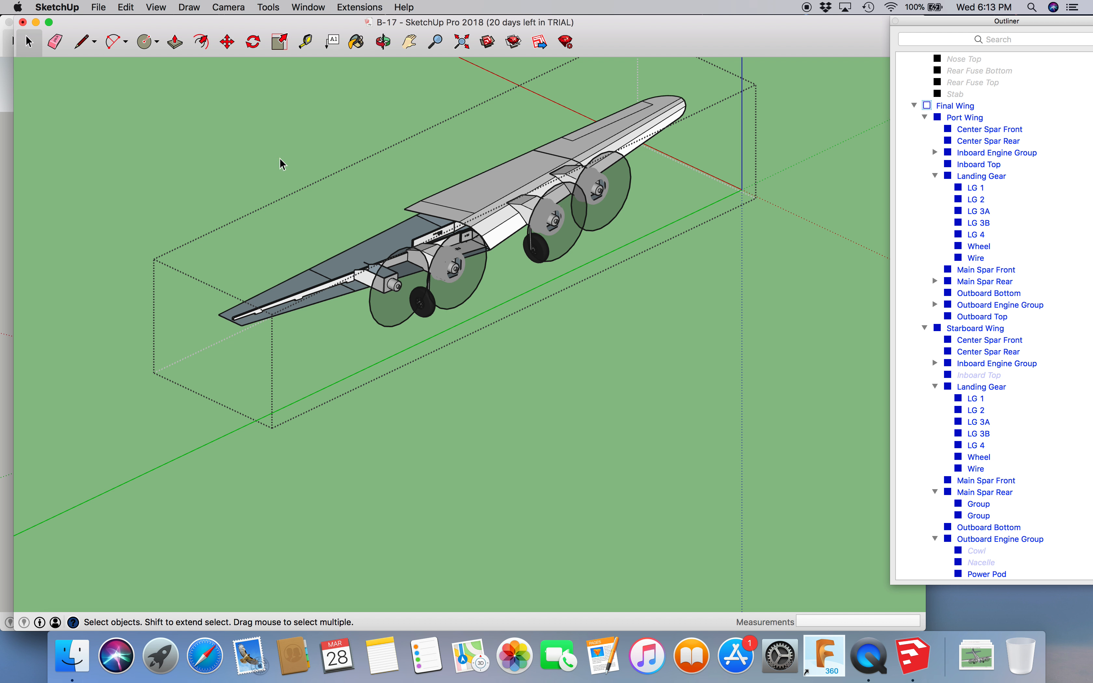